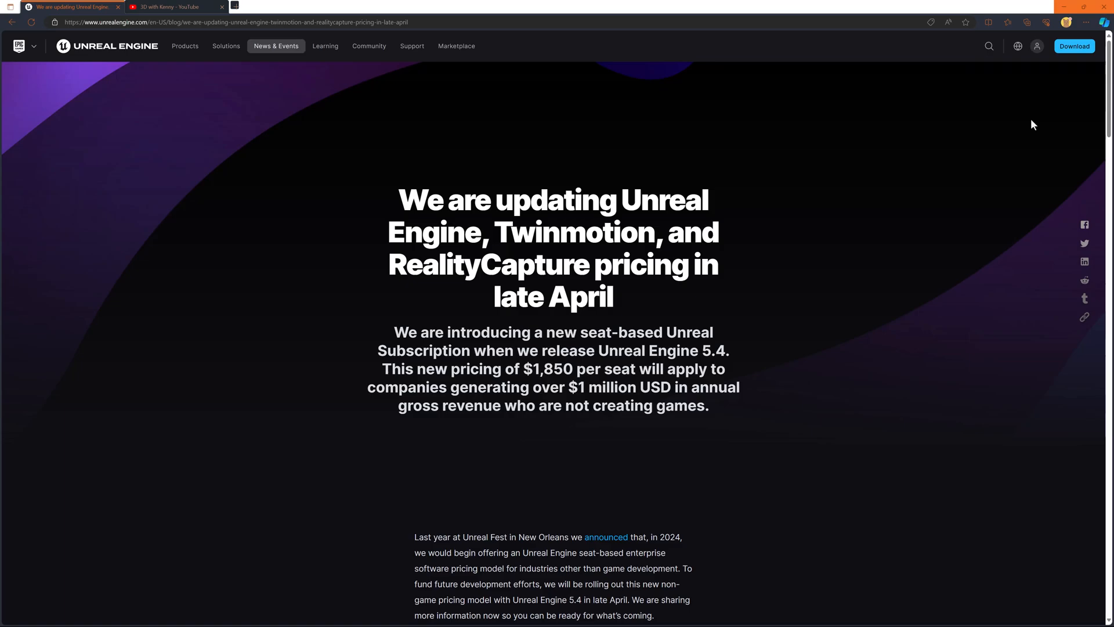
mouse_move(493, 6)
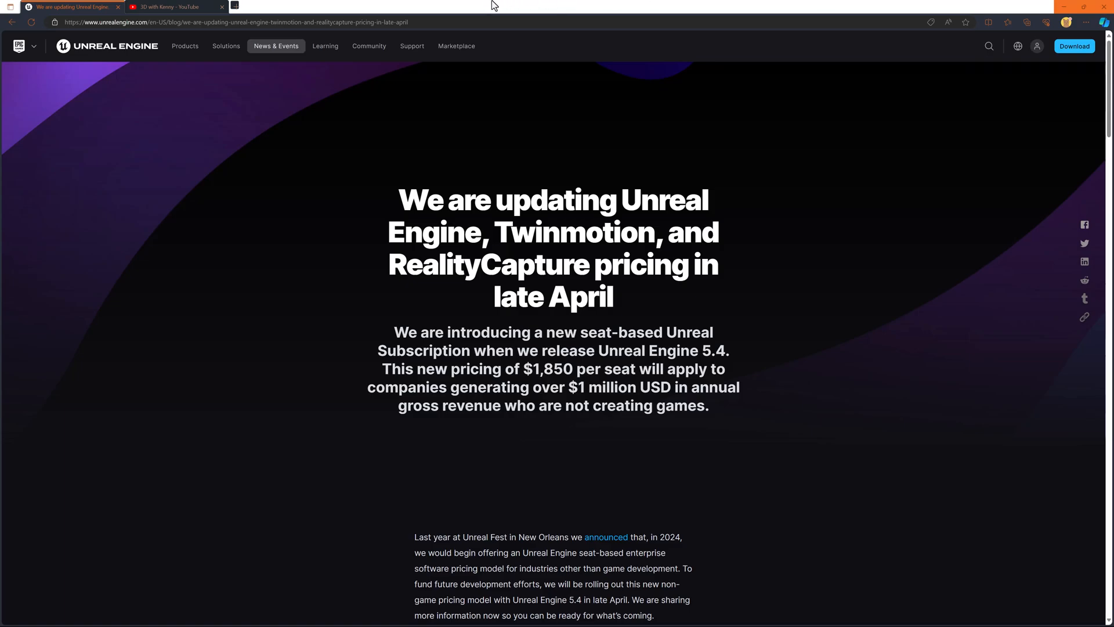
Switch to the 3D with Kenny YouTube channel tab
left_click(171, 6)
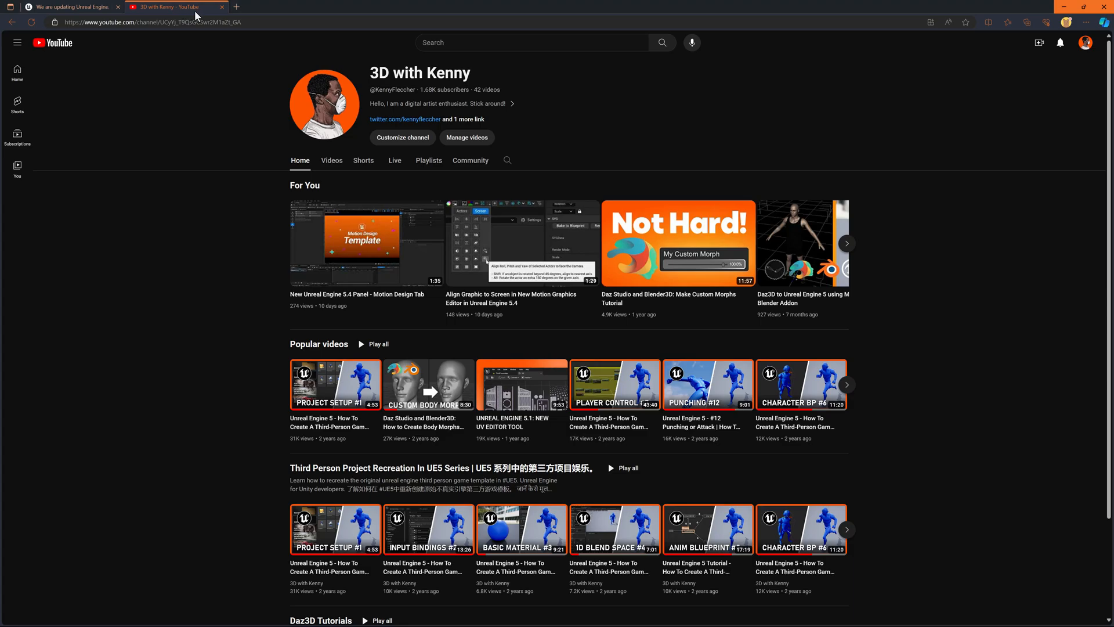
mouse_move(98, 15)
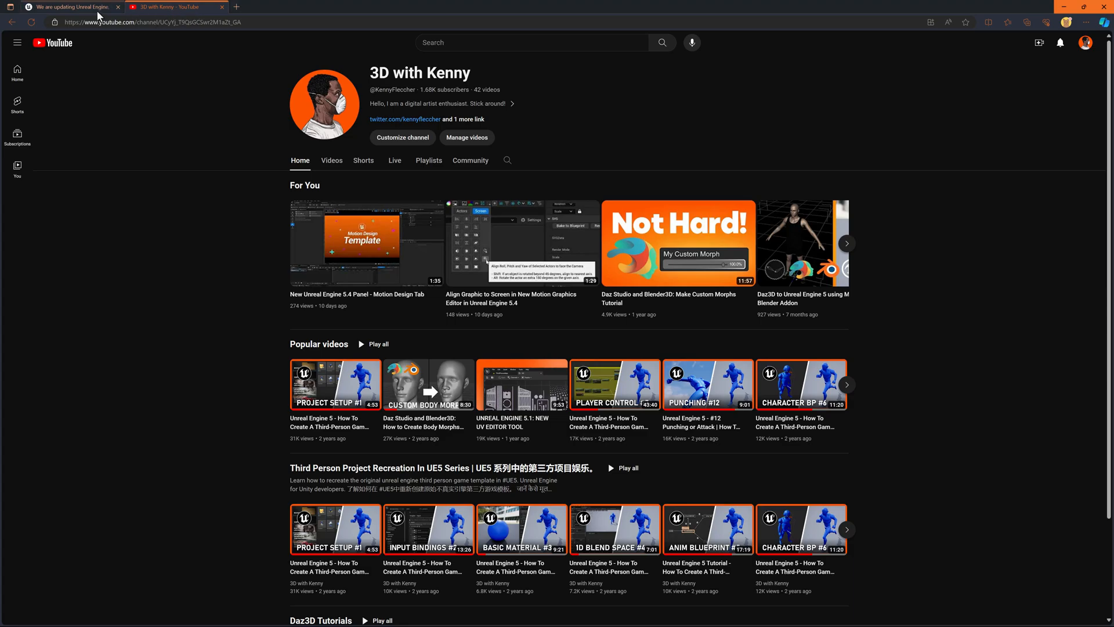
Return to the 'We are updating Unreal Engine' post and scroll to its opening paragraphs
left_click(67, 6)
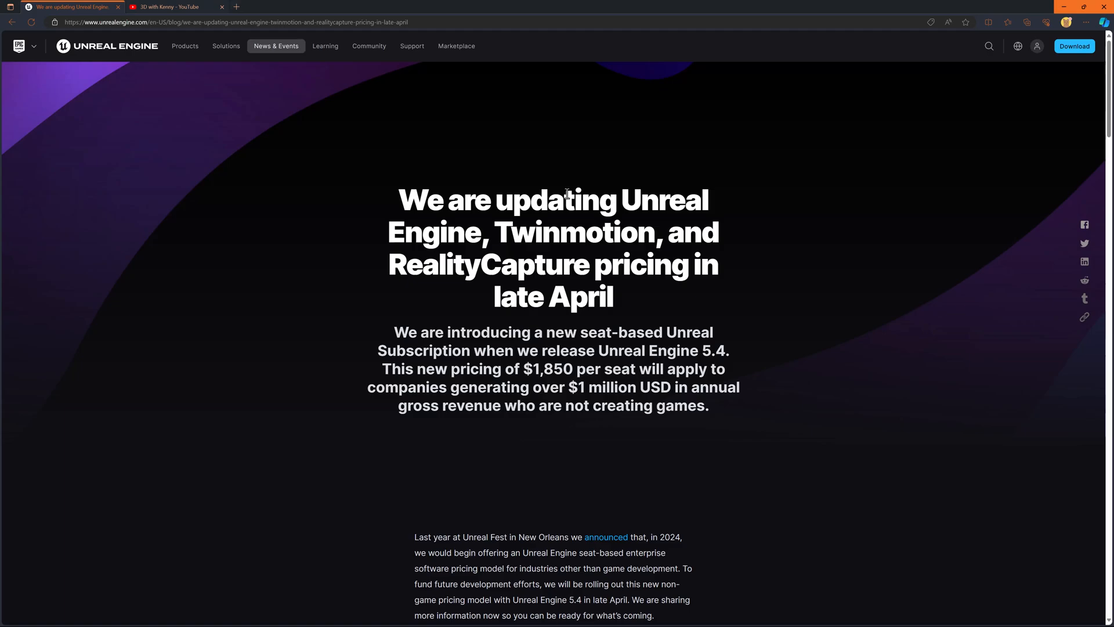
scroll("down", 3)
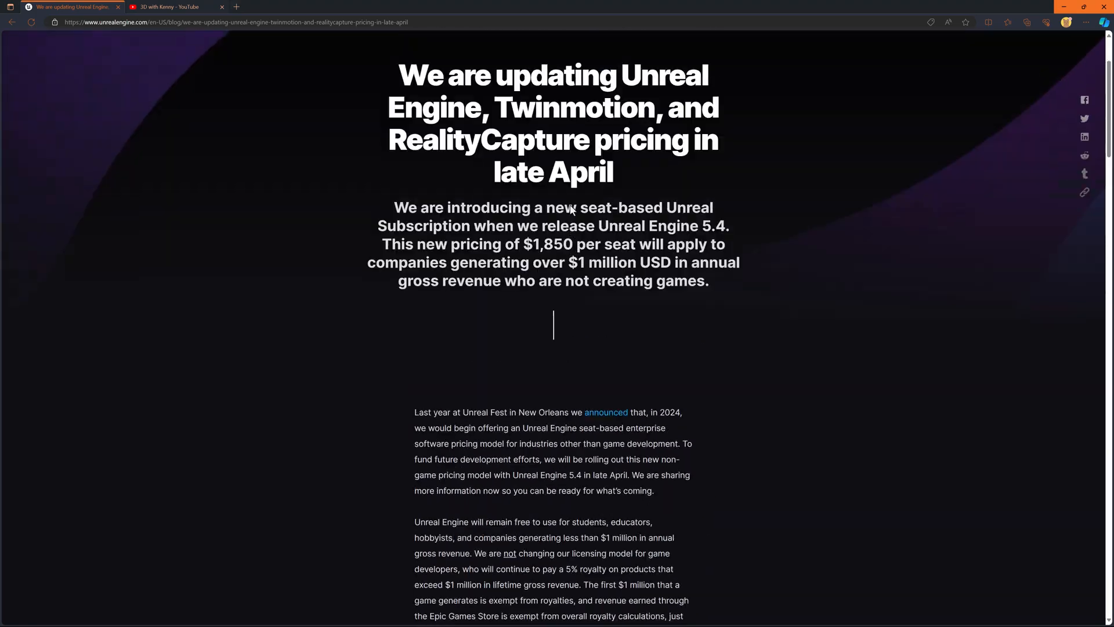
Scroll down to the non-game industries section with the $1,850 per-seat criteria
scroll("down", 3)
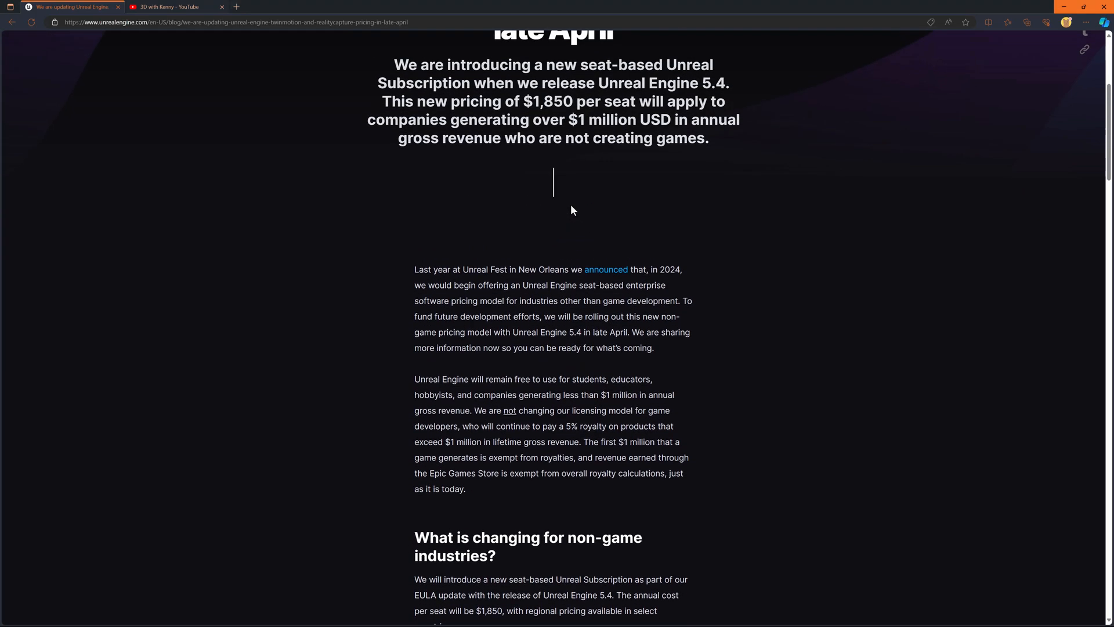
mouse_move(597, 275)
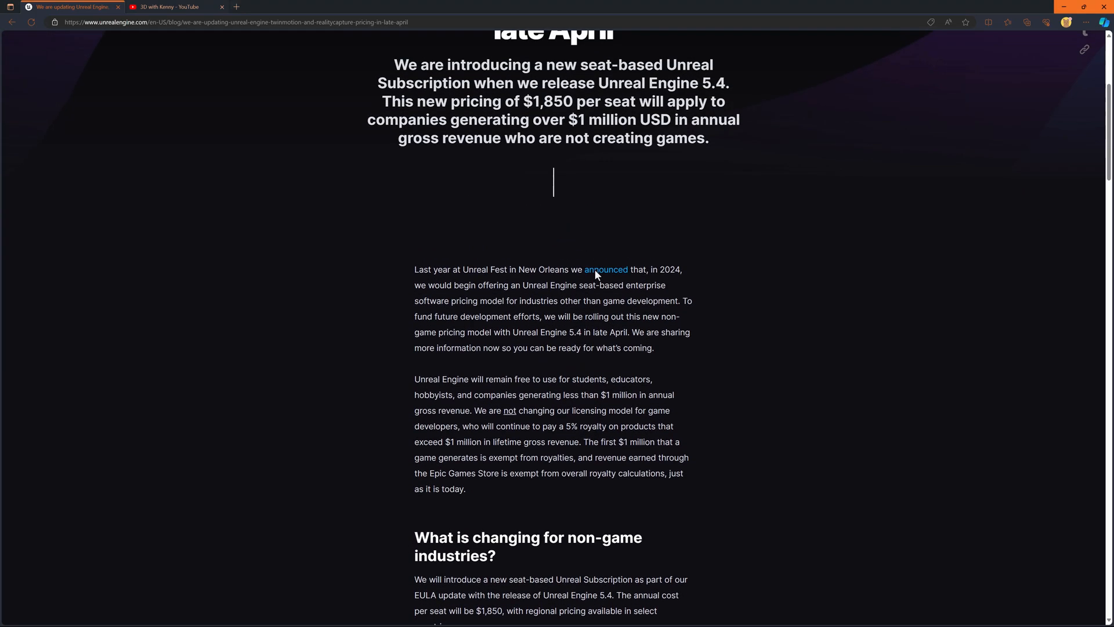
mouse_move(645, 345)
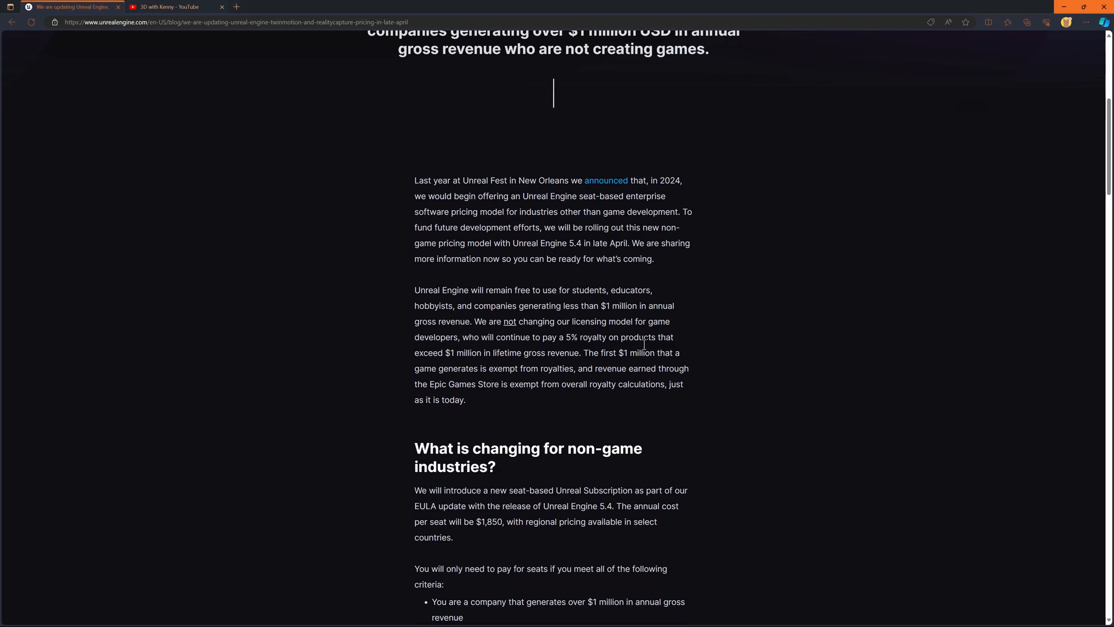
mouse_move(643, 348)
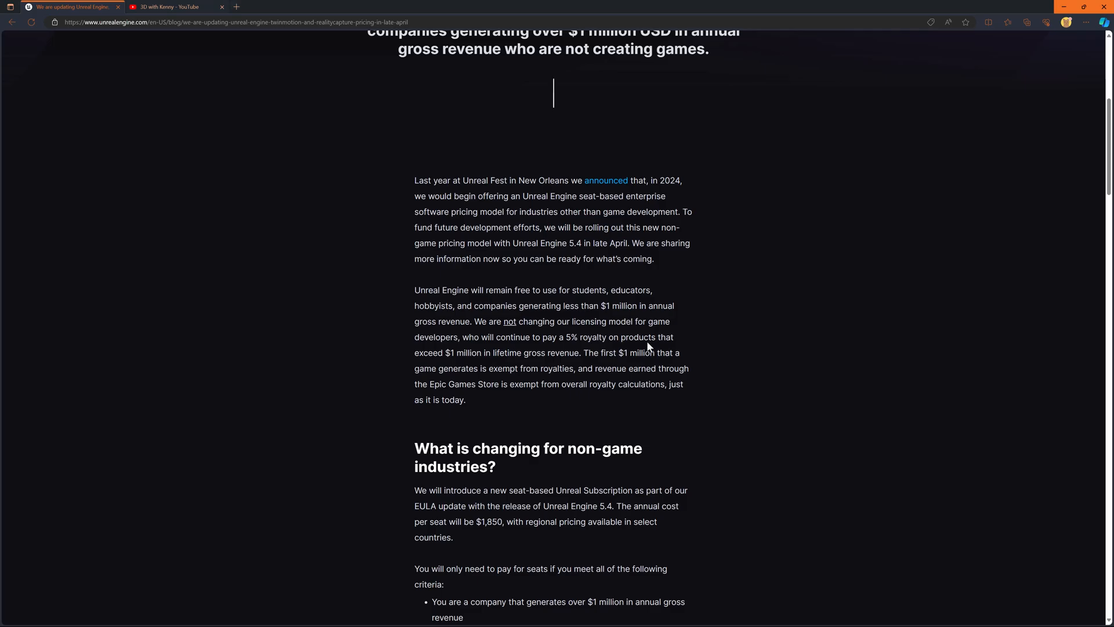
mouse_move(647, 342)
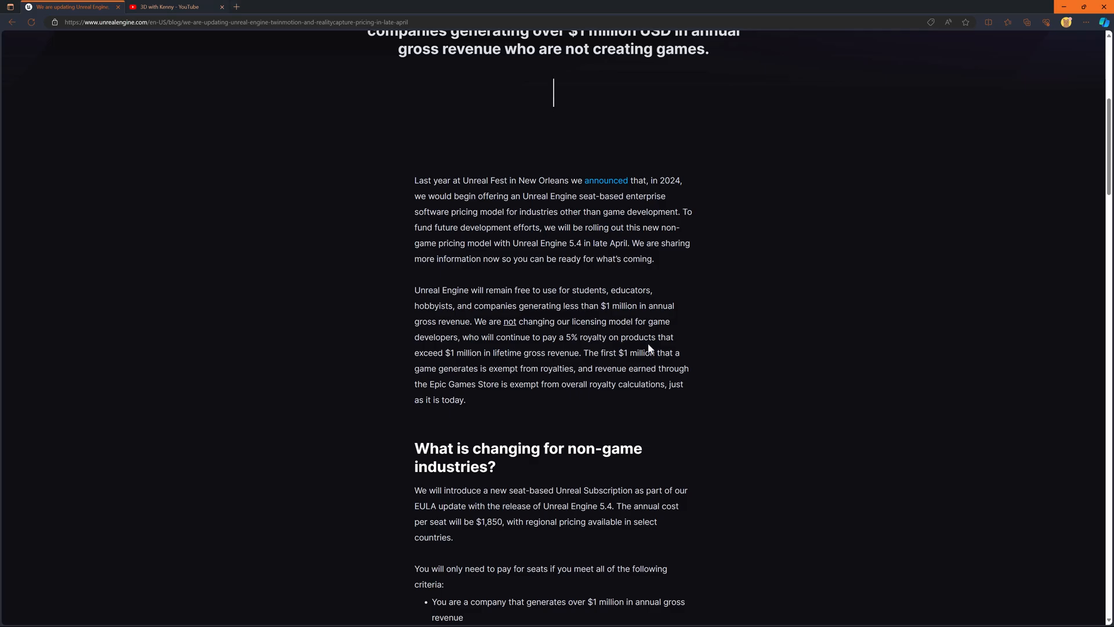
scroll("down", 3)
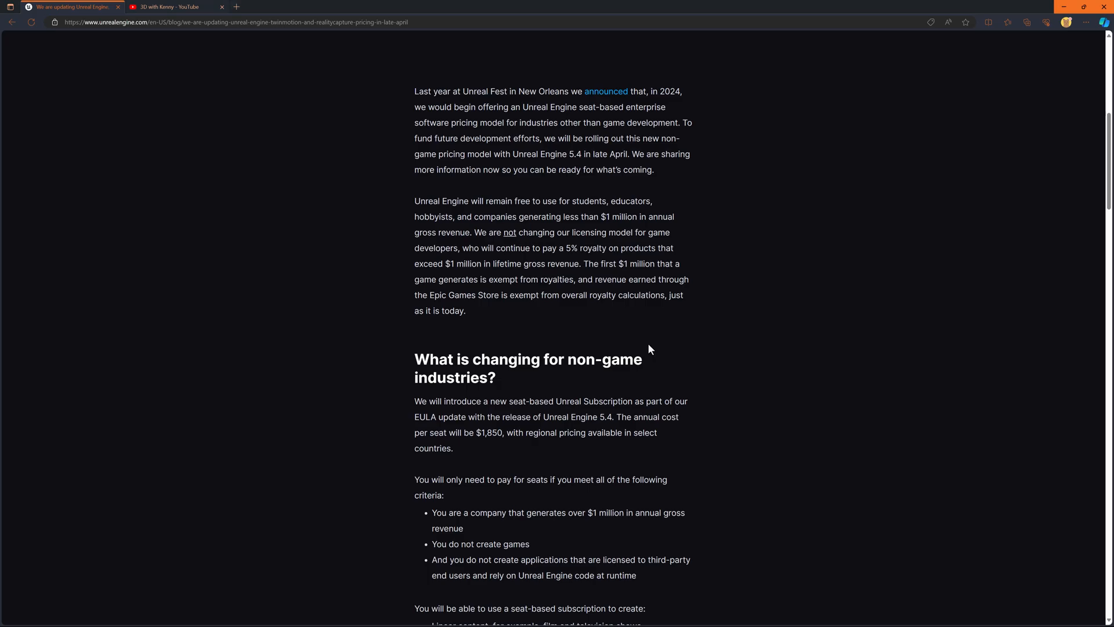
mouse_move(647, 348)
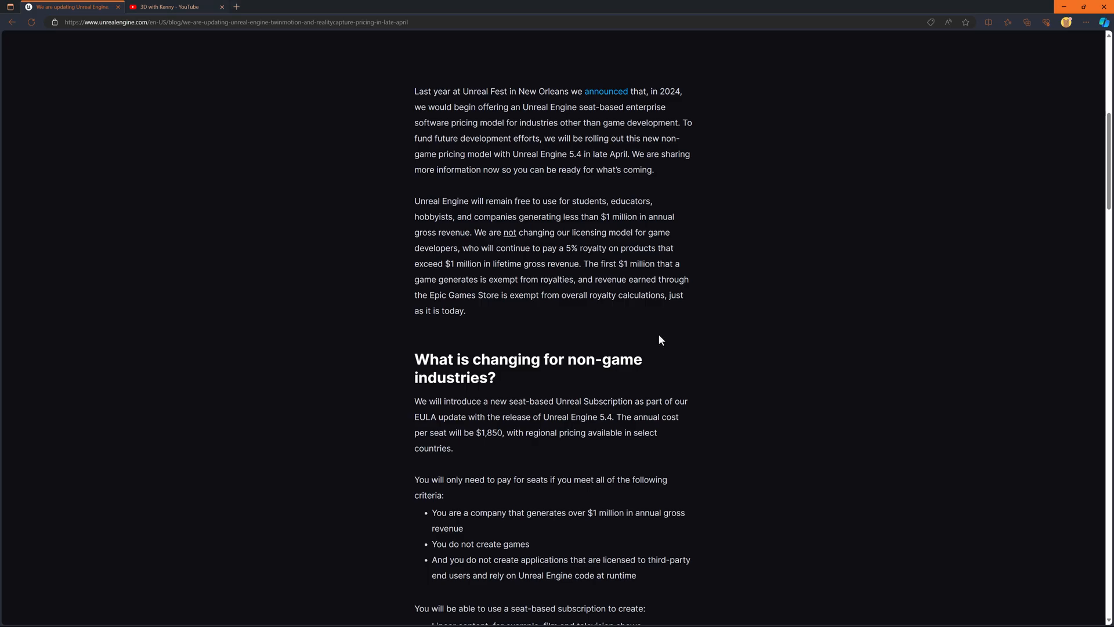
mouse_move(656, 341)
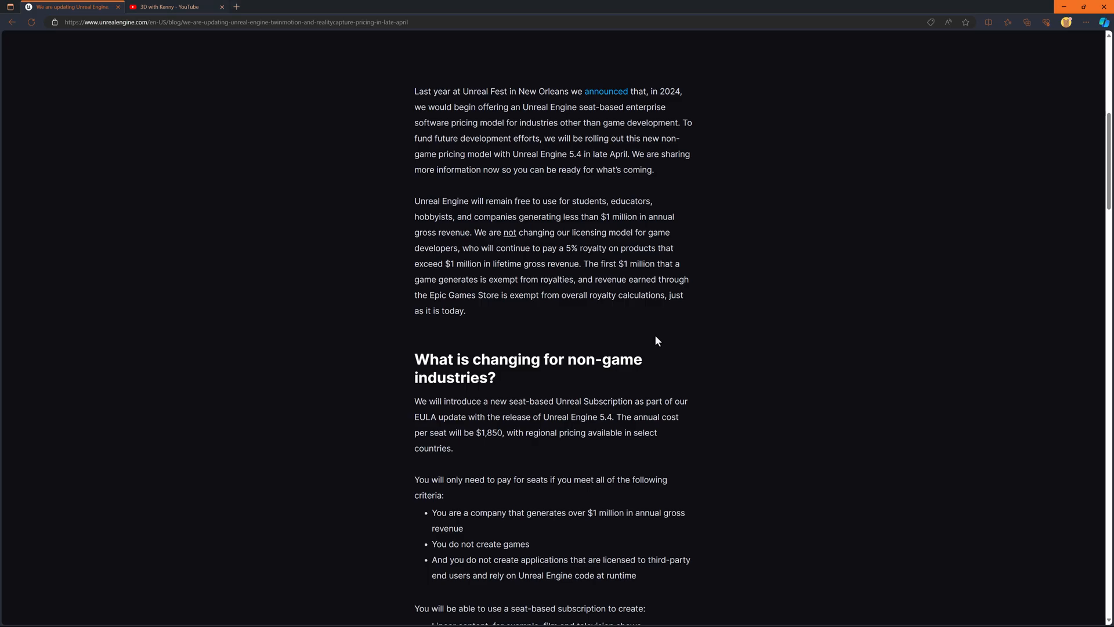
scroll("down", 3)
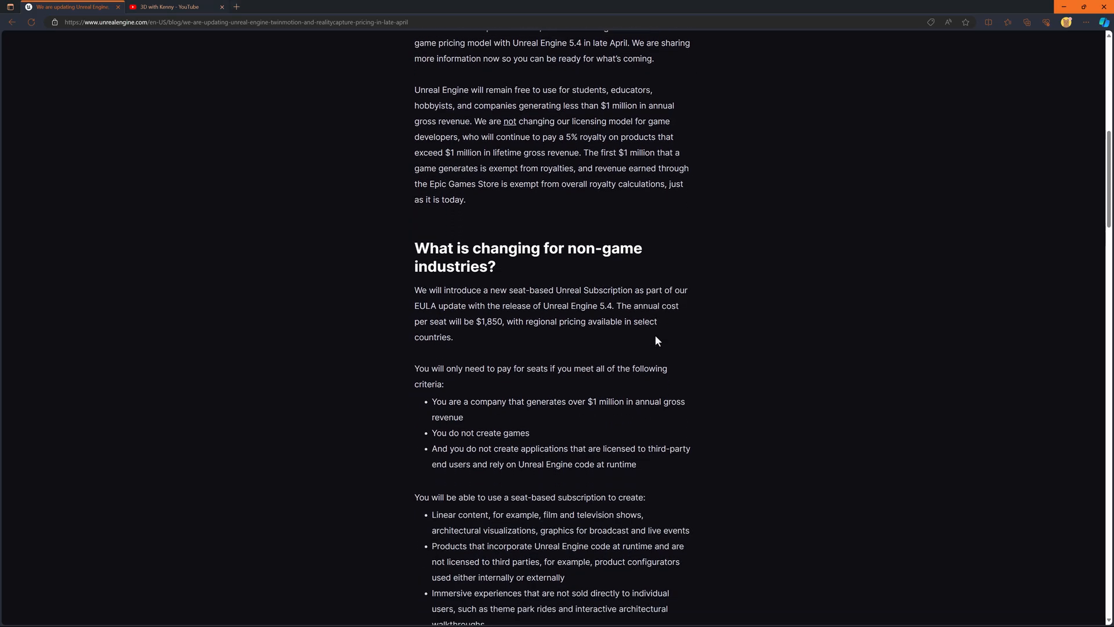
Scroll past the seat bullet lists to the 5.3-and-earlier exemption and seat purchasing
scroll("down", 3)
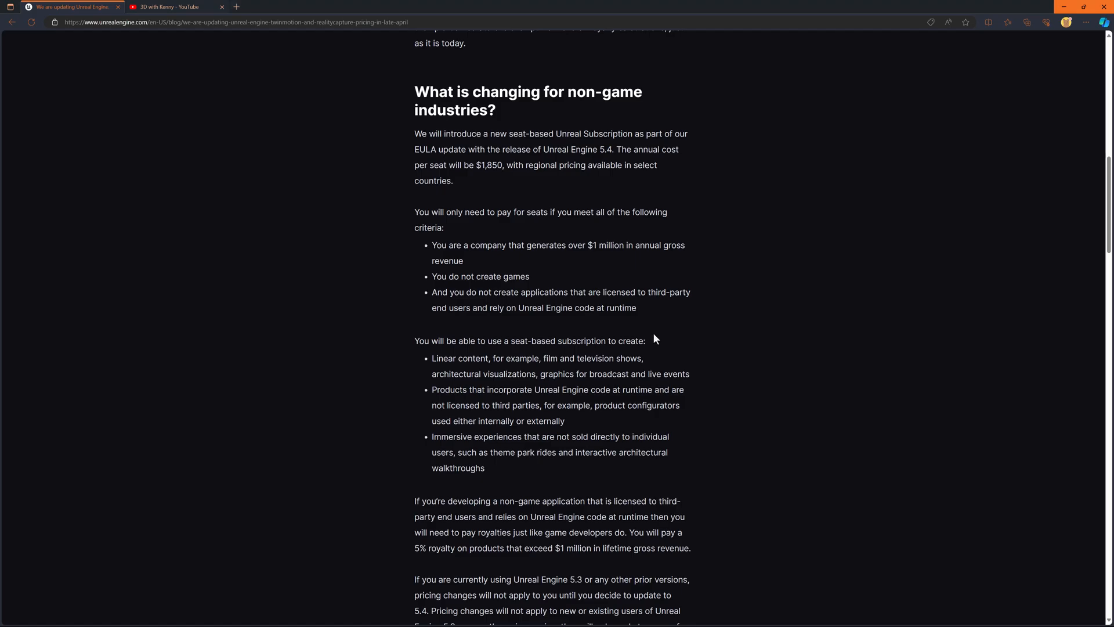
scroll("down", 3)
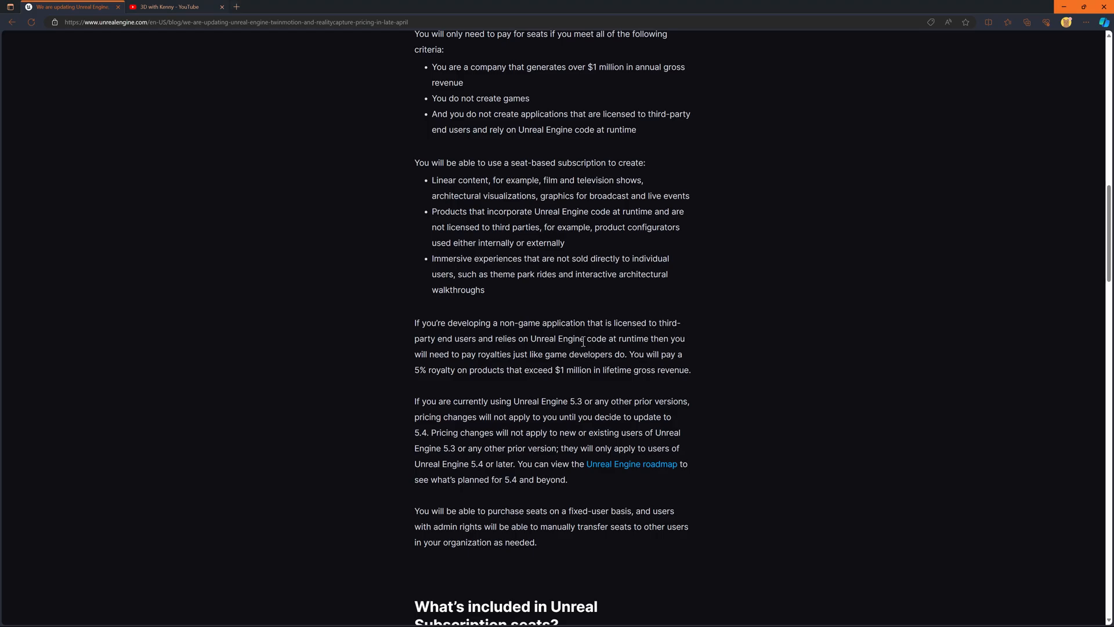
mouse_move(575, 350)
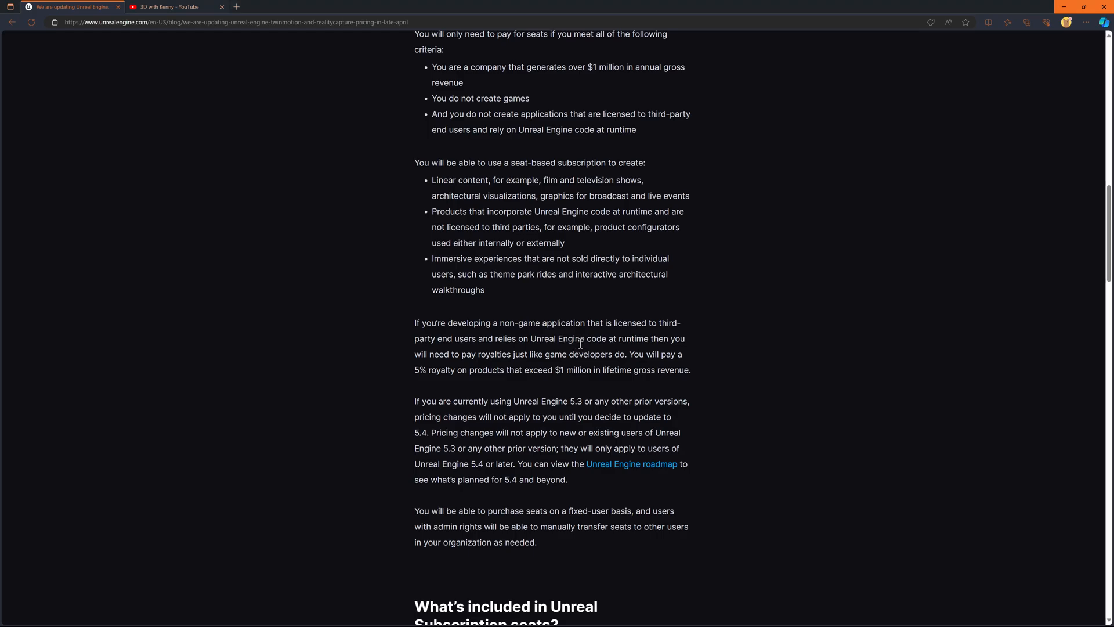
mouse_move(578, 315)
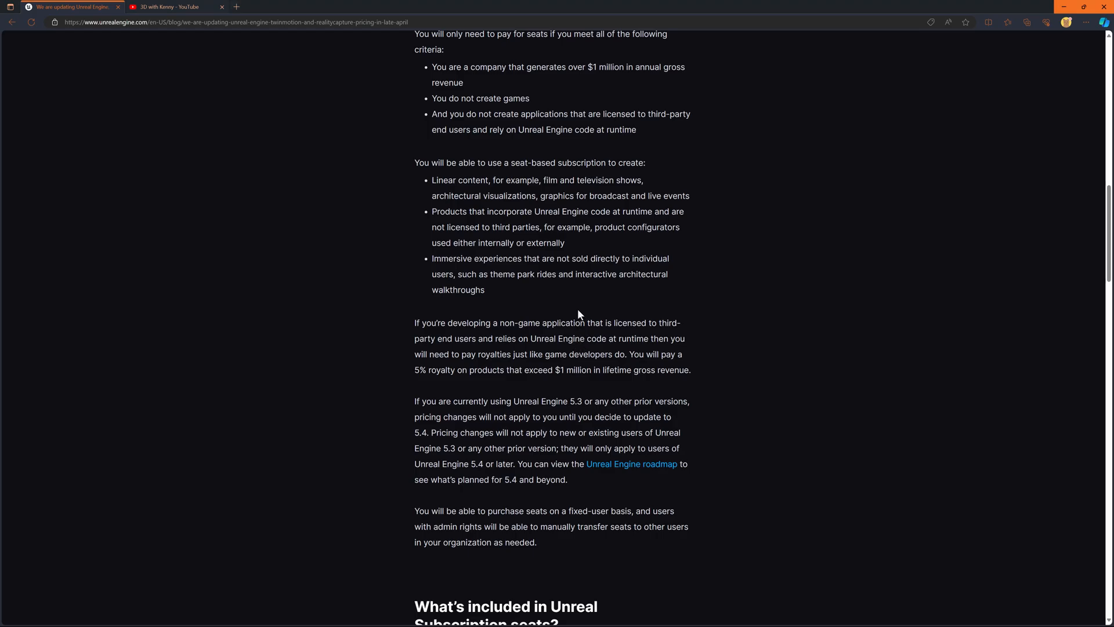
mouse_move(579, 316)
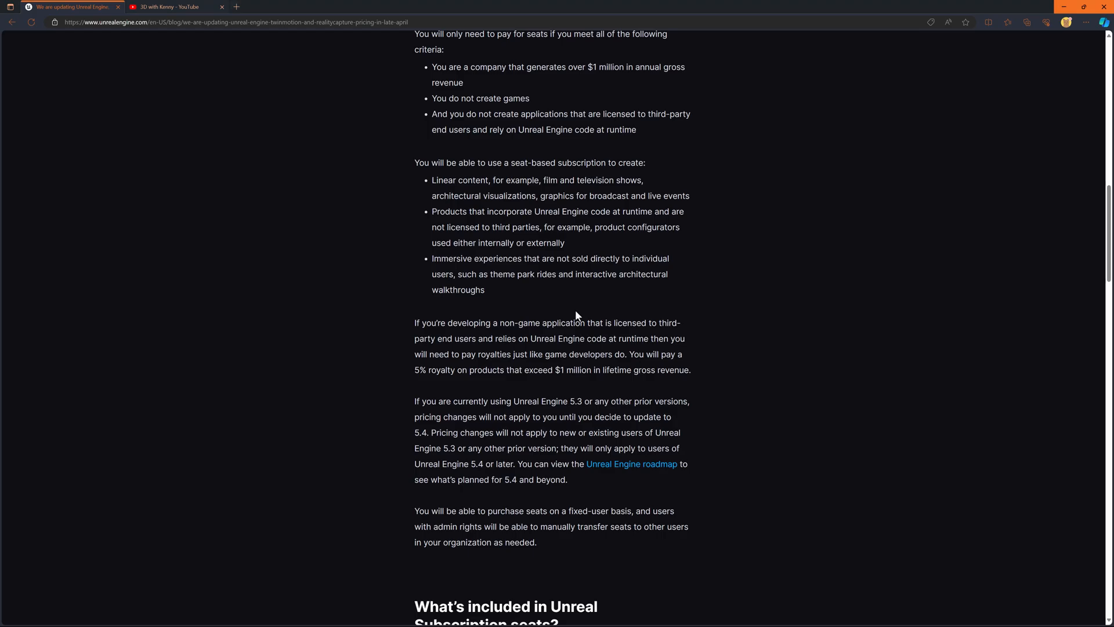
mouse_move(576, 317)
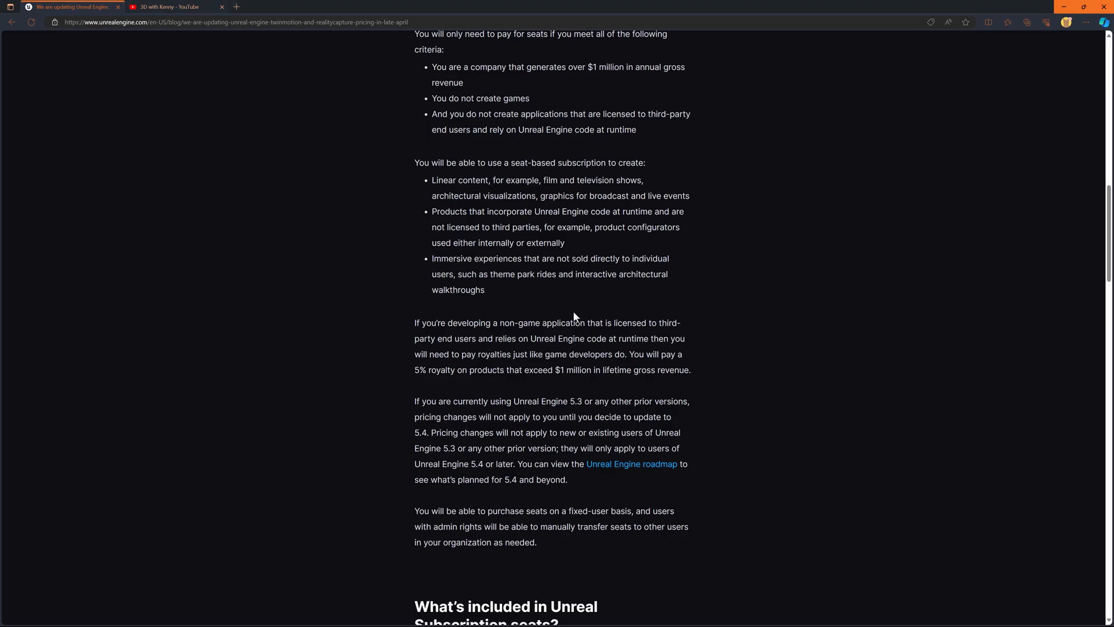
scroll("down", 3)
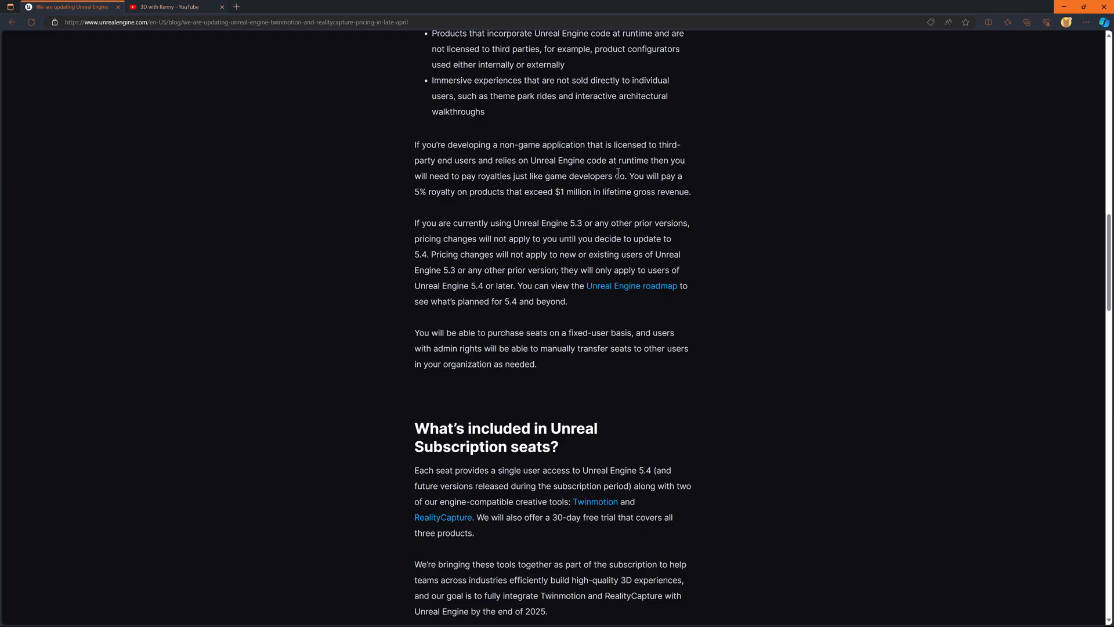
mouse_move(570, 193)
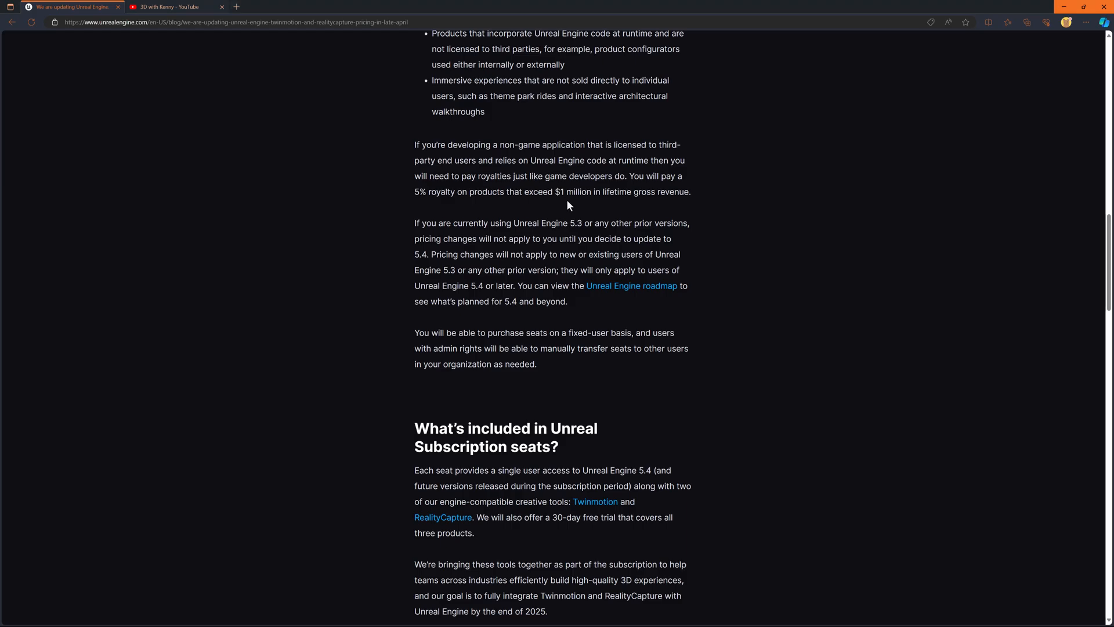
scroll("down", 3)
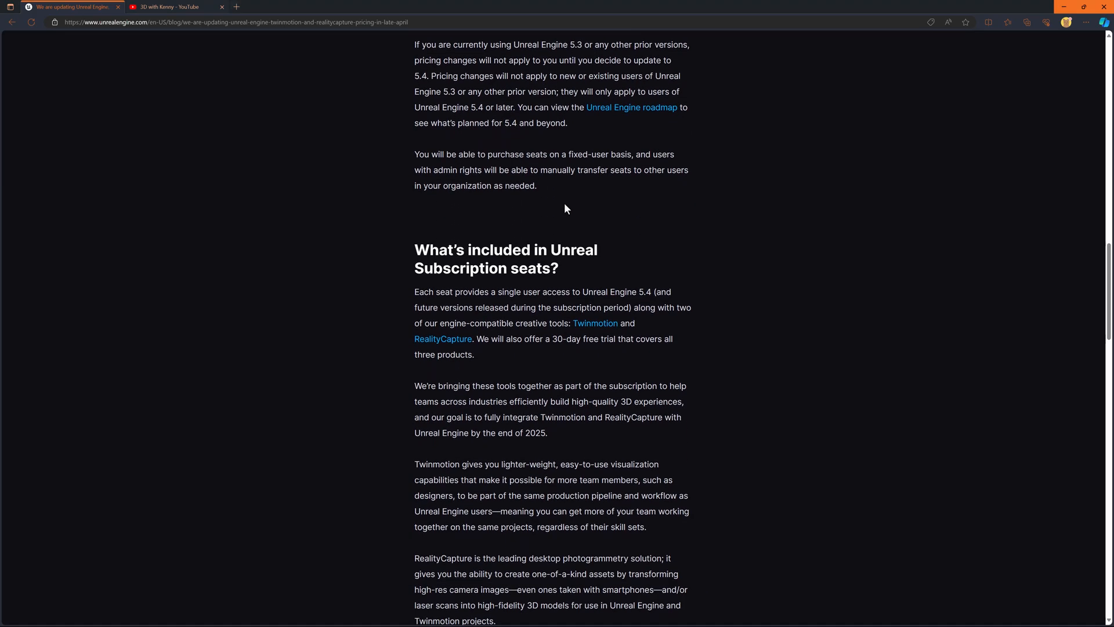
scroll("up", 3)
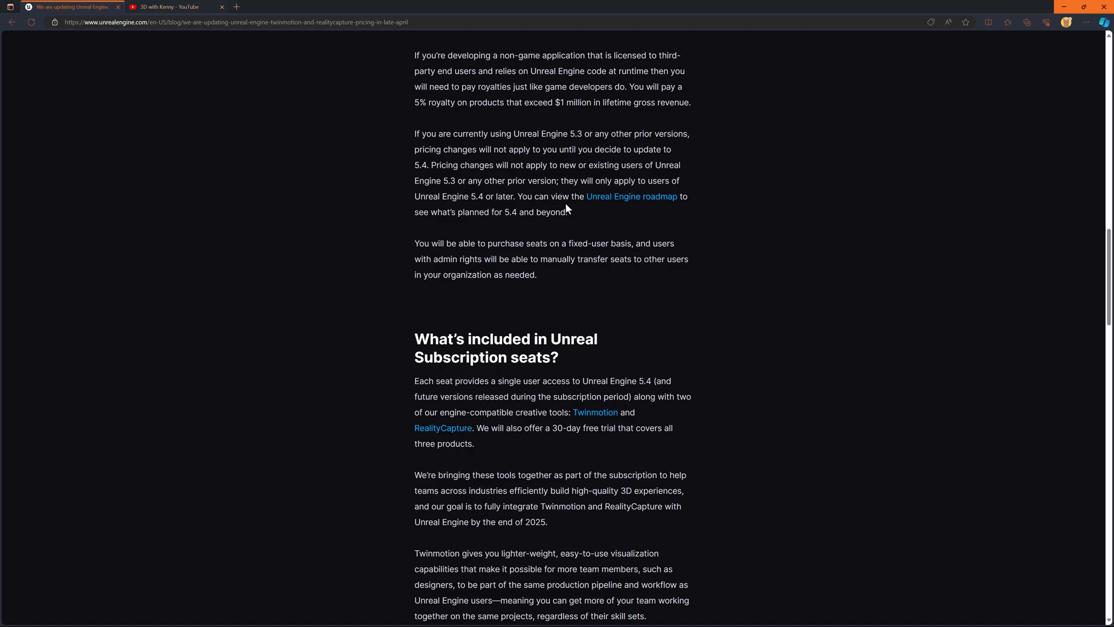
mouse_move(569, 207)
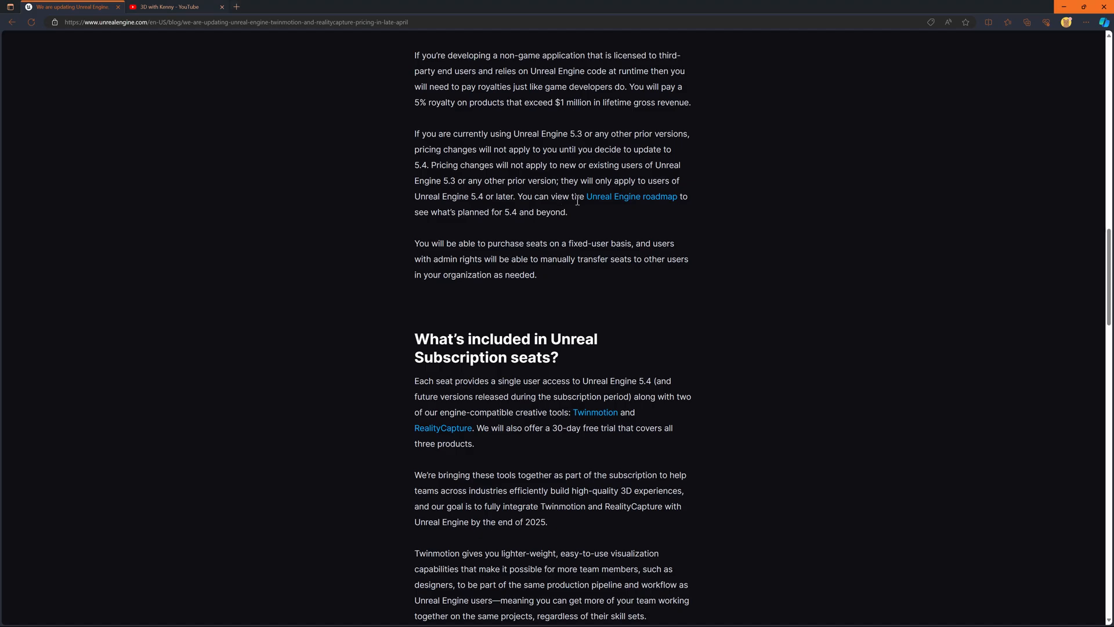
mouse_move(580, 199)
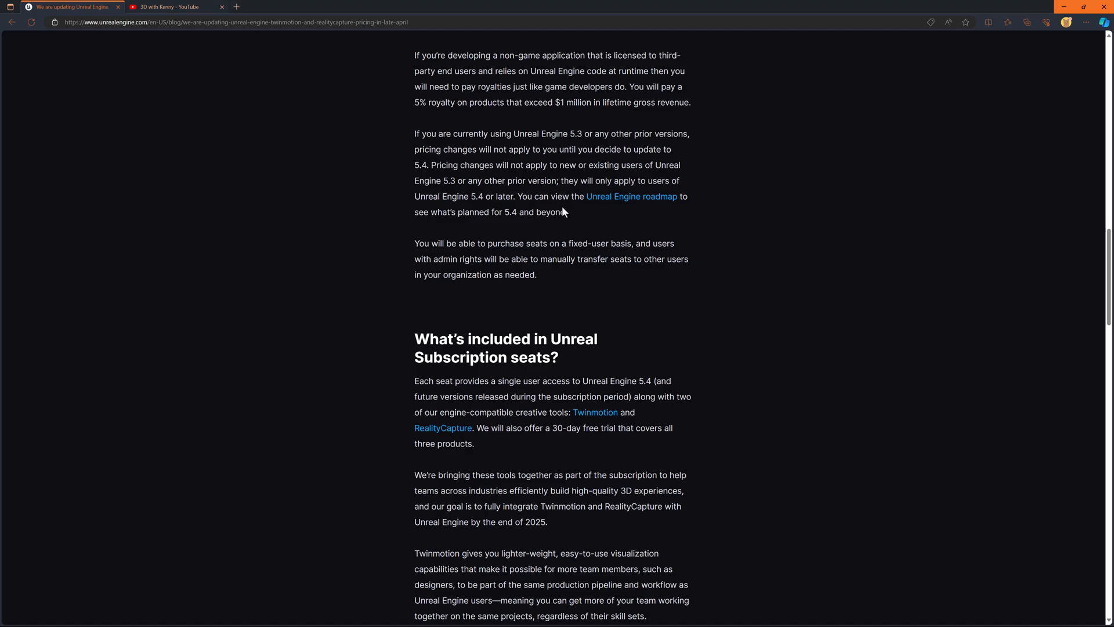
mouse_move(631, 205)
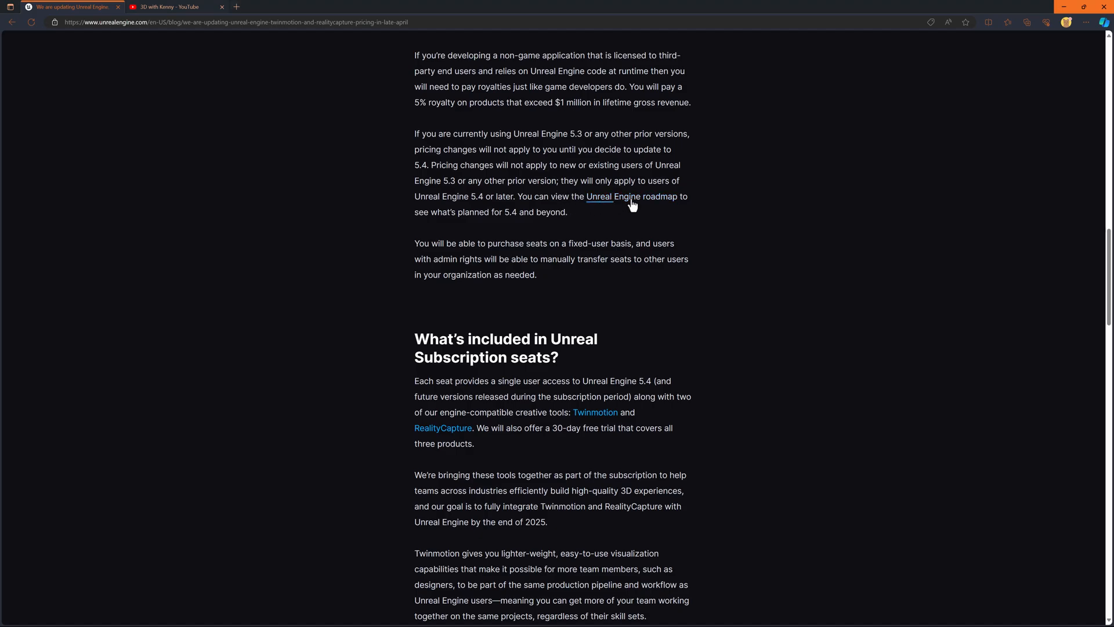
left_click(631, 197)
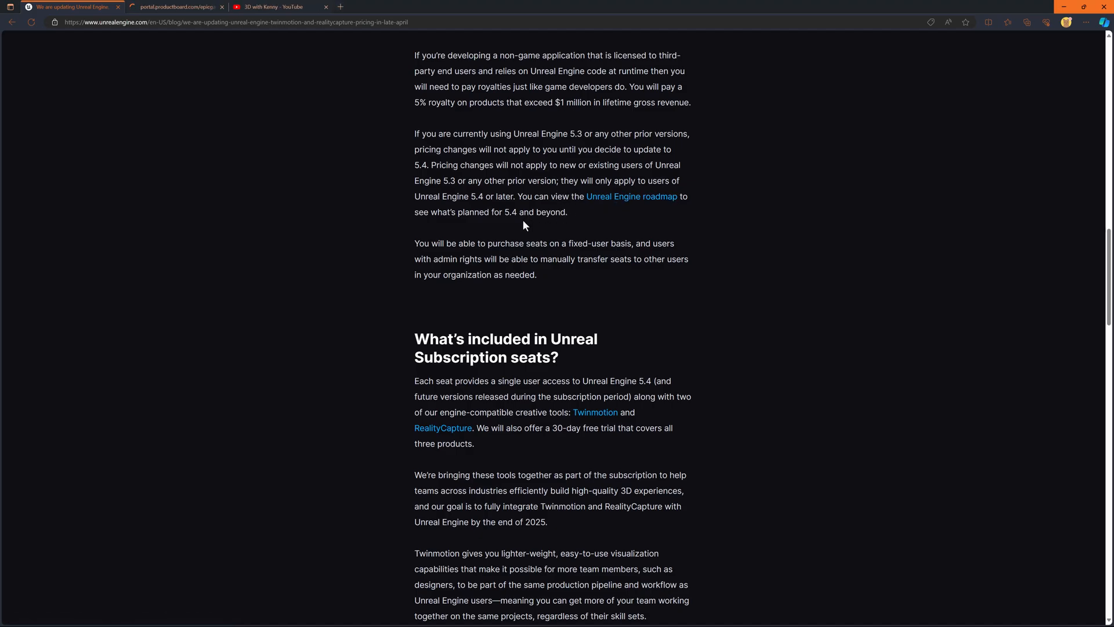
mouse_move(466, 226)
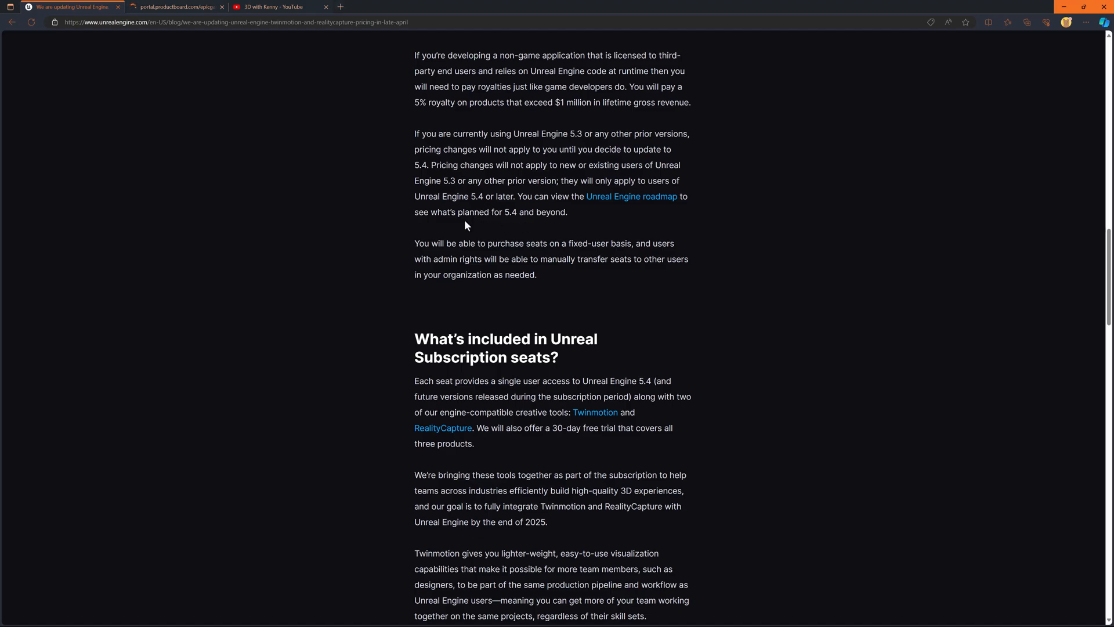
mouse_move(612, 277)
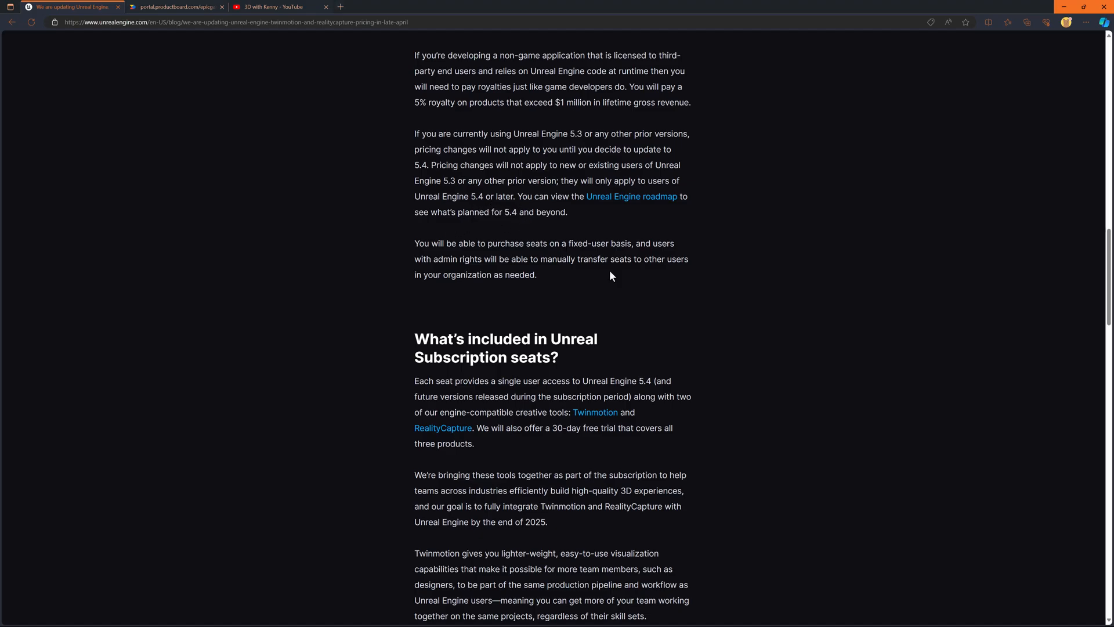
mouse_move(604, 258)
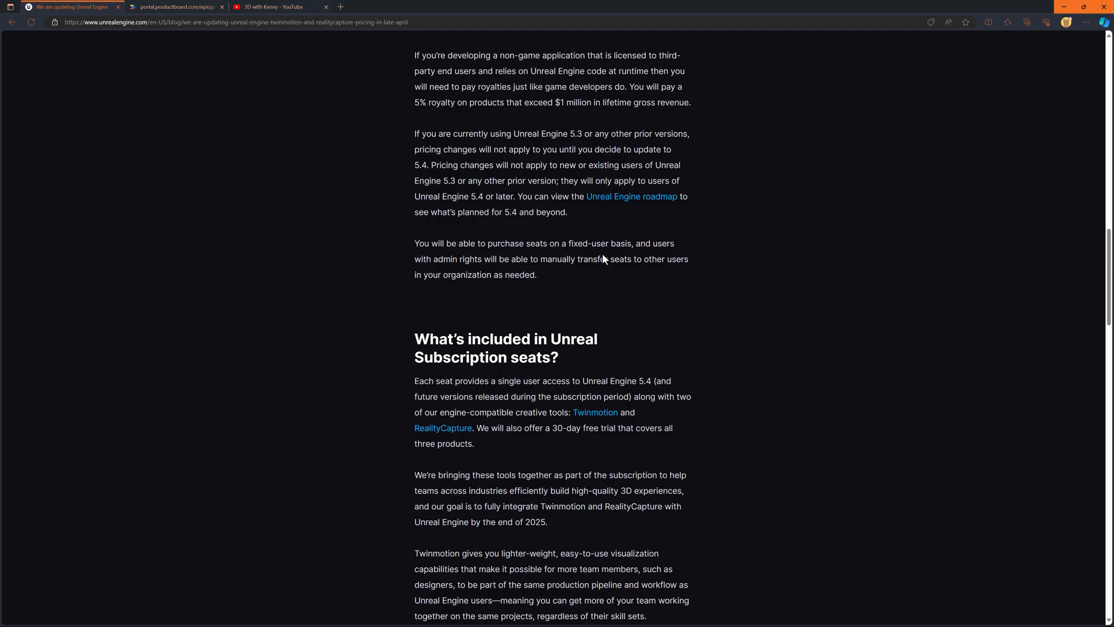
mouse_move(609, 259)
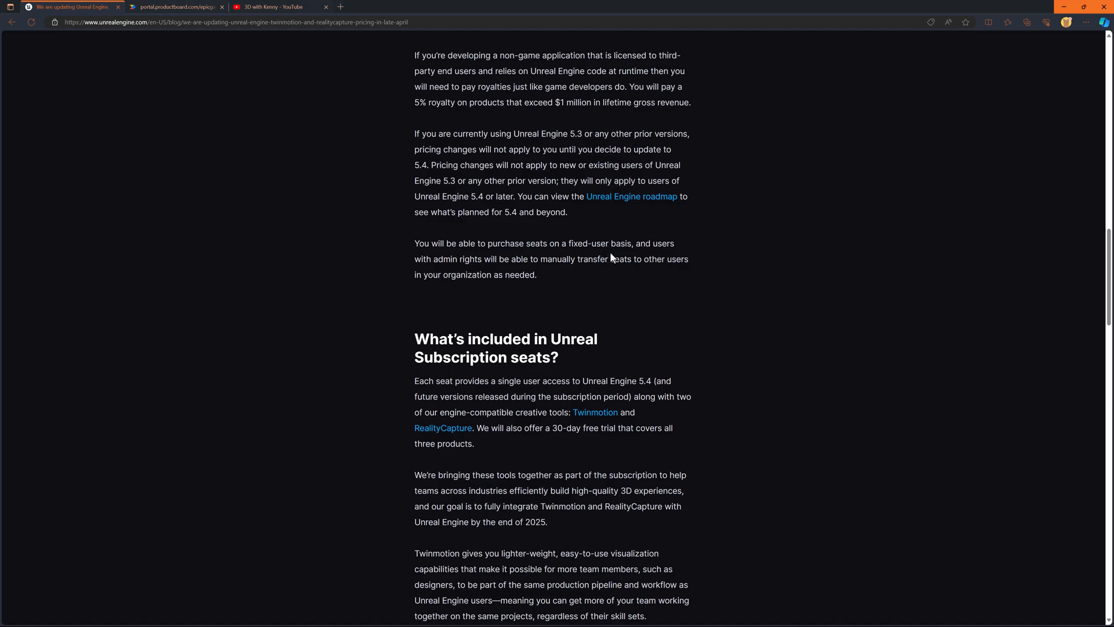
mouse_move(601, 260)
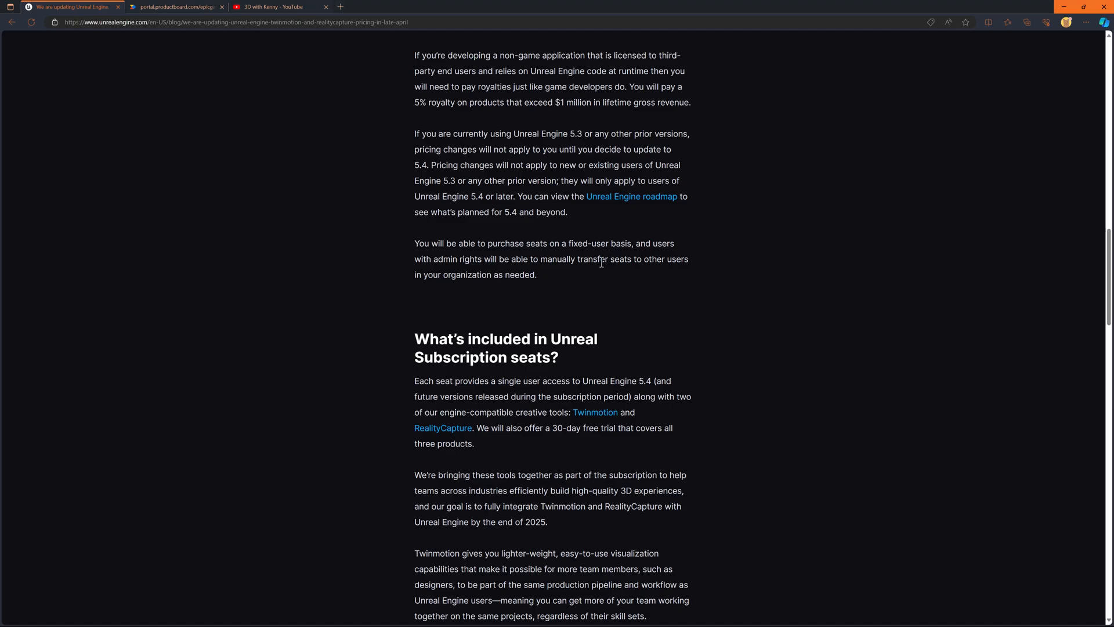
mouse_move(664, 280)
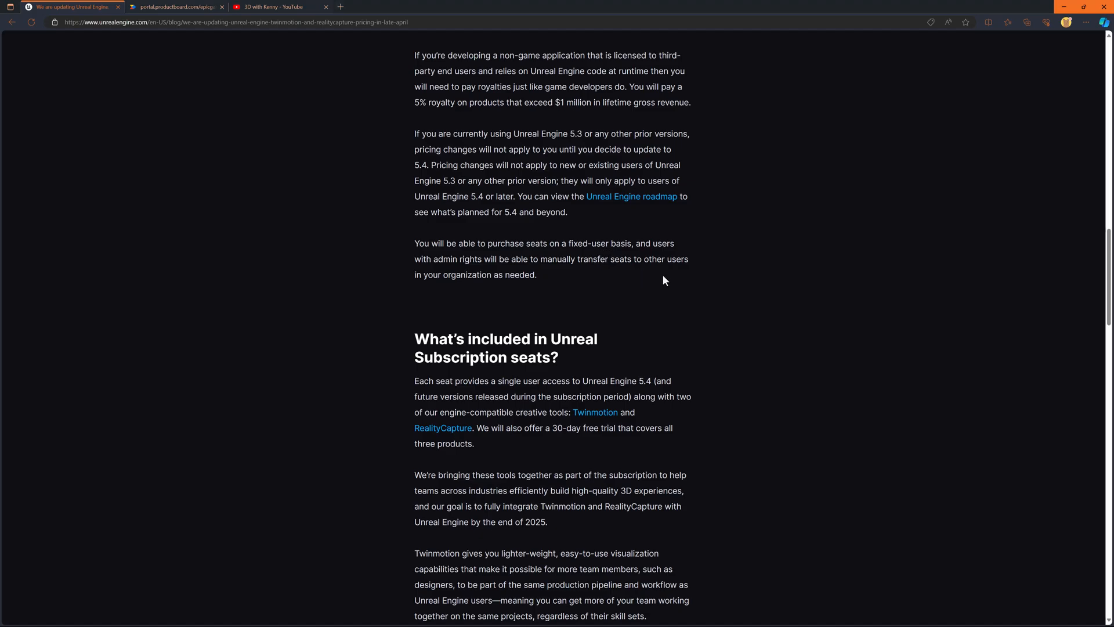
mouse_move(664, 275)
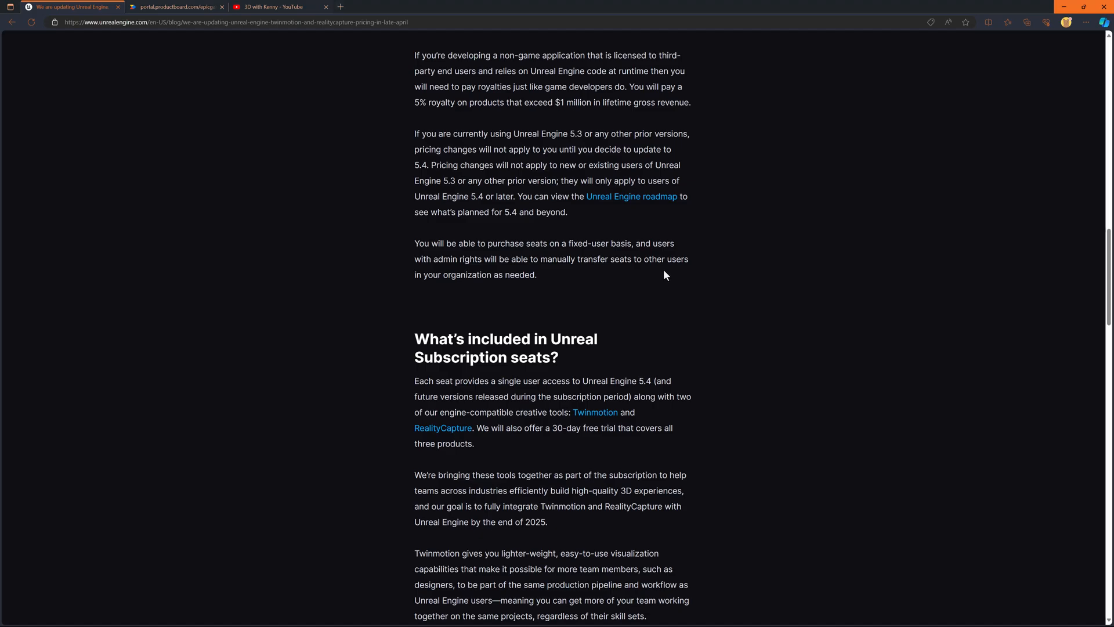
Scroll past the Unreal Subscription seats section to the Twinmotion and RealityCapture heading
scroll("down", 3)
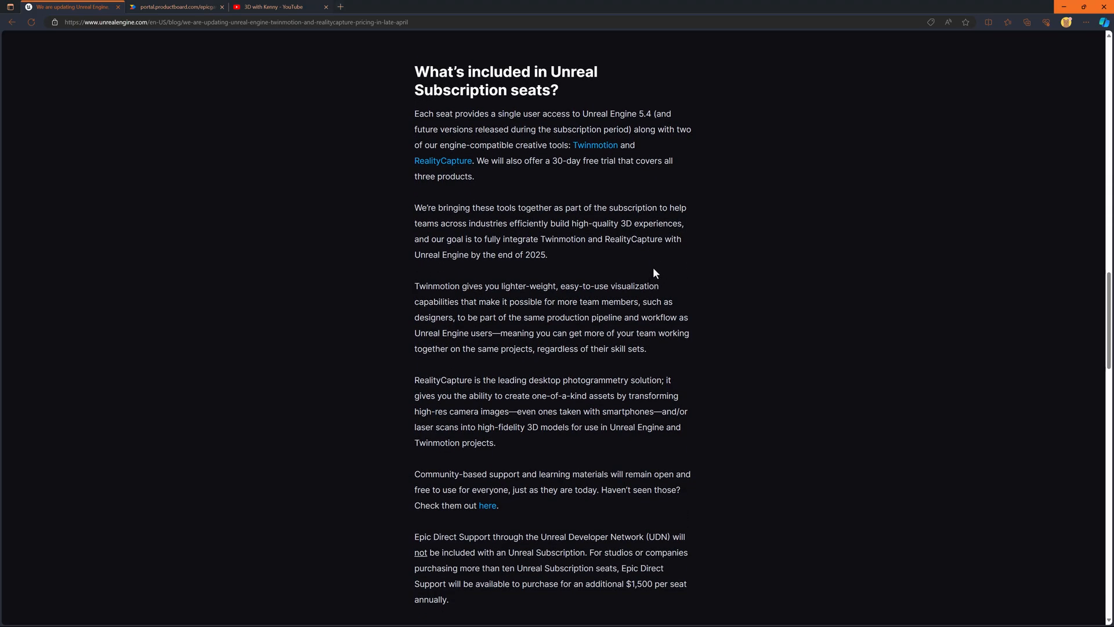
mouse_move(648, 275)
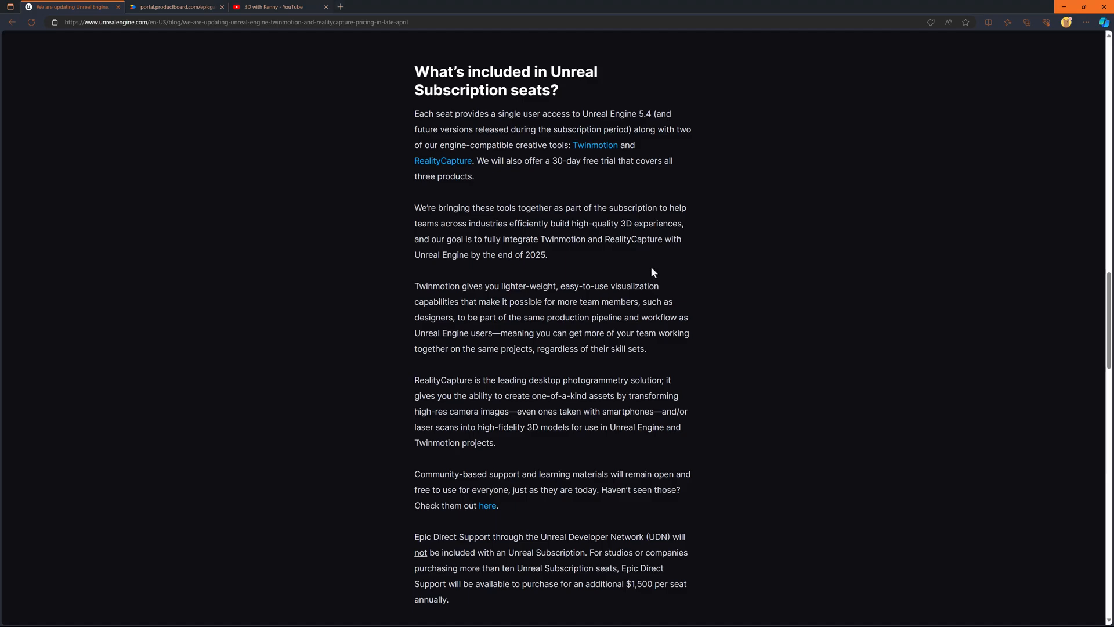
mouse_move(656, 270)
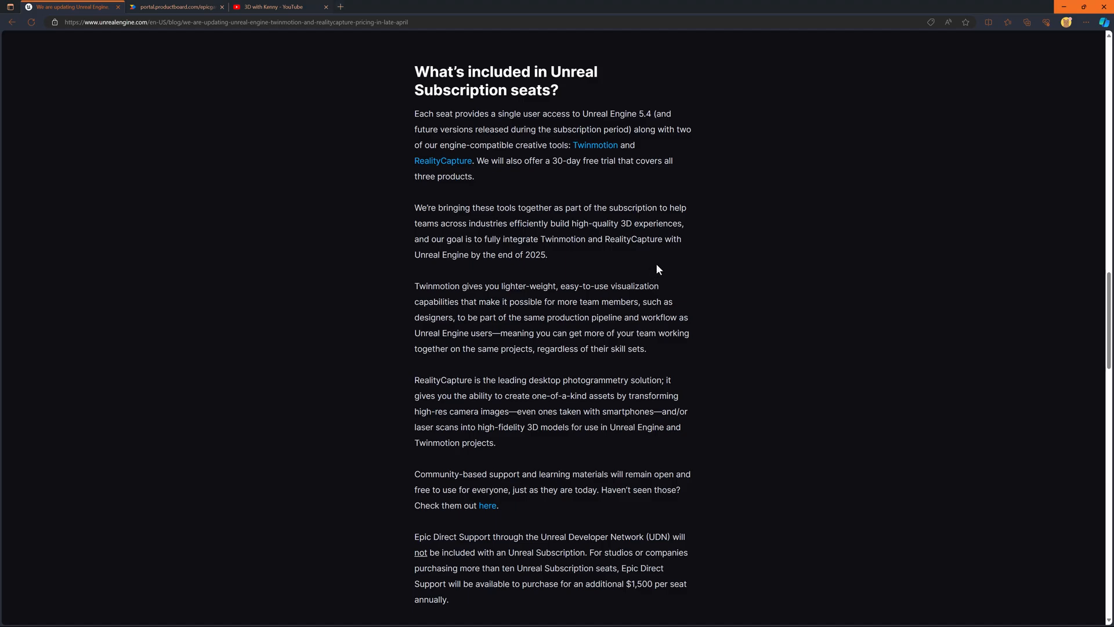
mouse_move(661, 268)
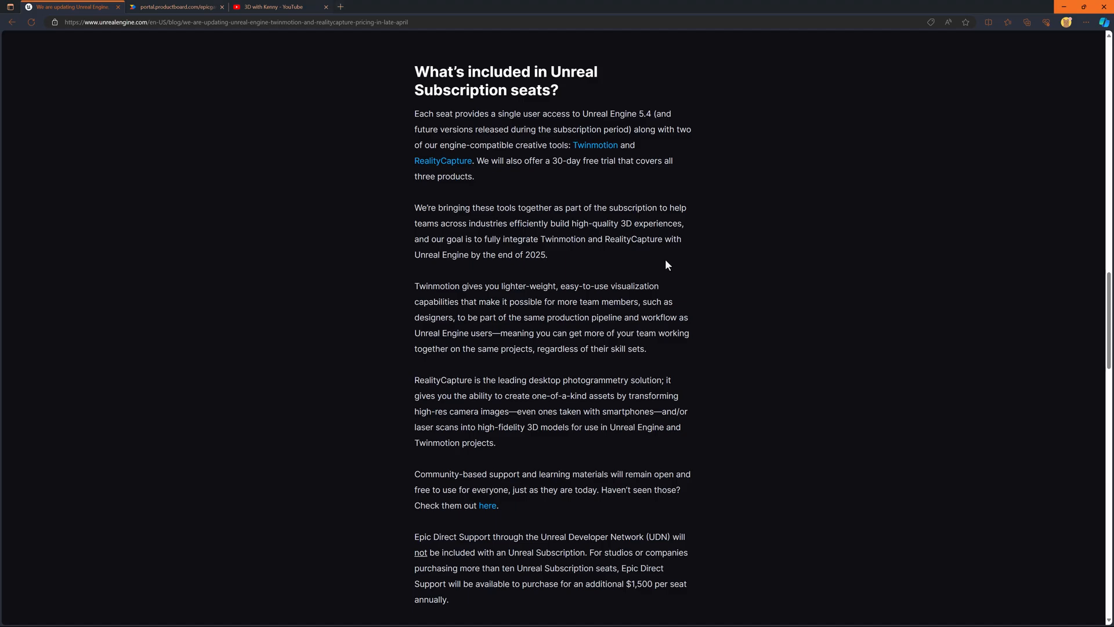
mouse_move(548, 257)
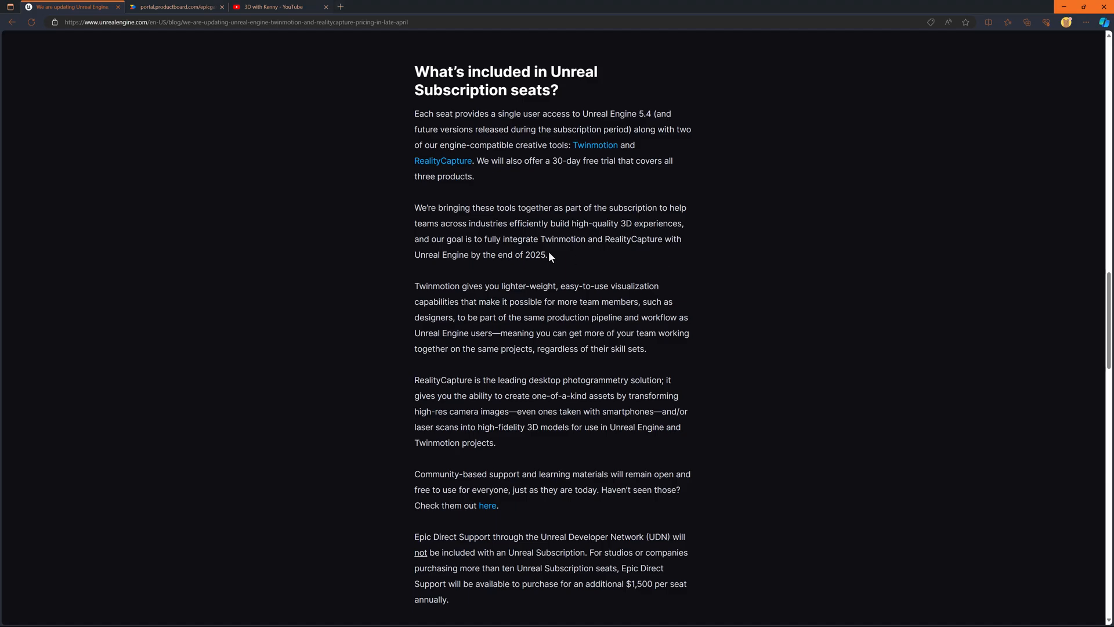
mouse_move(553, 257)
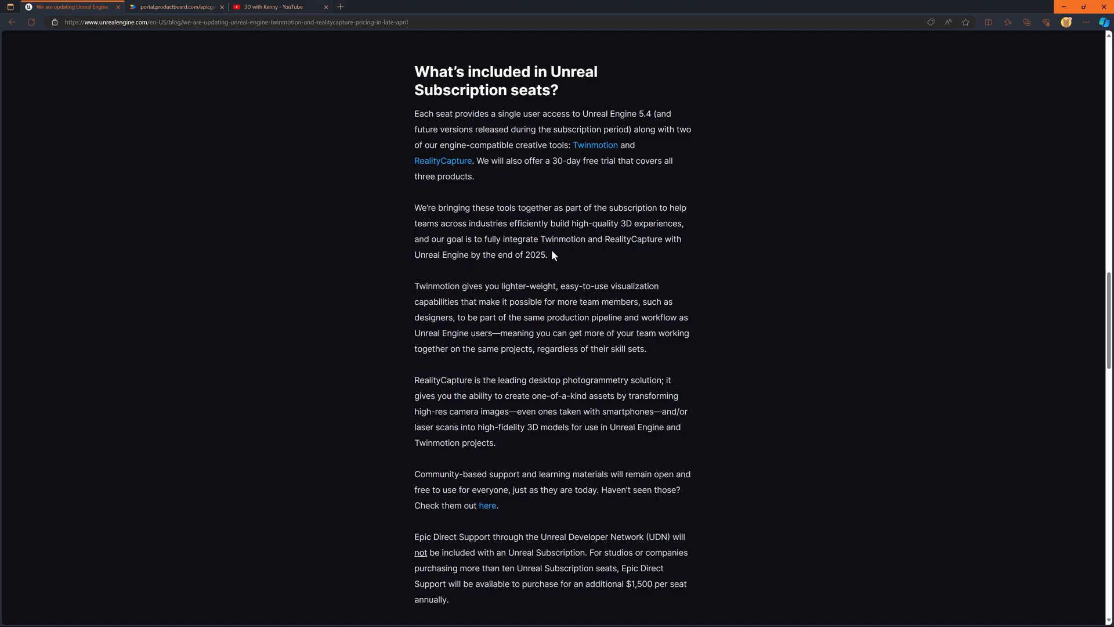
mouse_move(555, 257)
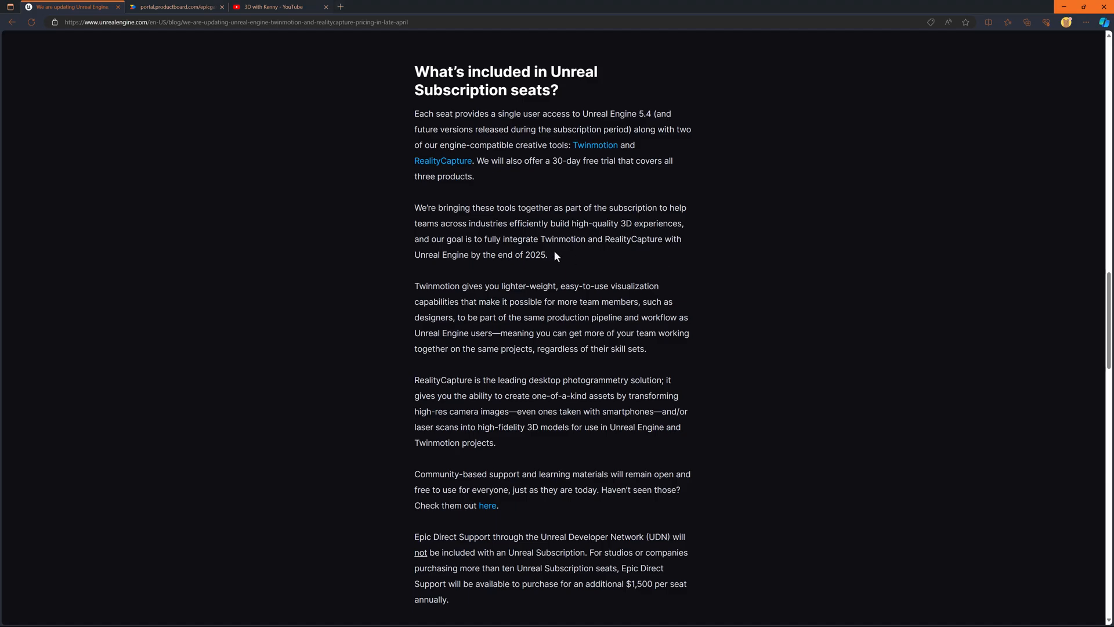
scroll("down", 3)
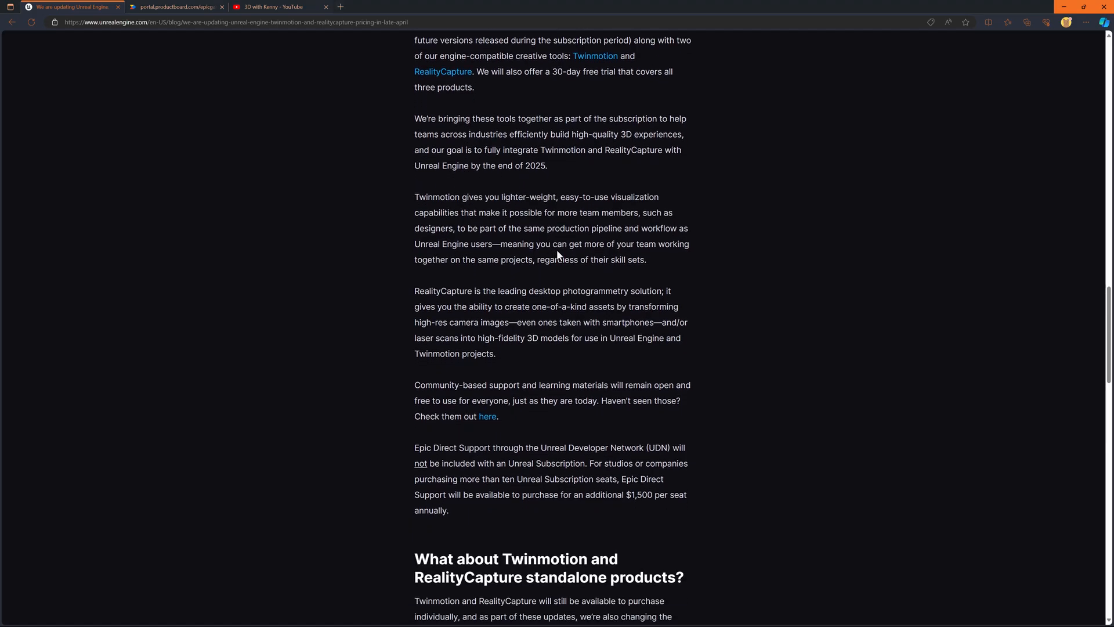
mouse_move(553, 161)
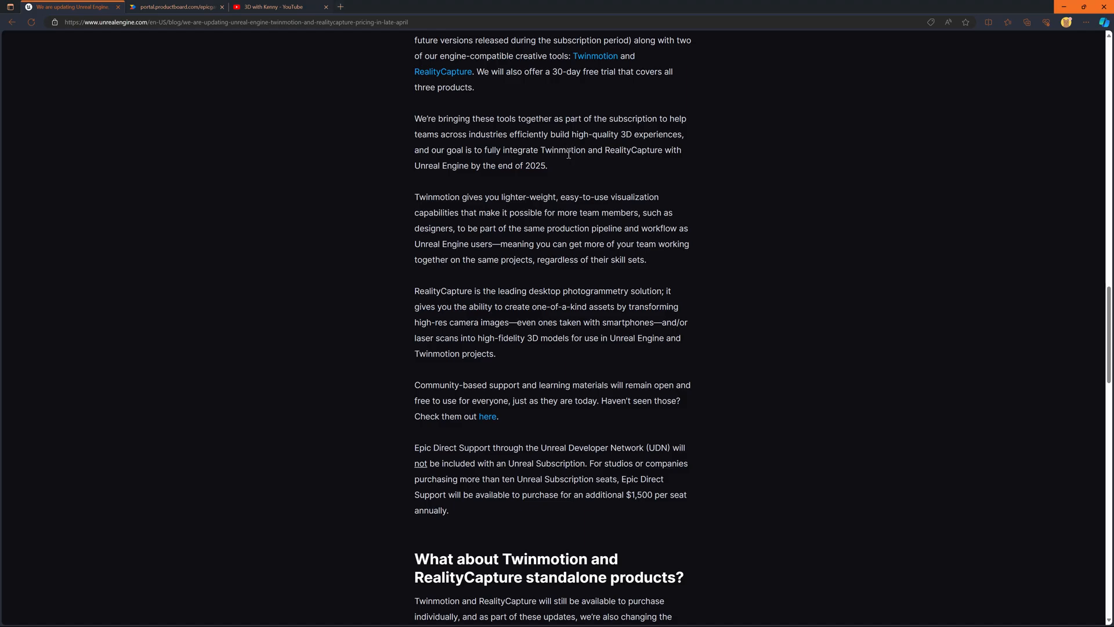
mouse_move(584, 168)
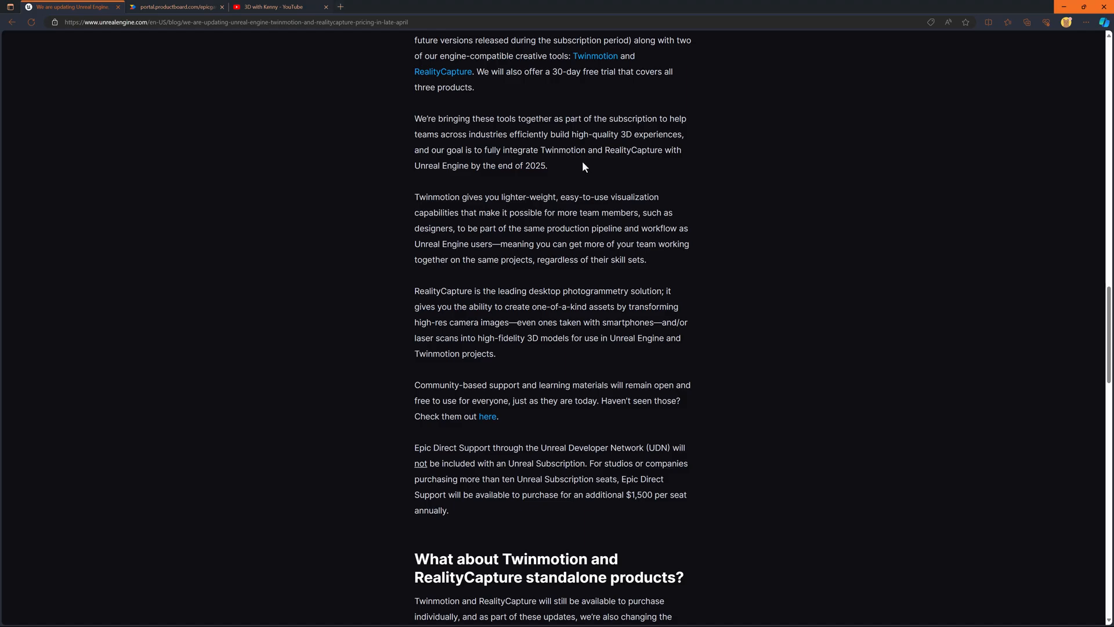
mouse_move(589, 165)
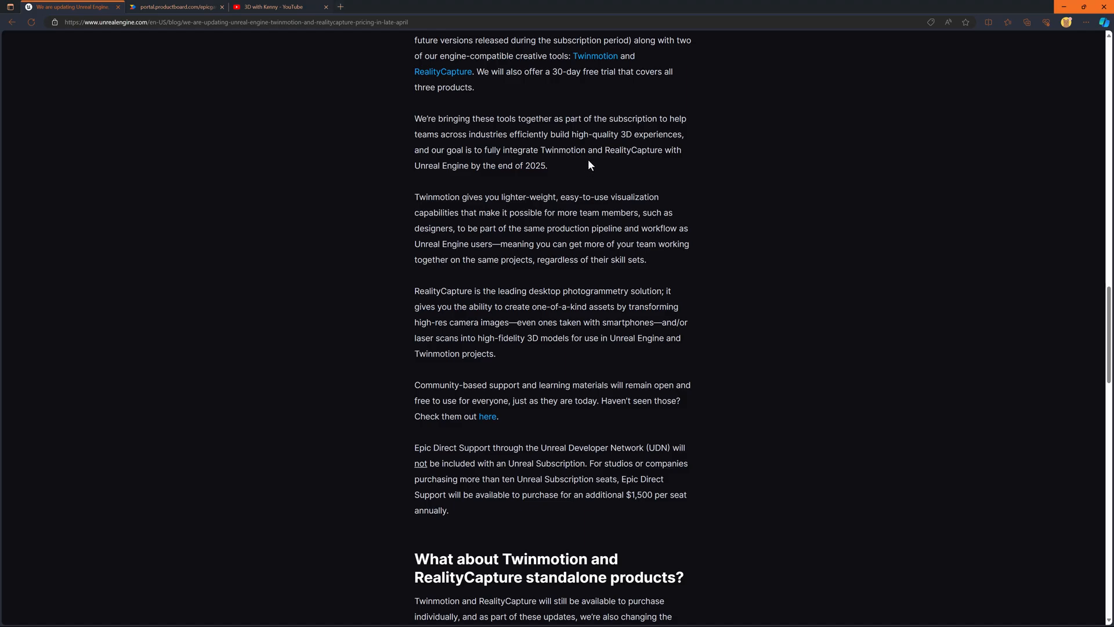
mouse_move(611, 161)
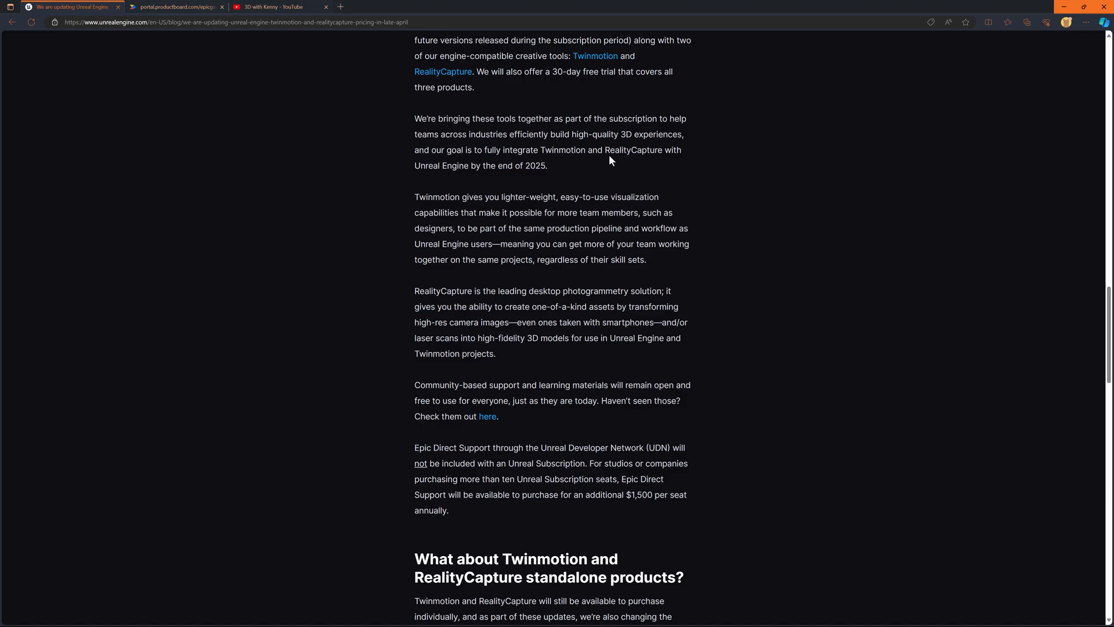
mouse_move(527, 177)
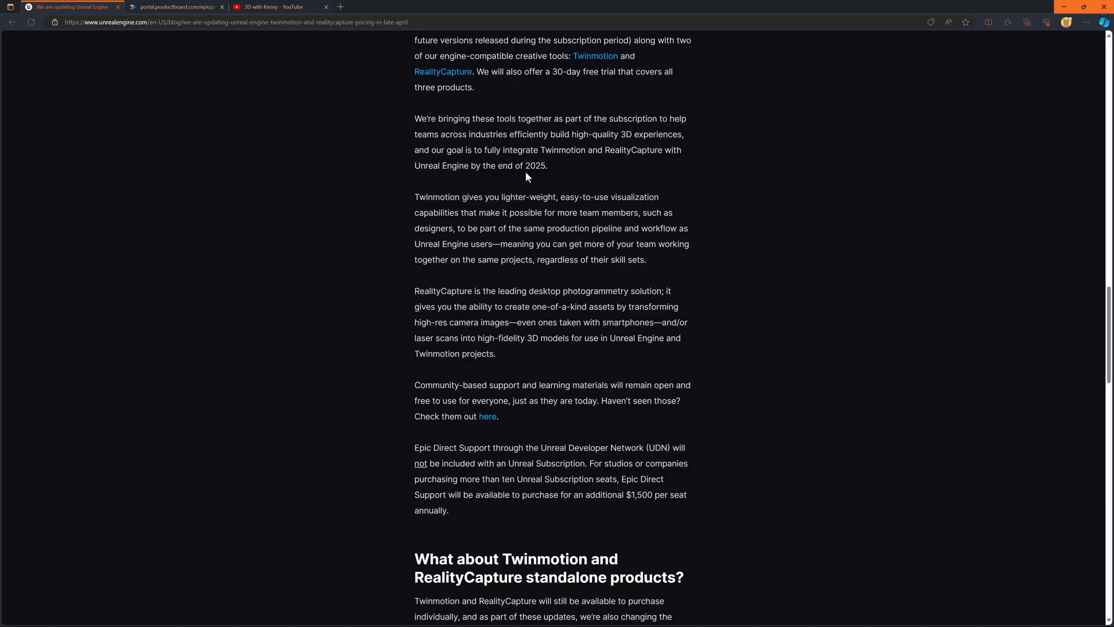
mouse_move(527, 173)
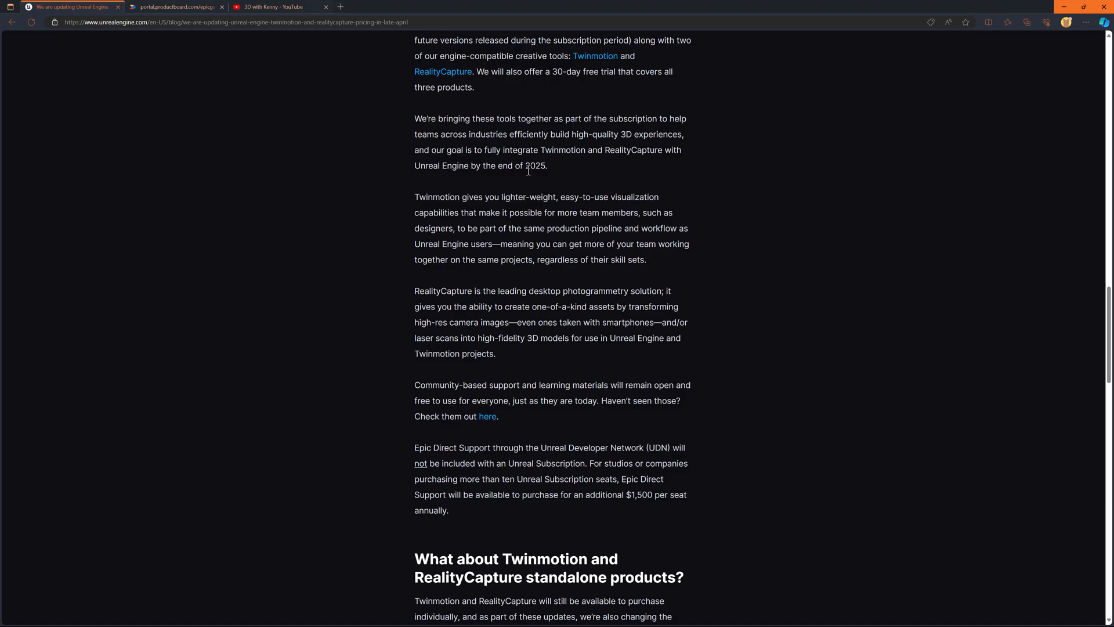
mouse_move(548, 168)
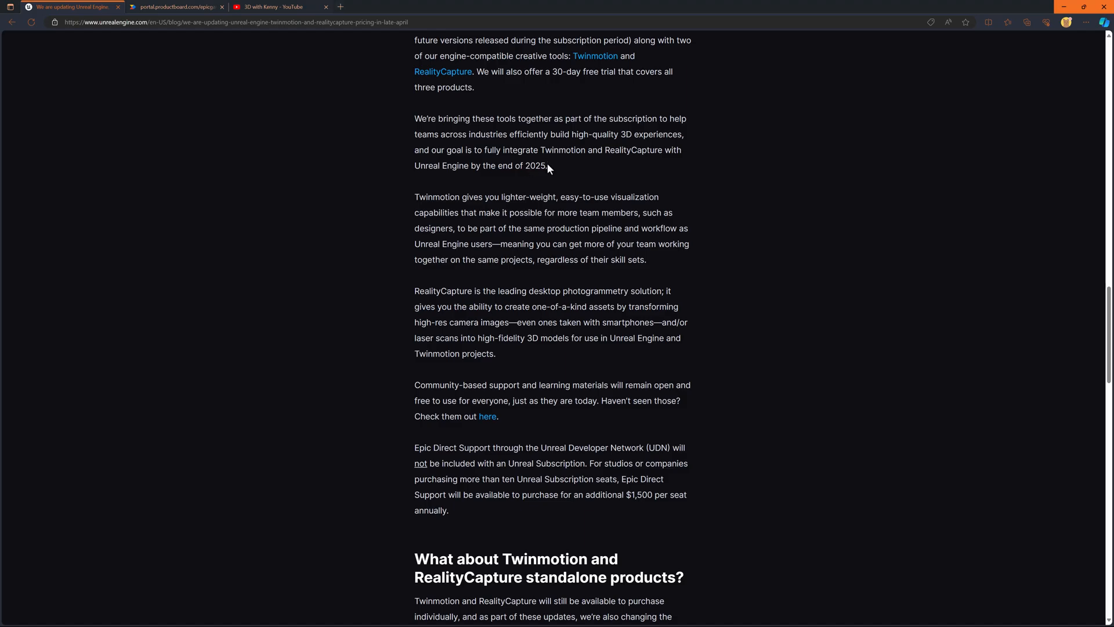
mouse_move(563, 161)
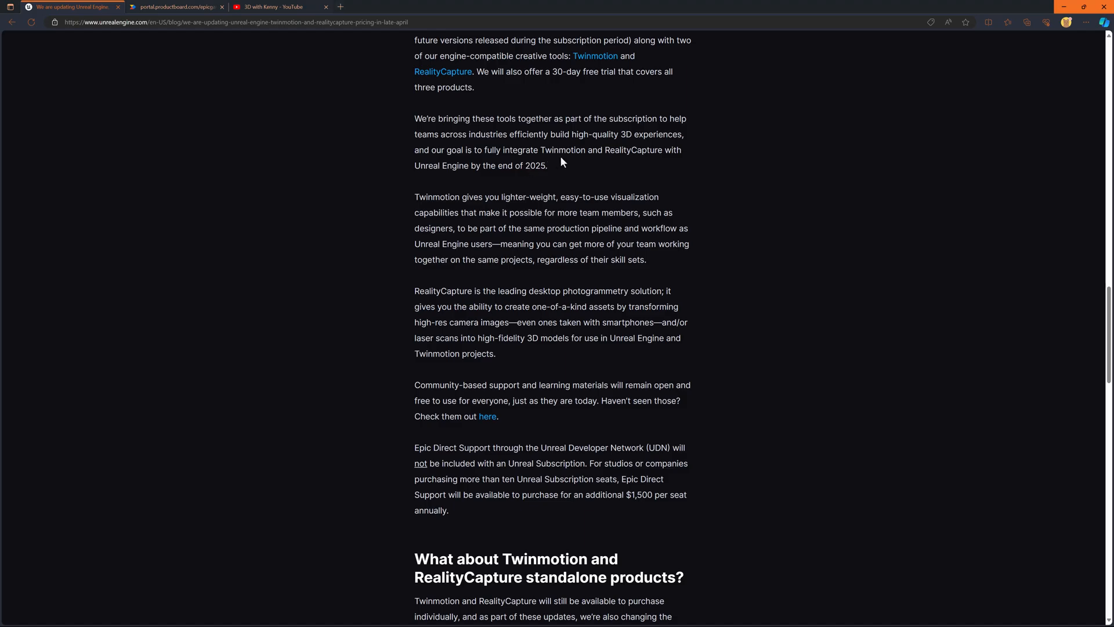
mouse_move(558, 167)
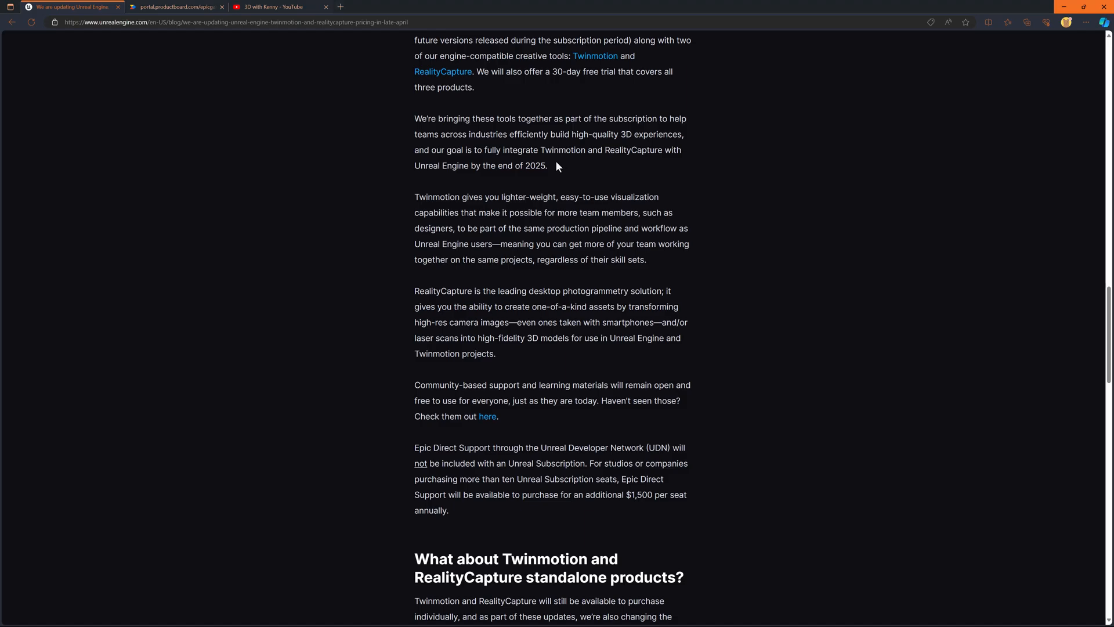
mouse_move(625, 162)
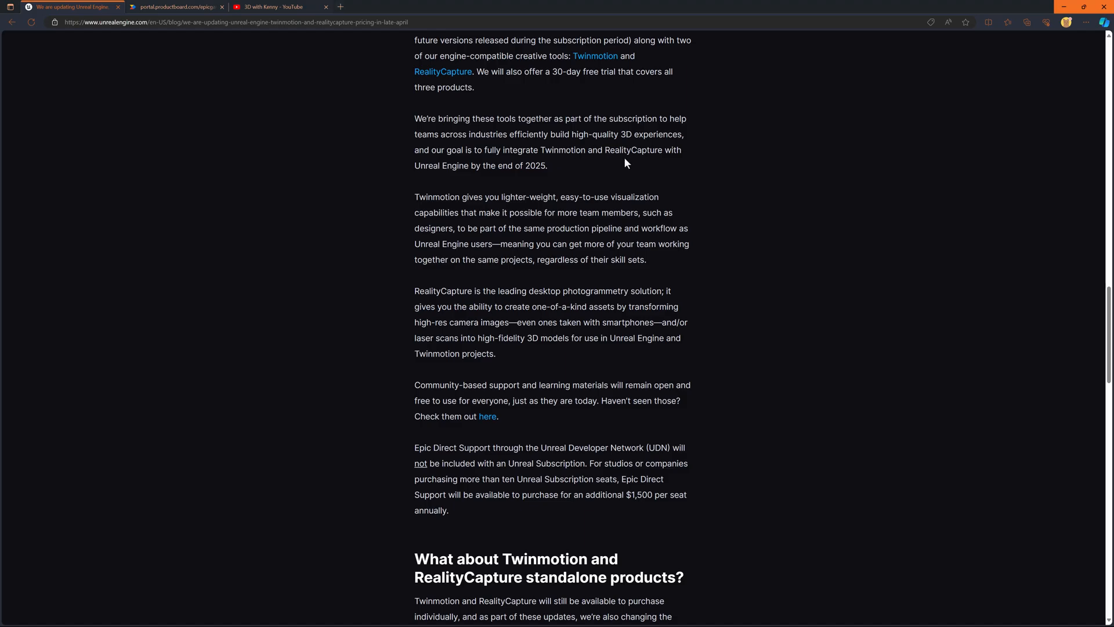
mouse_move(609, 173)
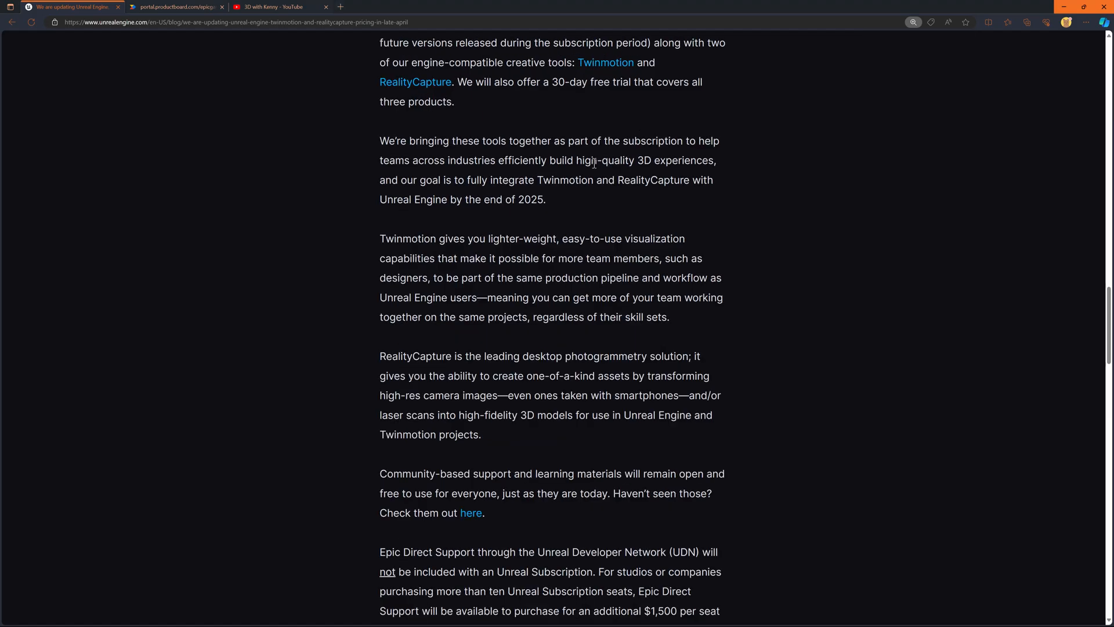
mouse_move(574, 212)
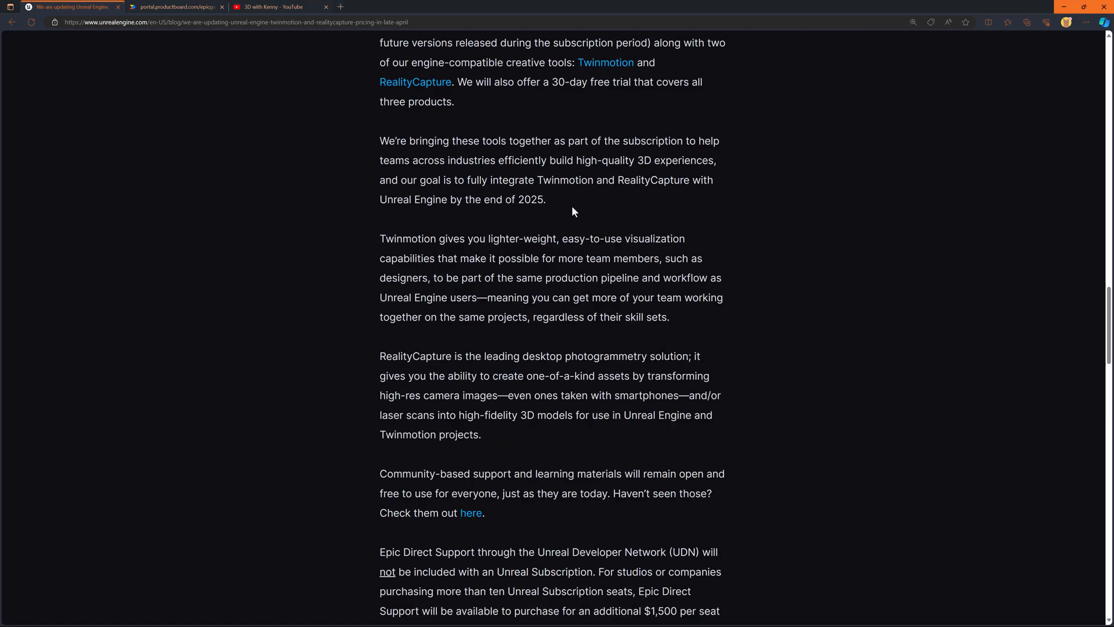
scroll("down", 3)
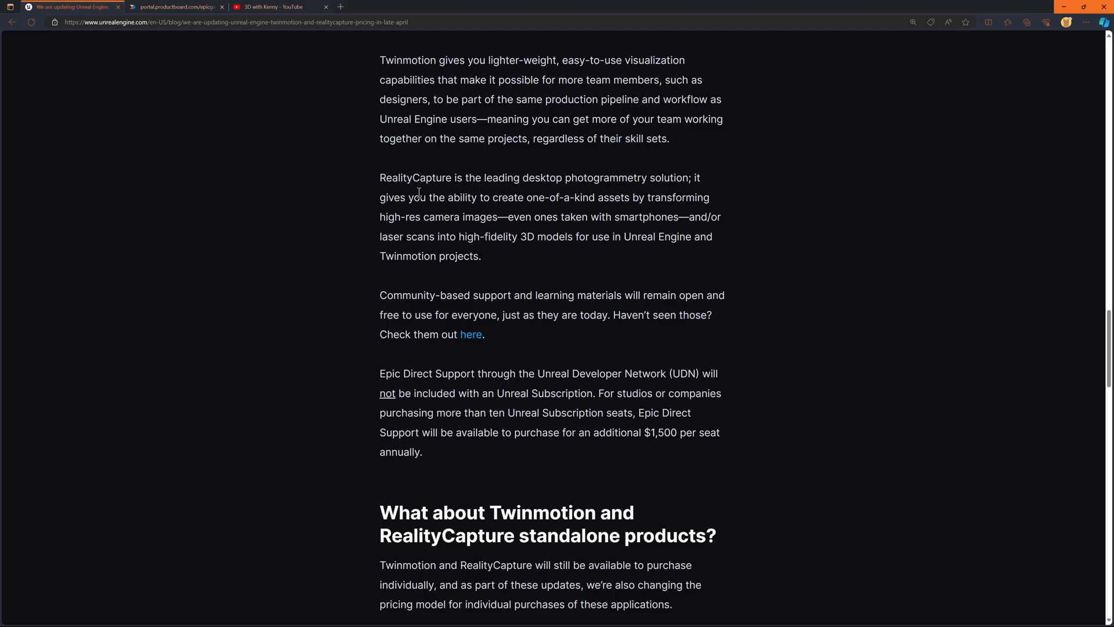
scroll("down", 3)
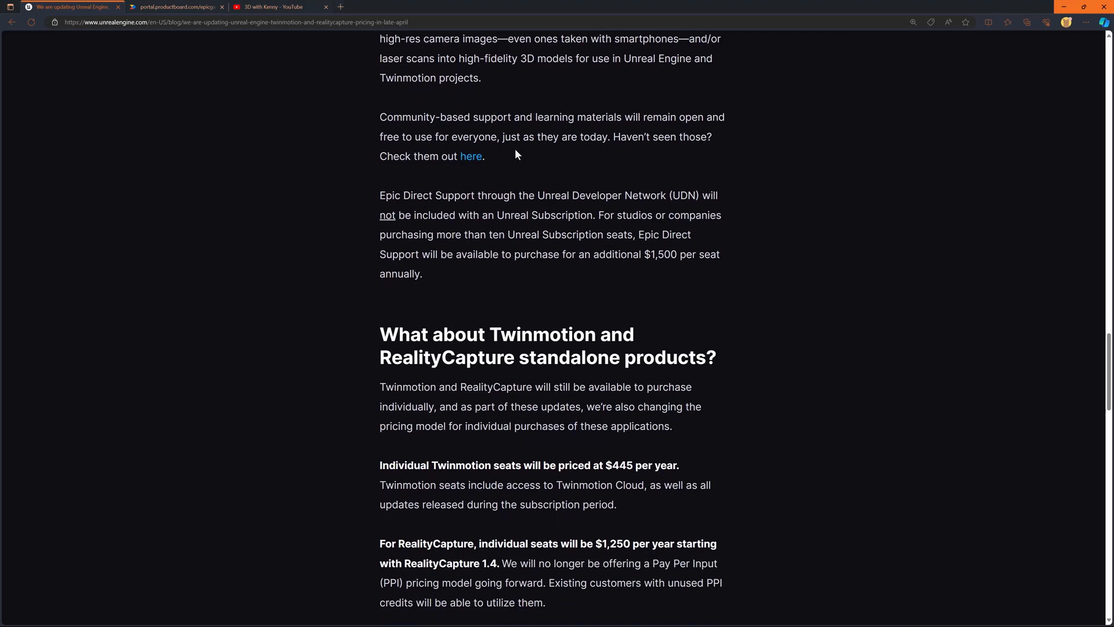
scroll("down", 3)
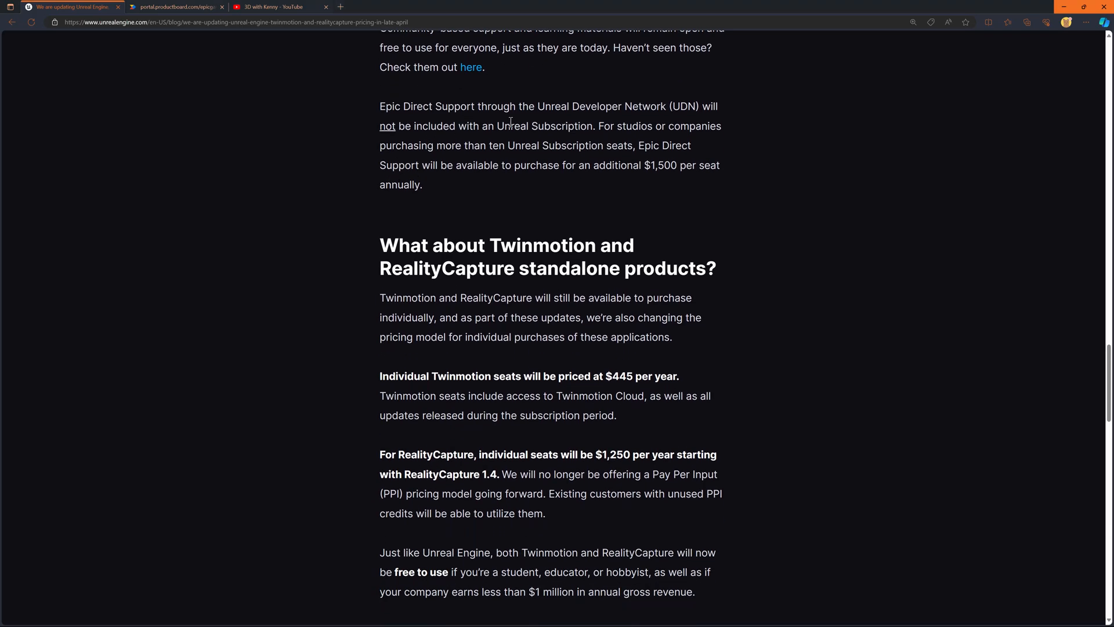
mouse_move(561, 124)
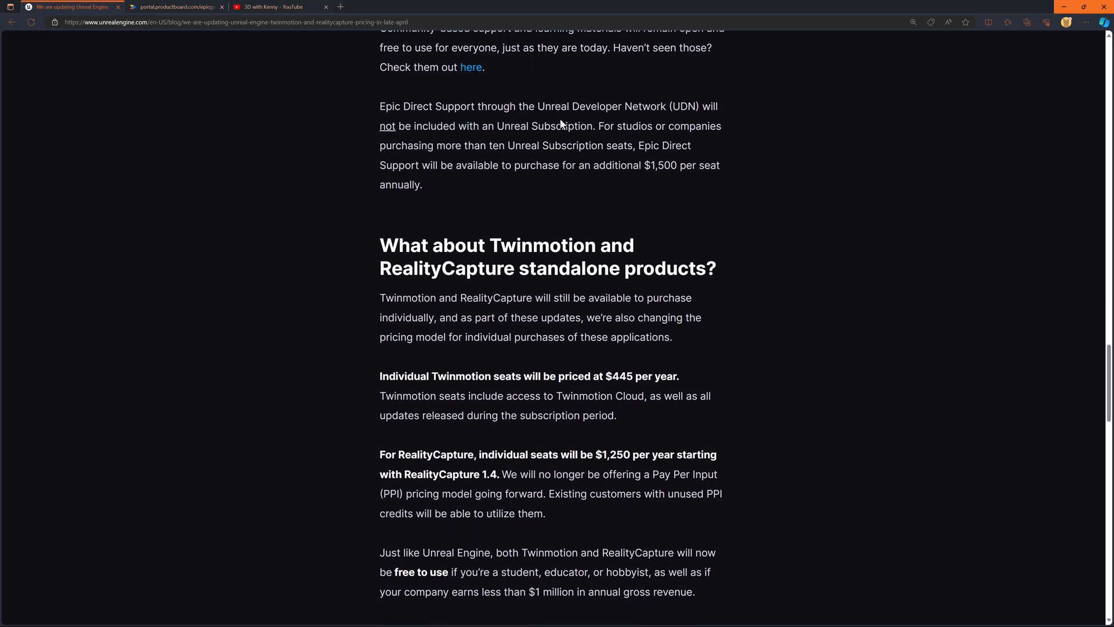
scroll("down", 3)
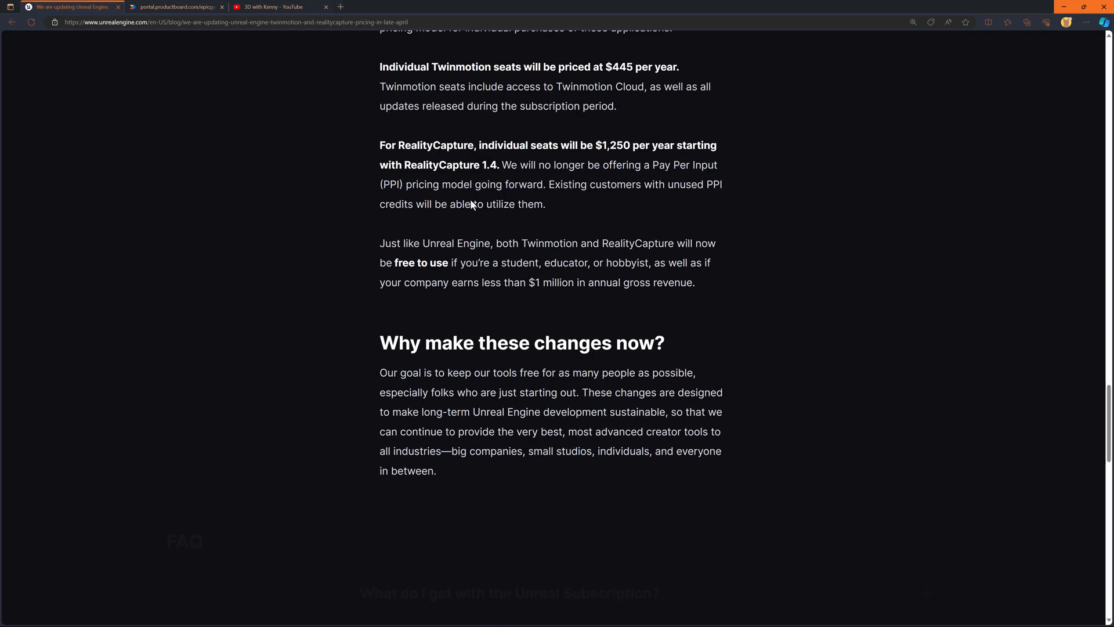
scroll("up", 3)
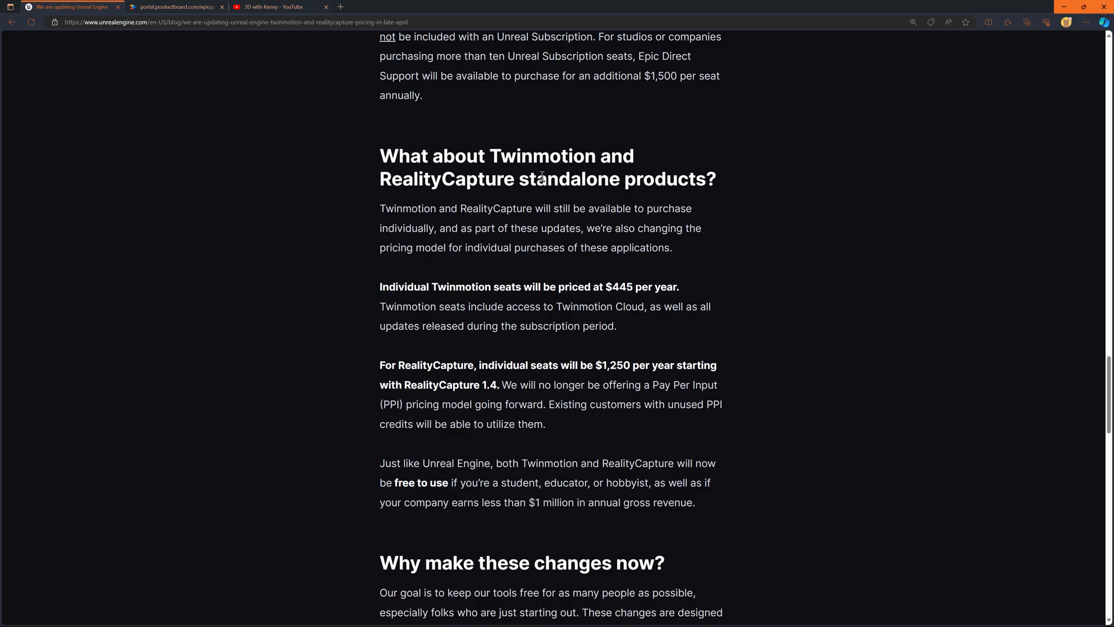
scroll("down", 3)
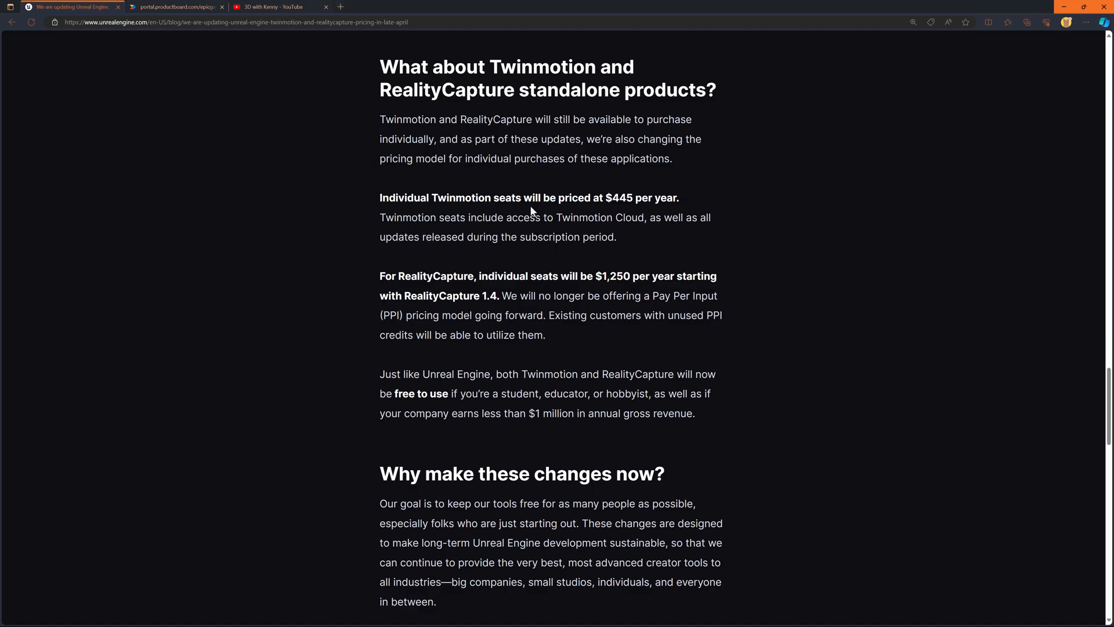
mouse_move(627, 210)
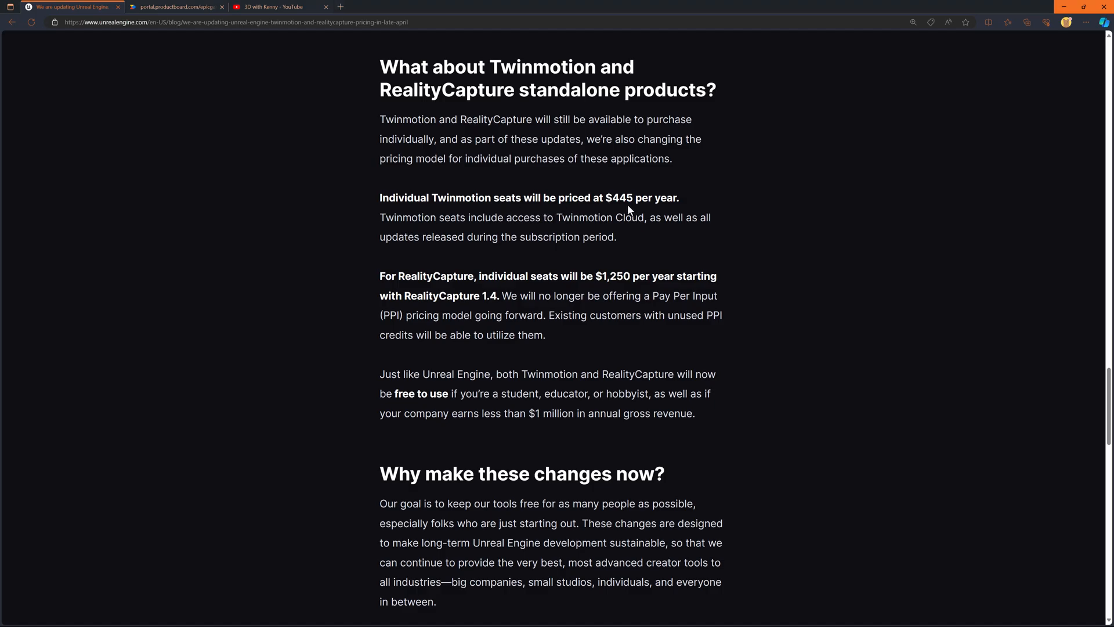
mouse_move(631, 210)
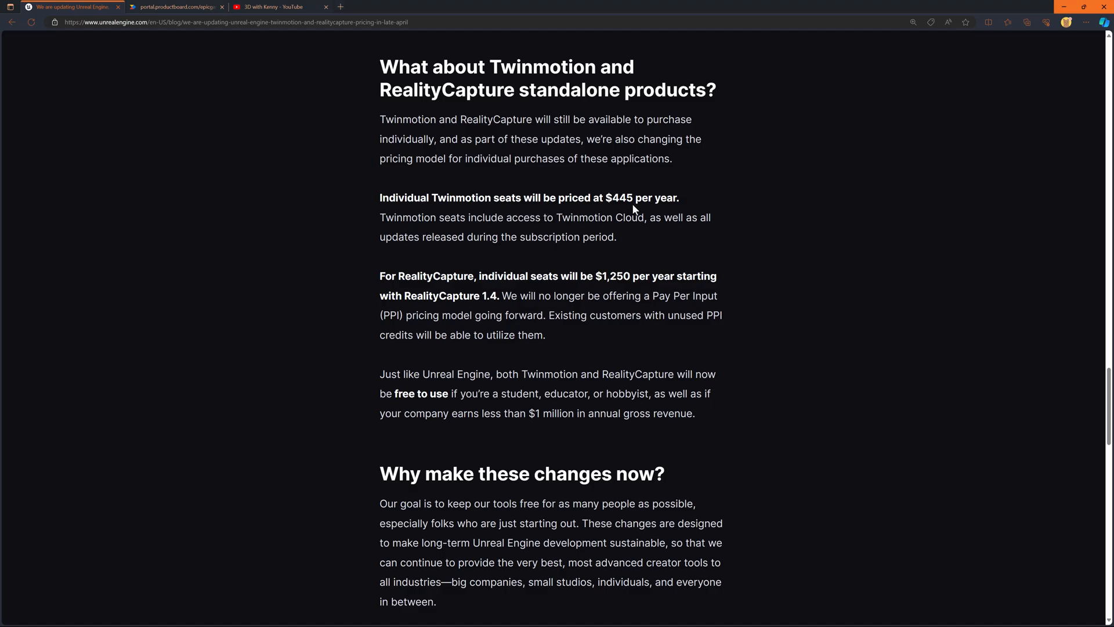
mouse_move(505, 269)
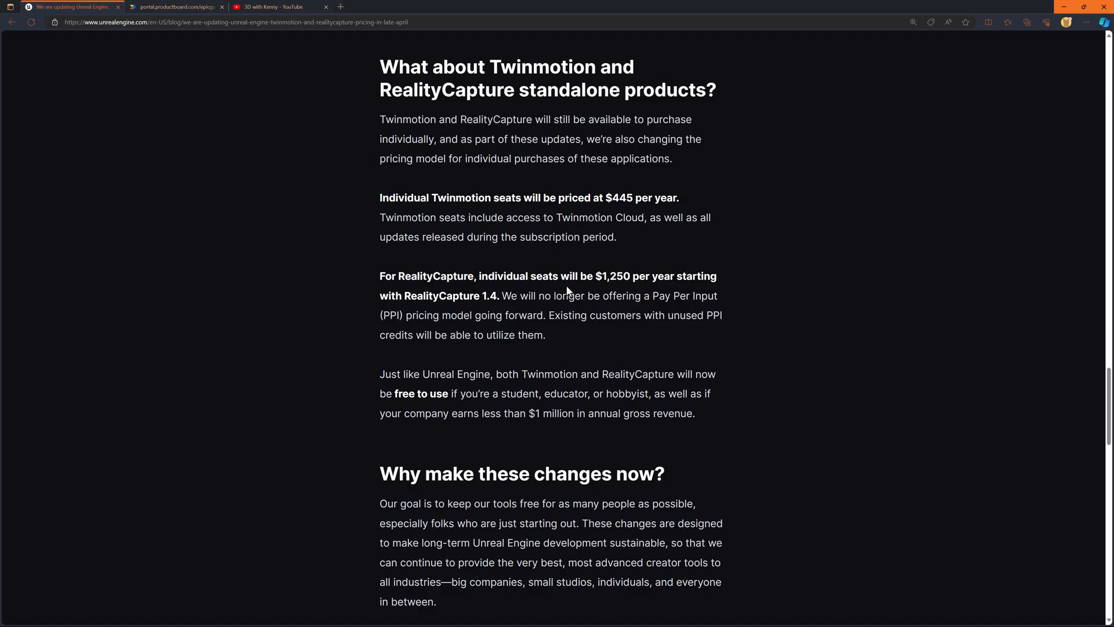
mouse_move(589, 294)
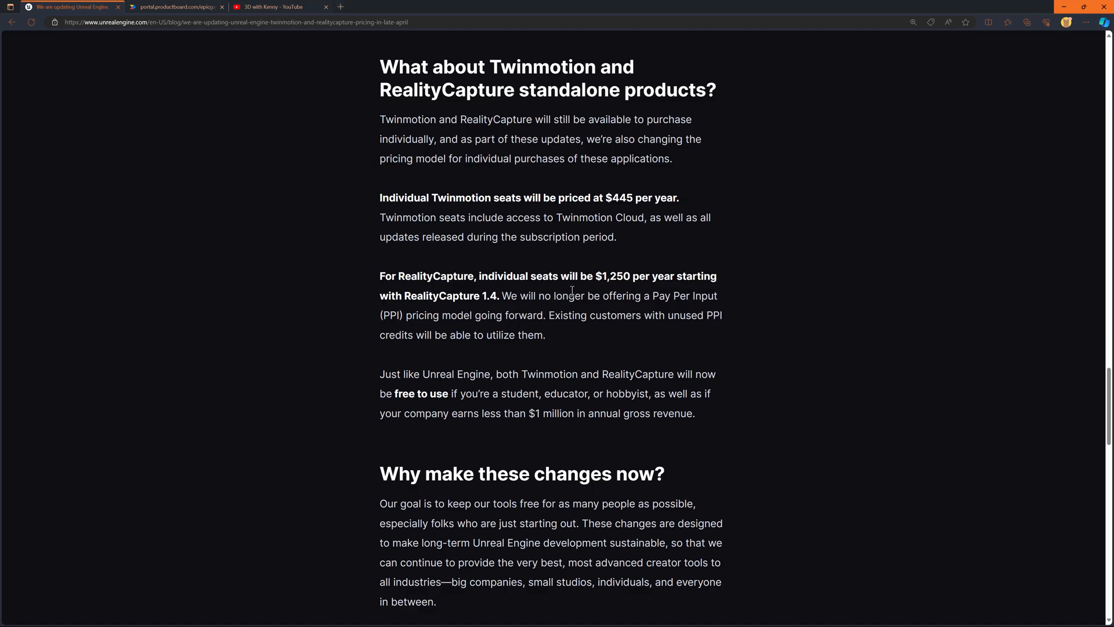
scroll("down", 3)
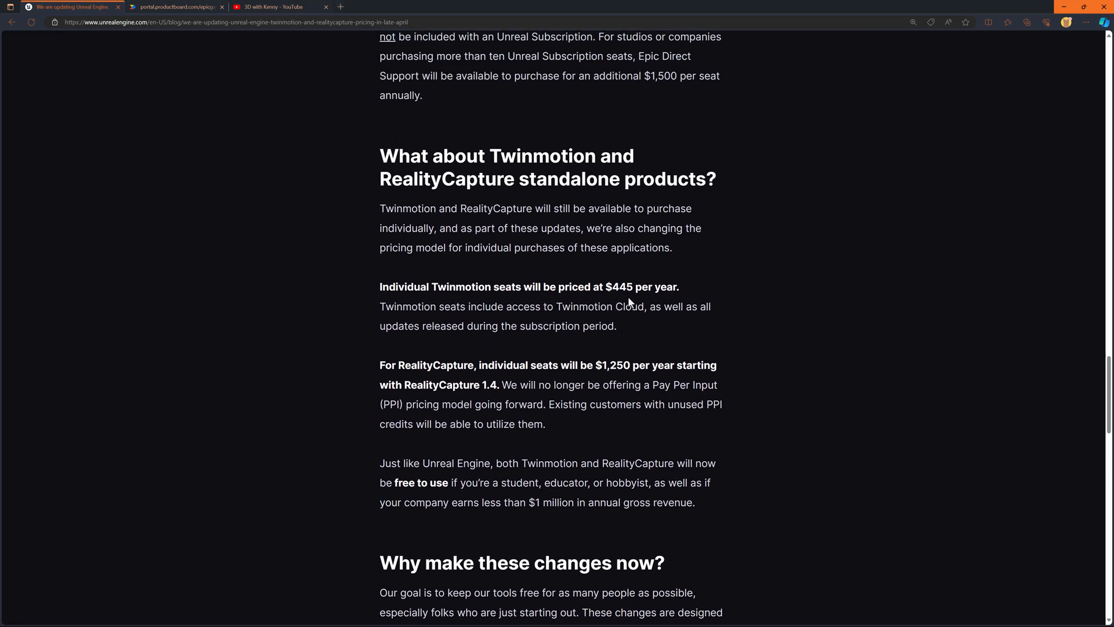
scroll("down", 3)
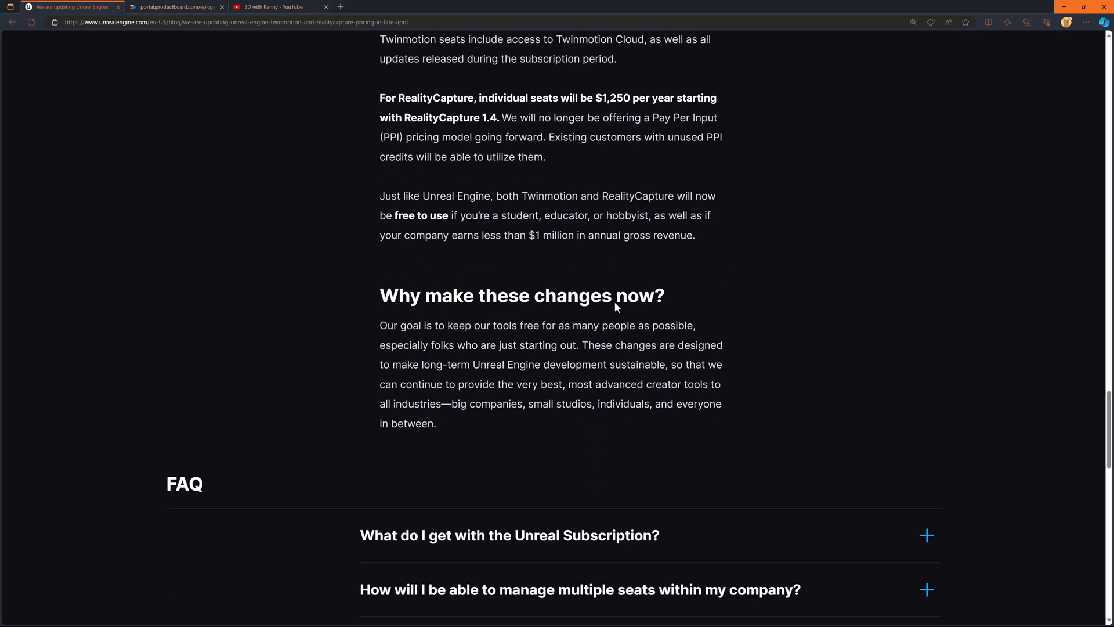
scroll("up", 3)
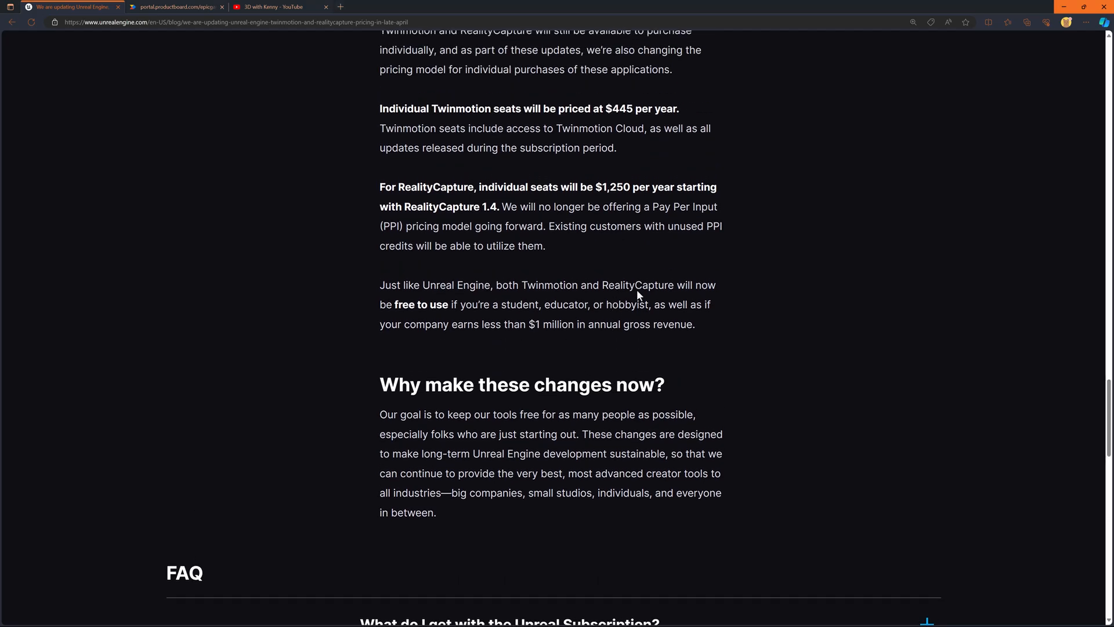
mouse_move(636, 289)
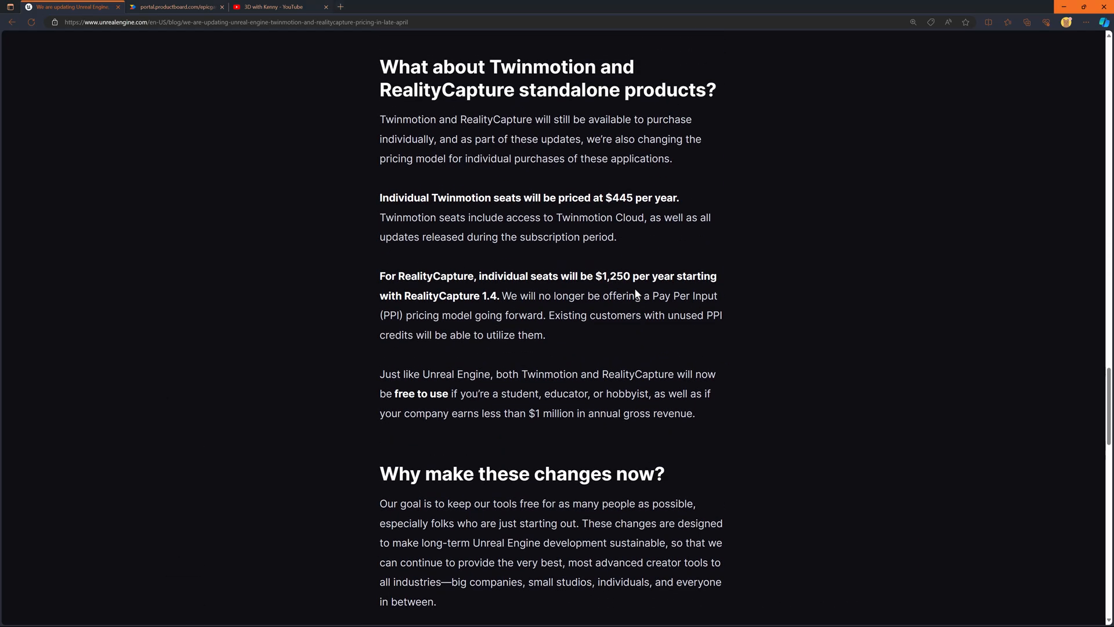
scroll("down", 3)
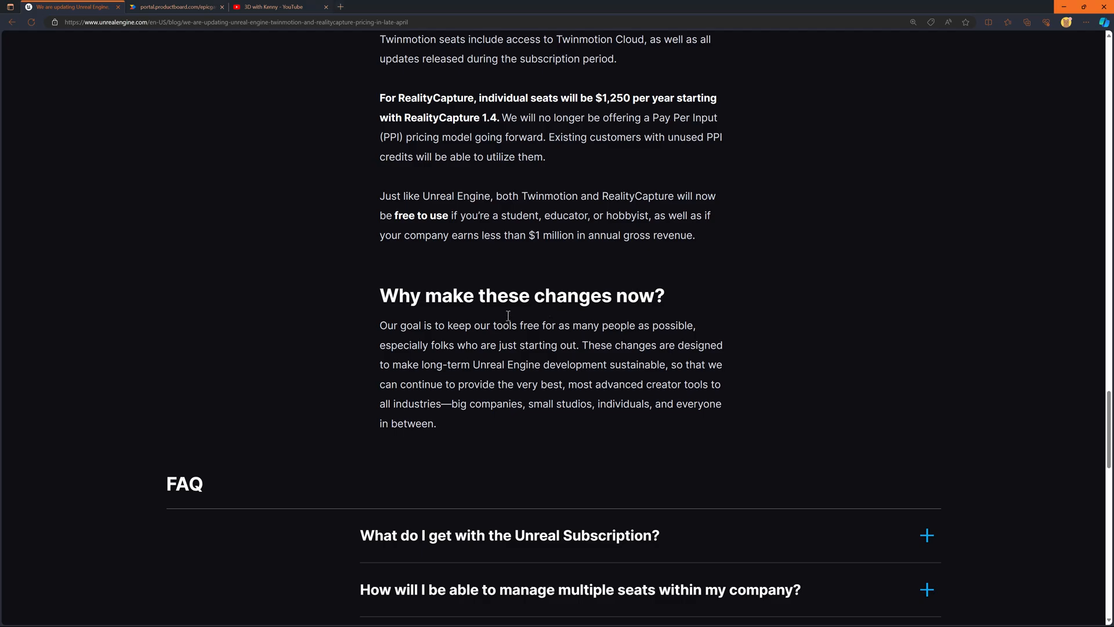
mouse_move(606, 327)
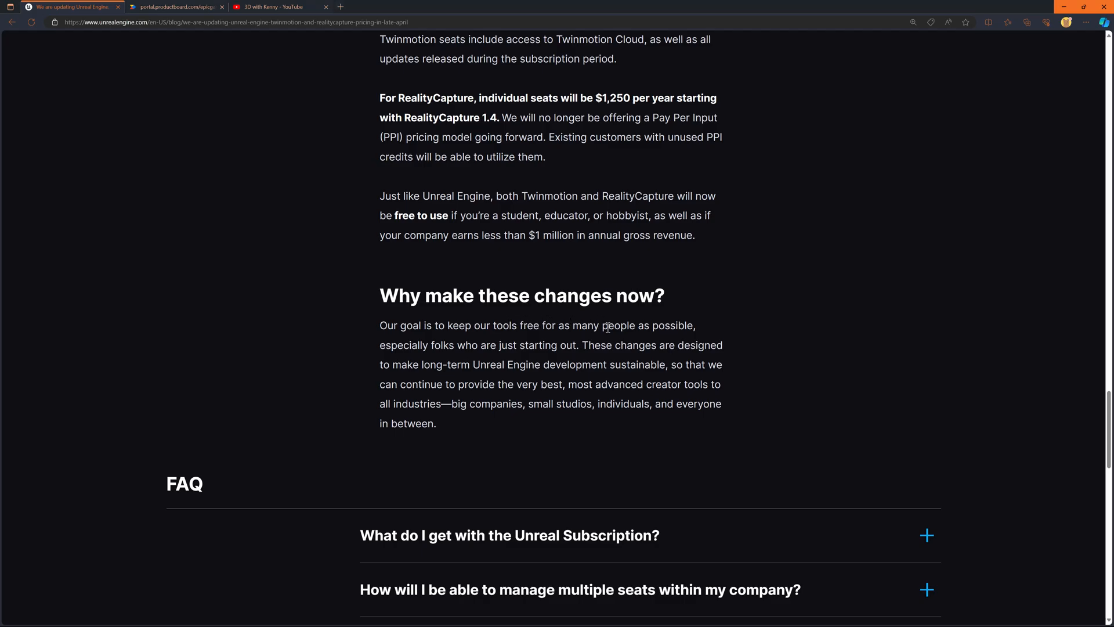
mouse_move(717, 359)
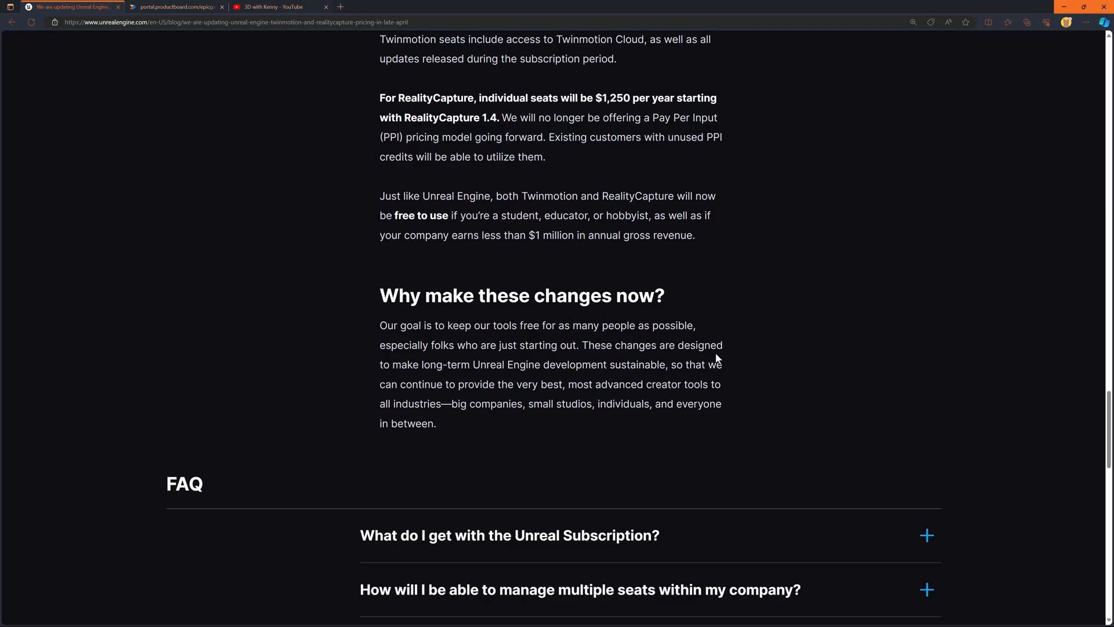
mouse_move(680, 350)
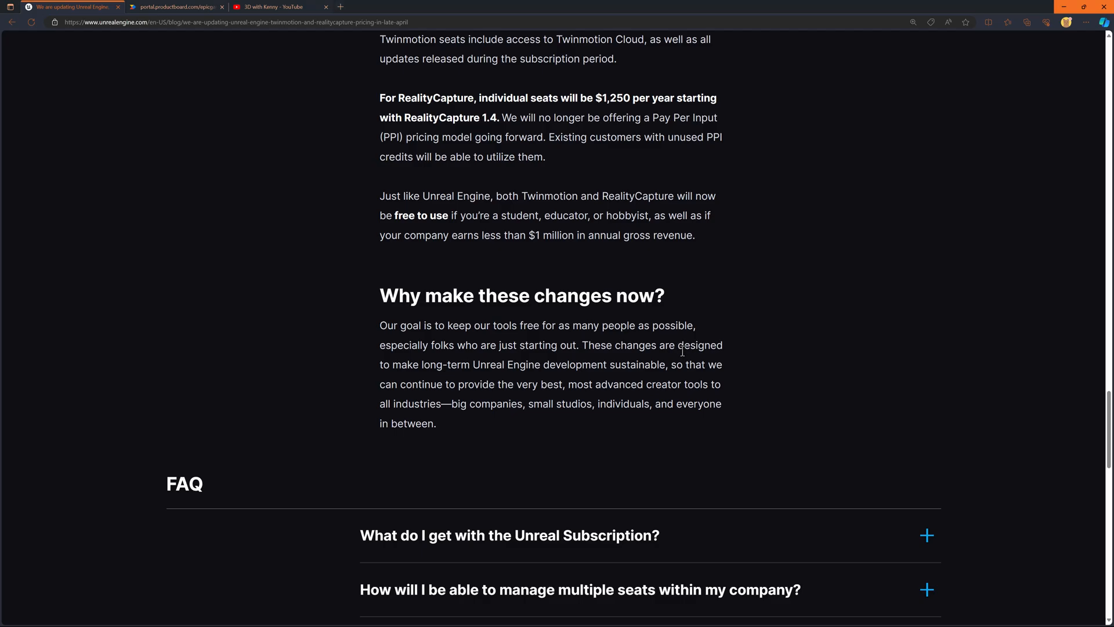
scroll("down", 3)
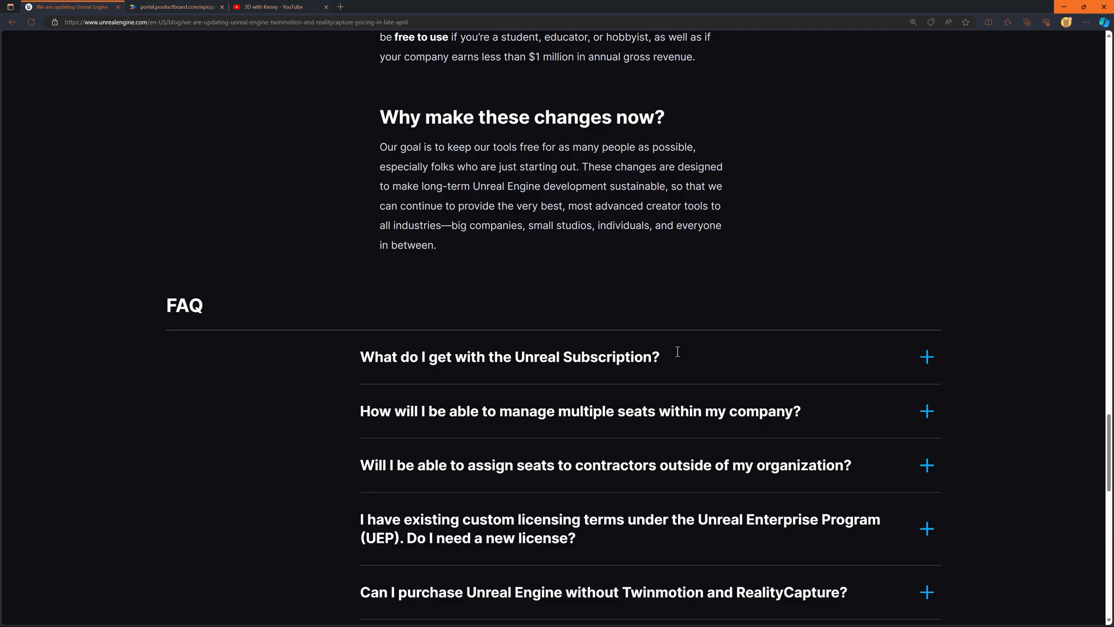
mouse_move(604, 218)
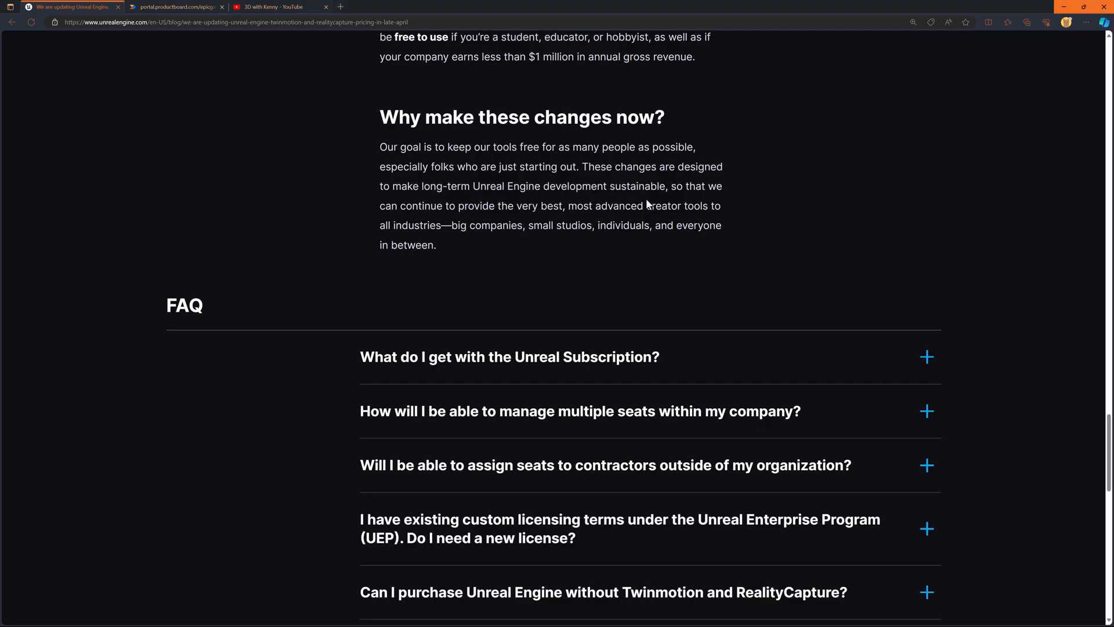
mouse_move(668, 205)
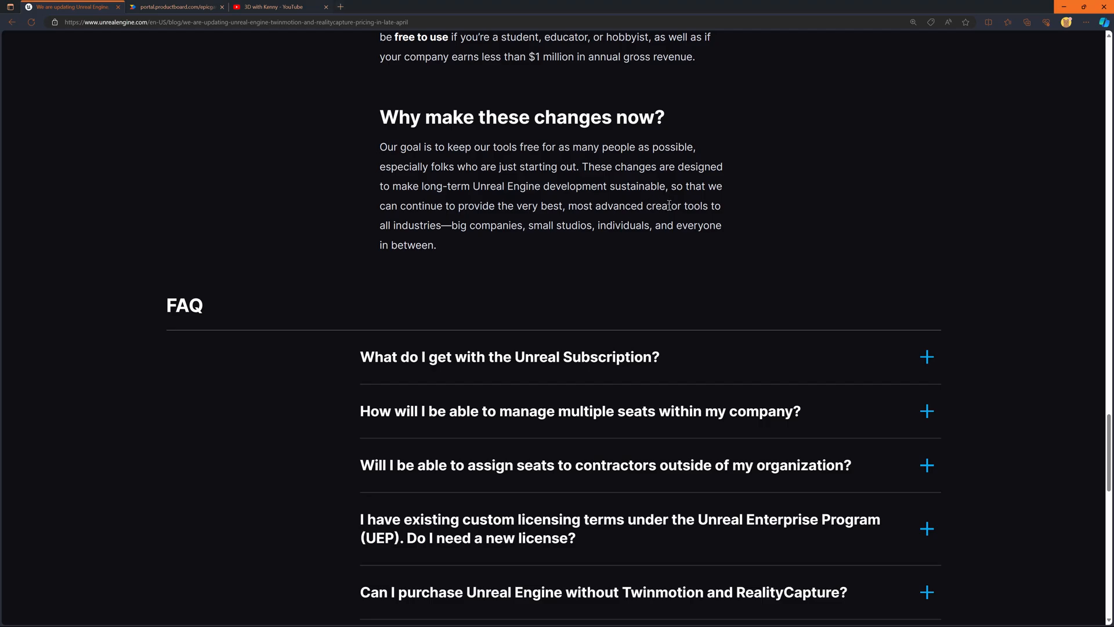
mouse_move(669, 222)
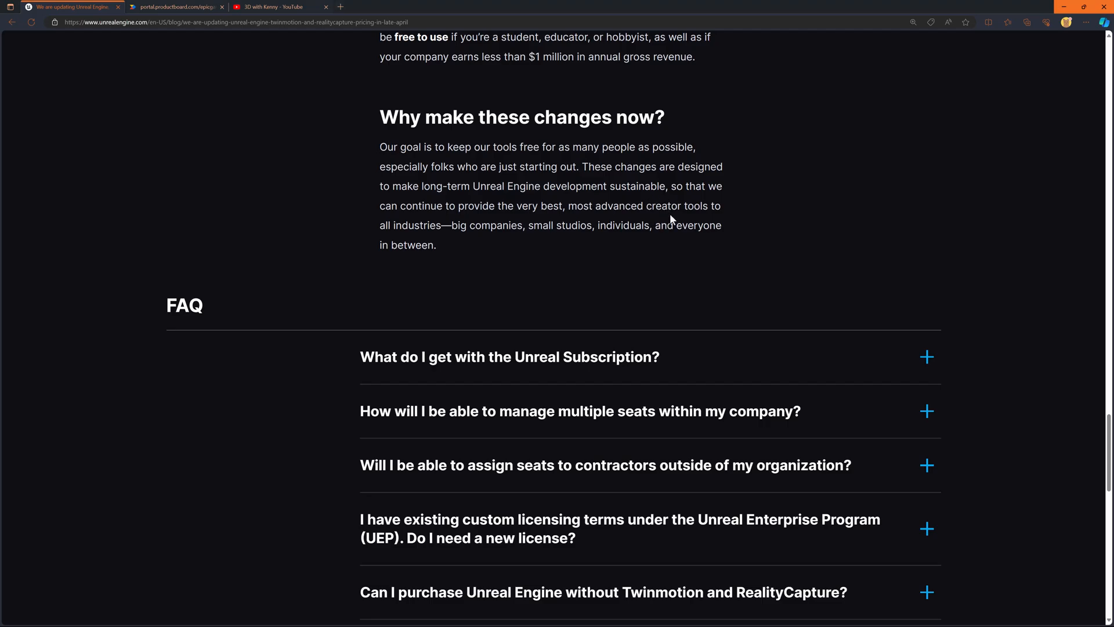
mouse_move(671, 221)
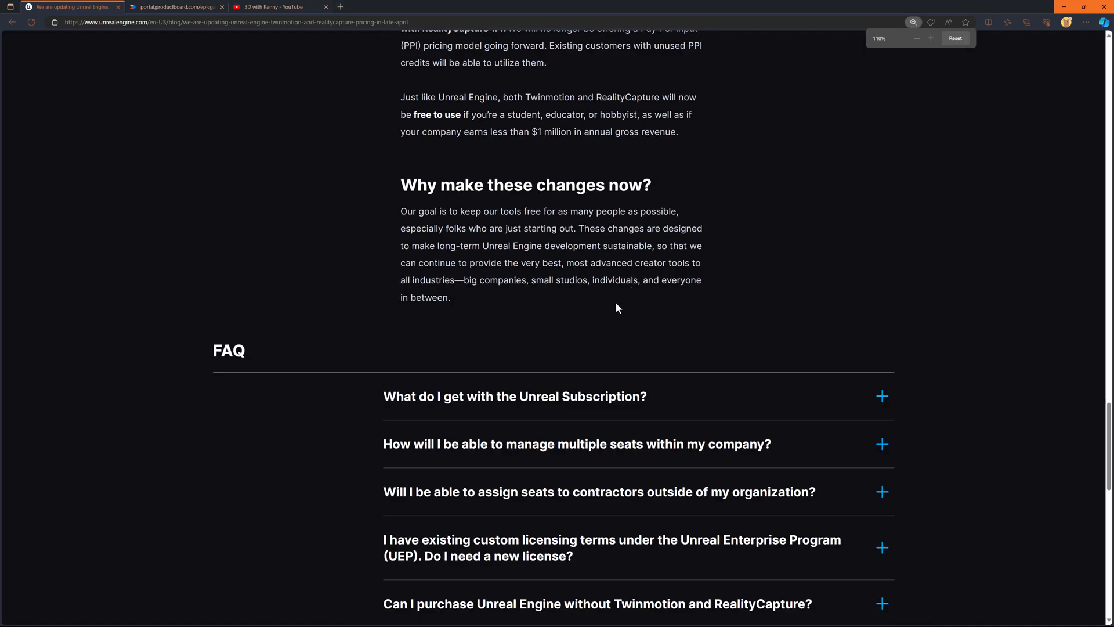
Expand the first FAQ answers through buying Unreal Engine without Twinmotion and RealityCapture
left_click(917, 38)
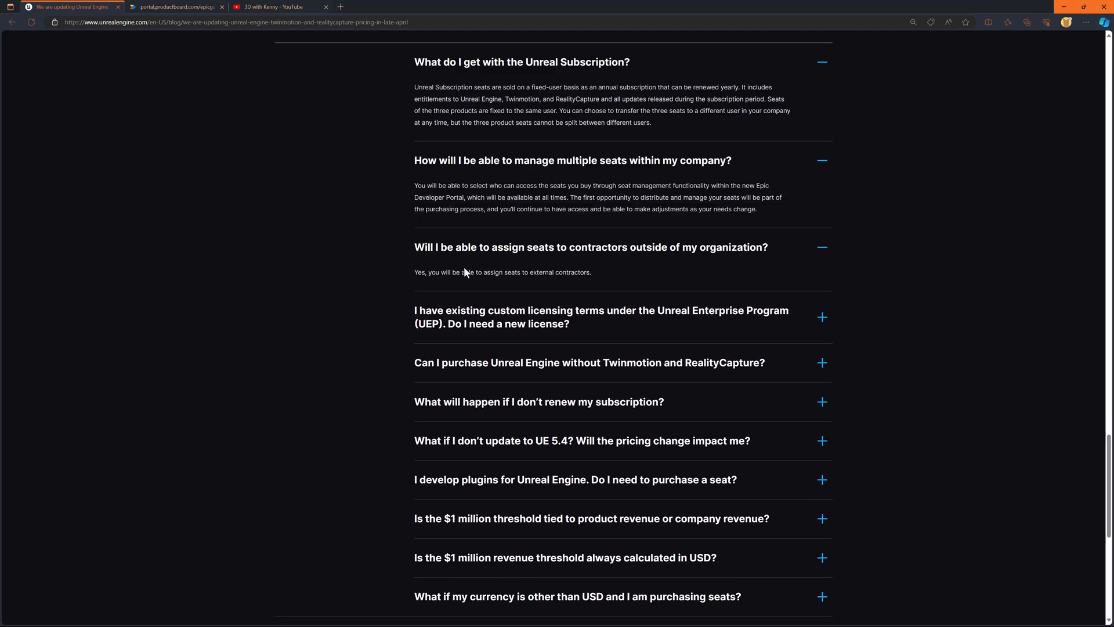
mouse_move(493, 325)
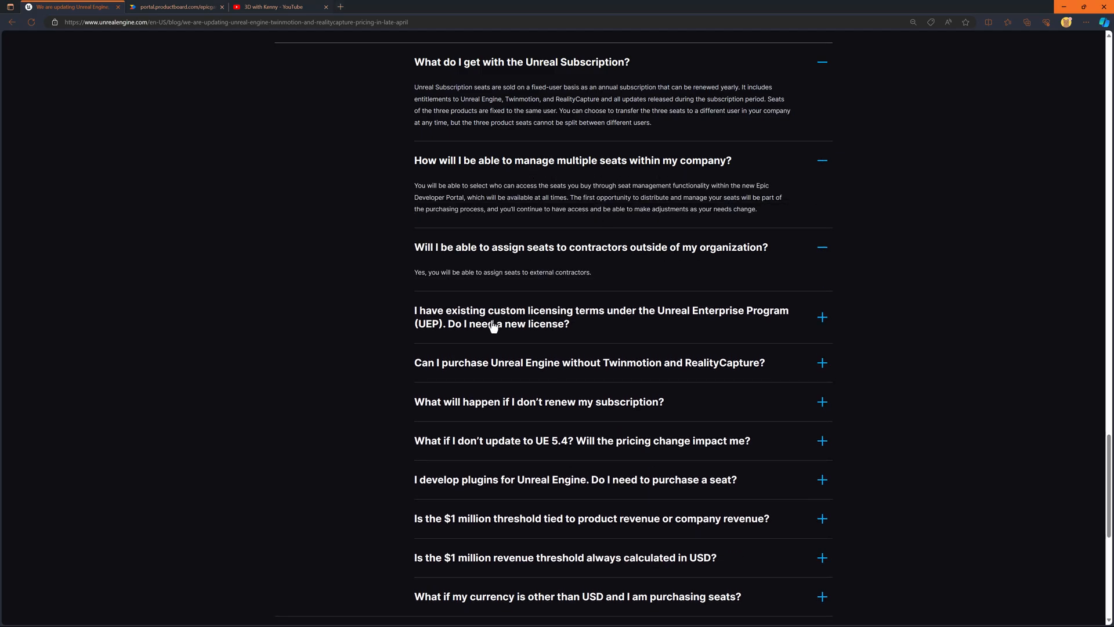
mouse_move(602, 329)
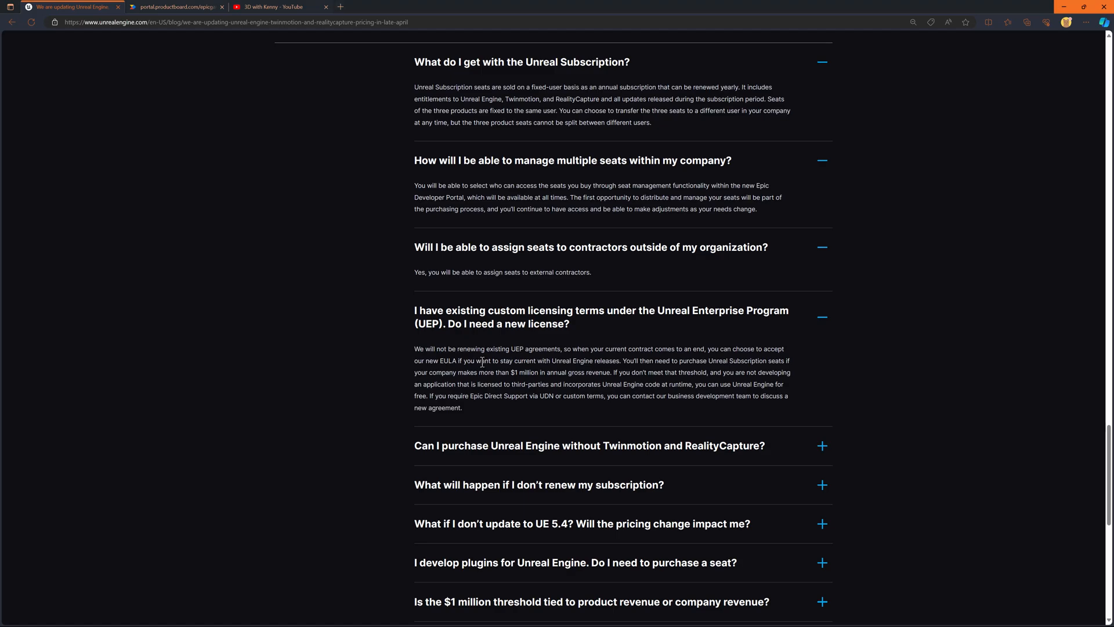
scroll("down", 3)
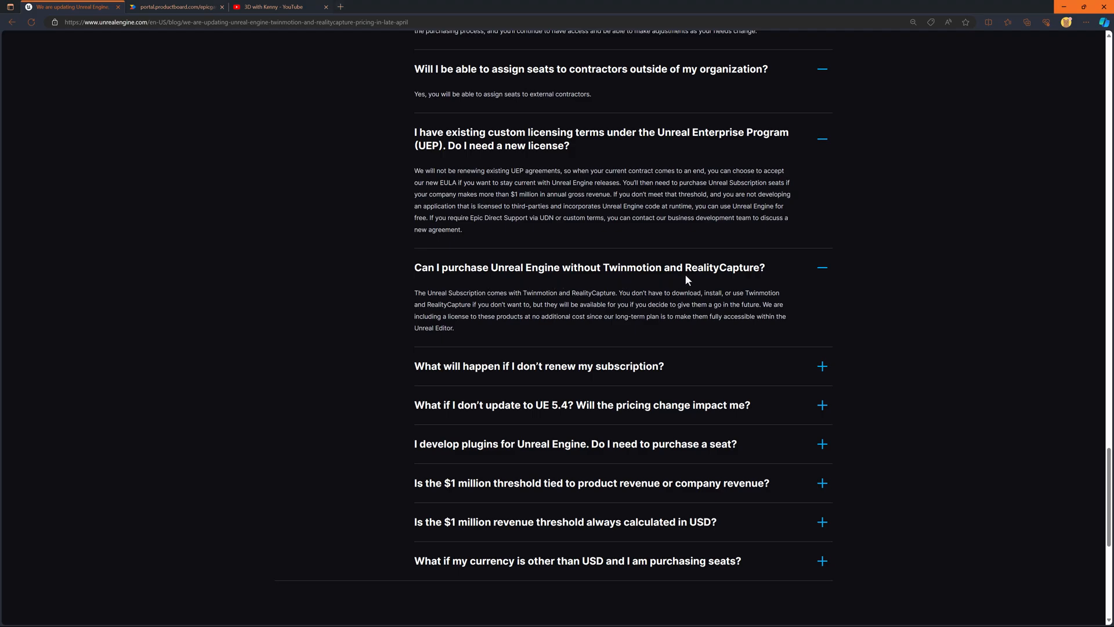
mouse_move(497, 303)
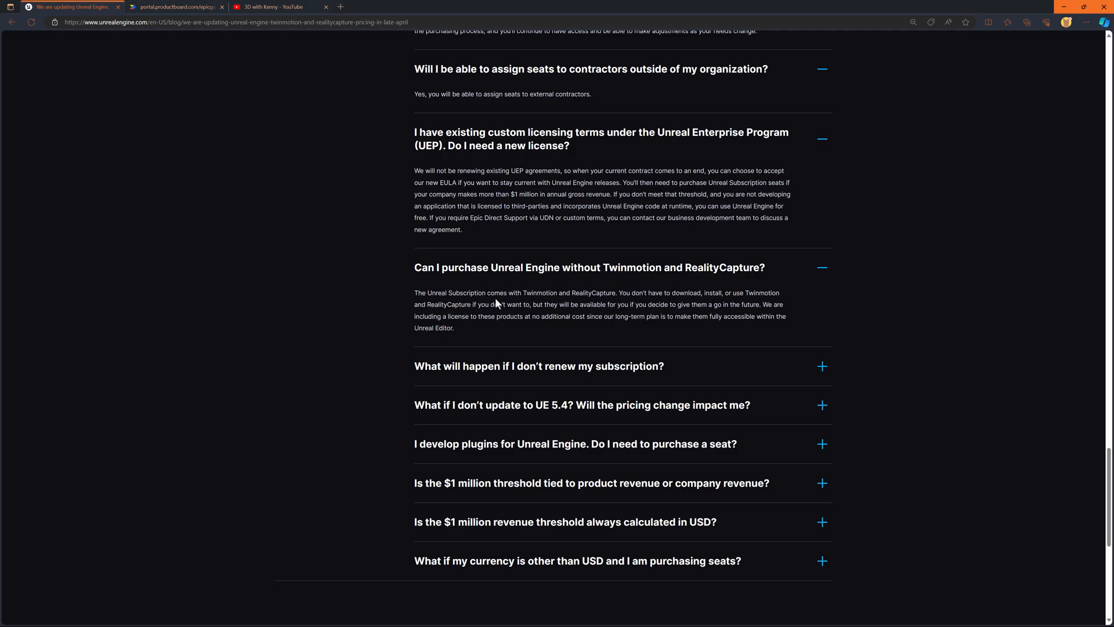
mouse_move(469, 283)
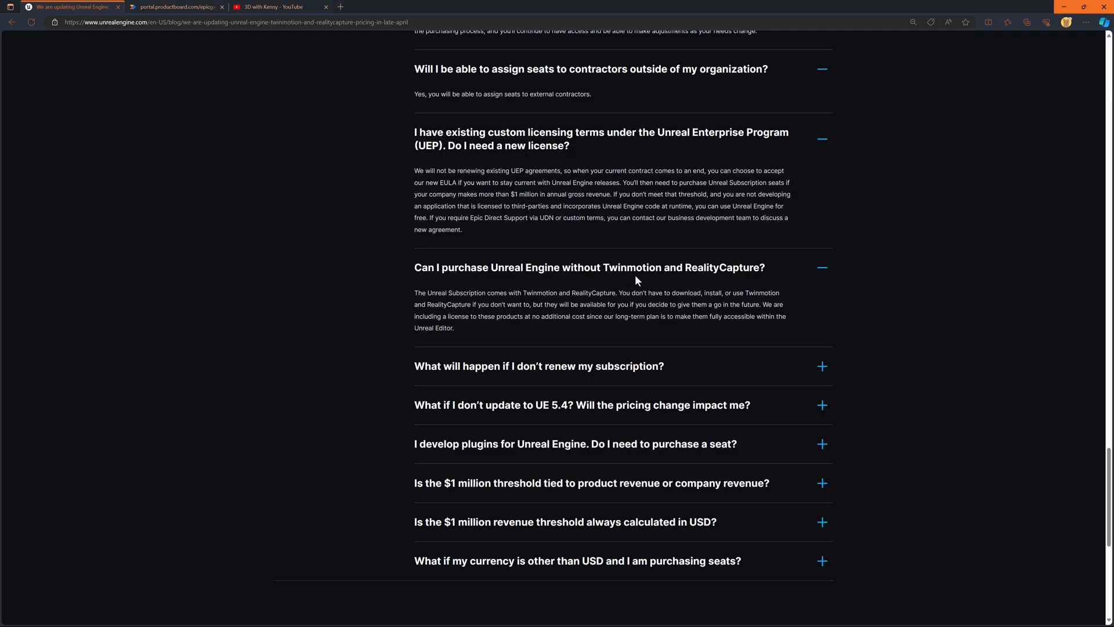
mouse_move(668, 278)
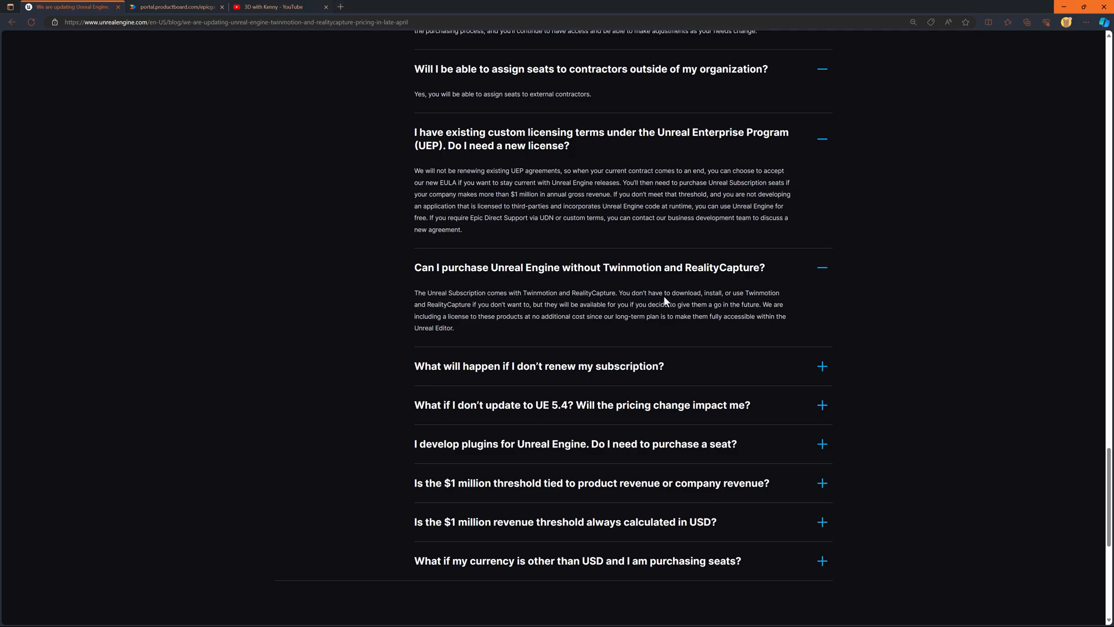
scroll("down", 3)
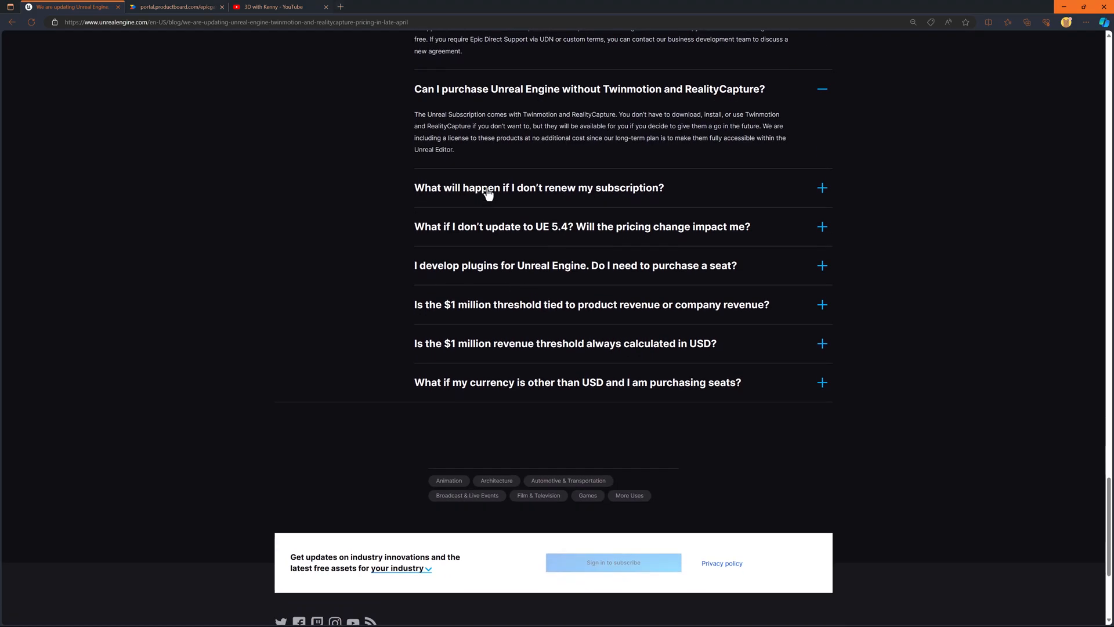
Expand the FAQ answer on what happens if you don't renew your subscription
left_click(538, 187)
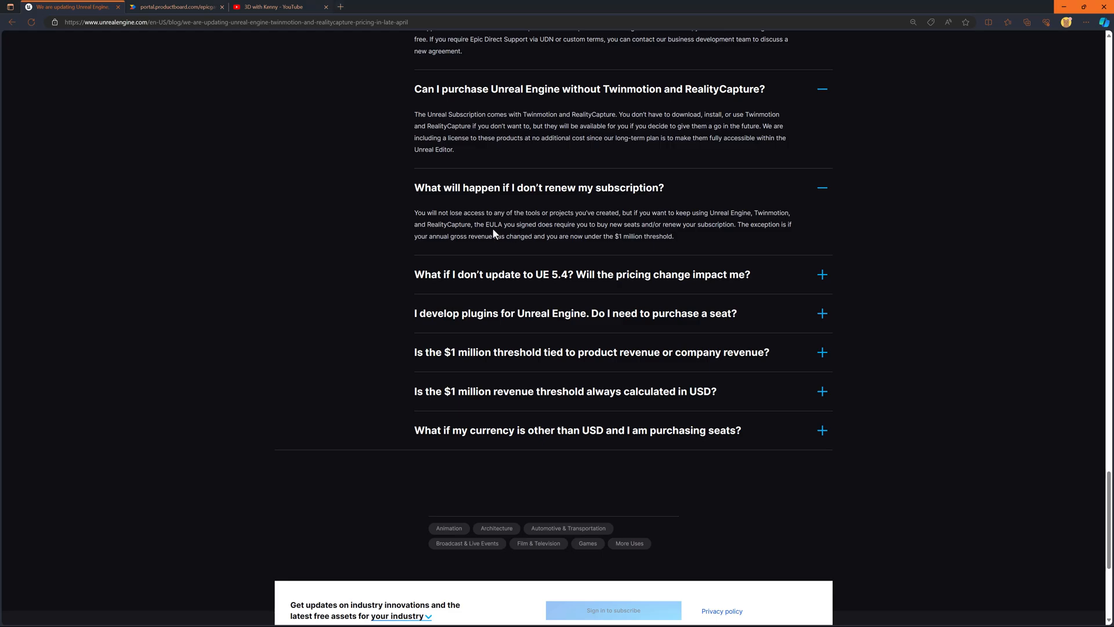
mouse_move(582, 237)
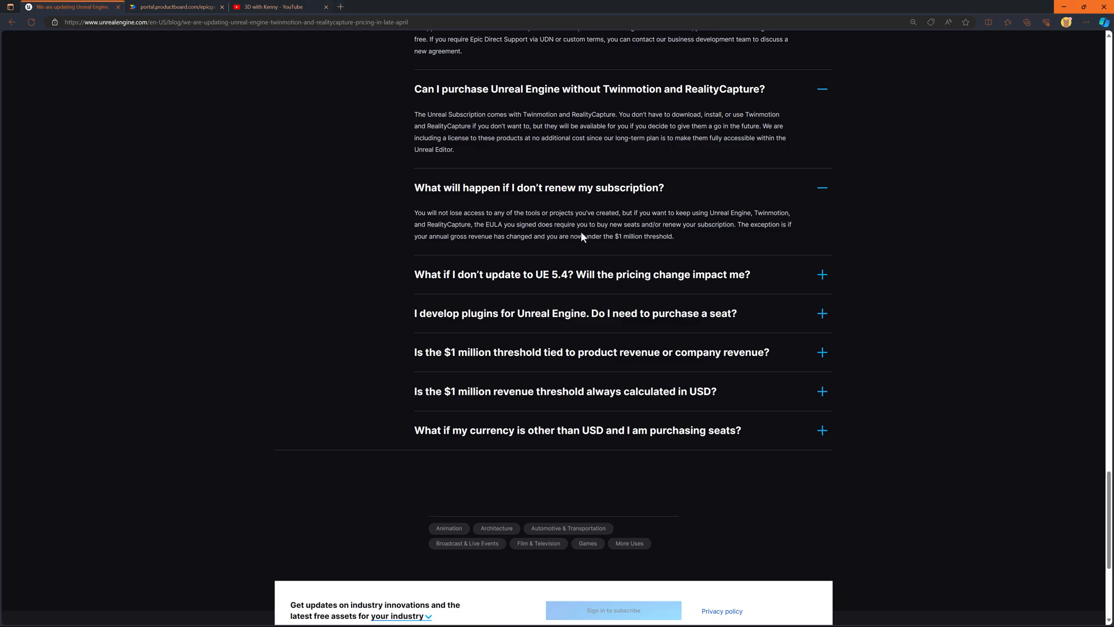
mouse_move(583, 236)
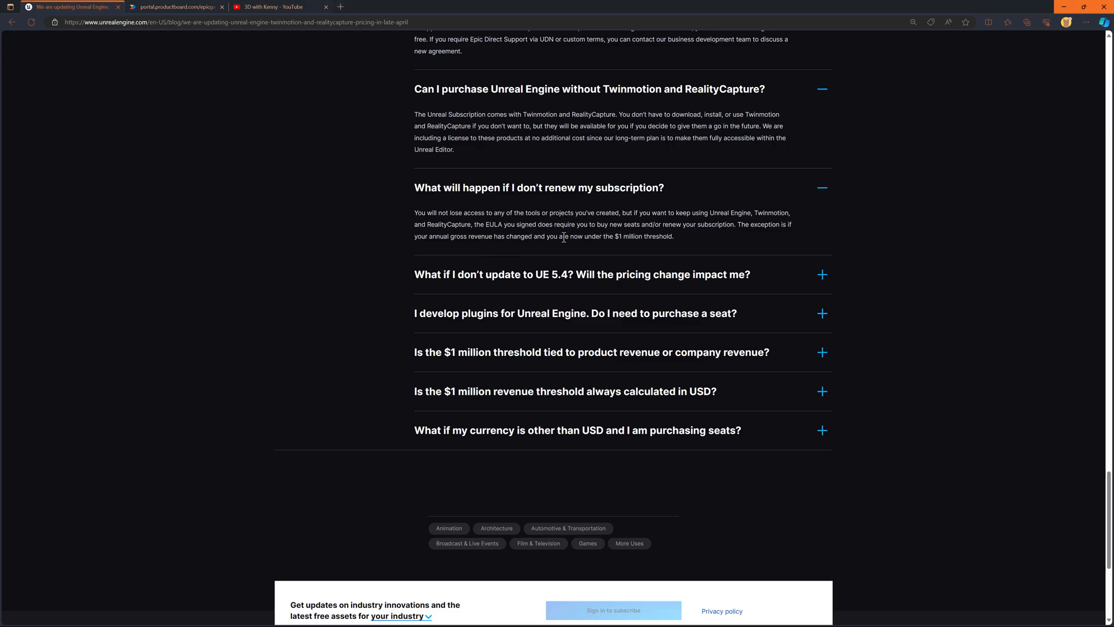
mouse_move(666, 285)
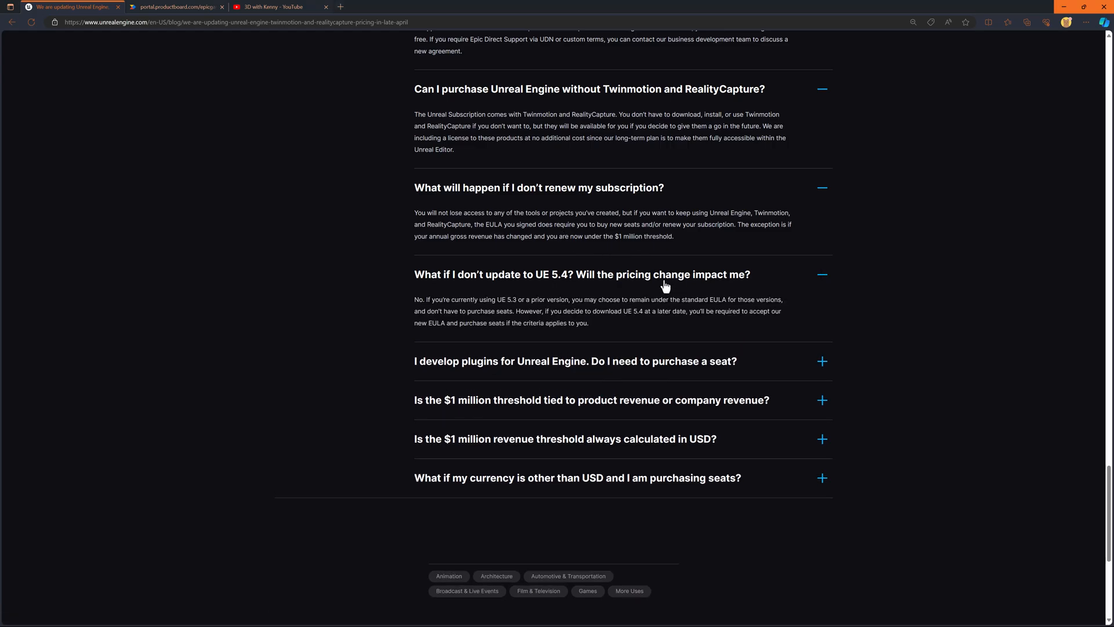
mouse_move(456, 255)
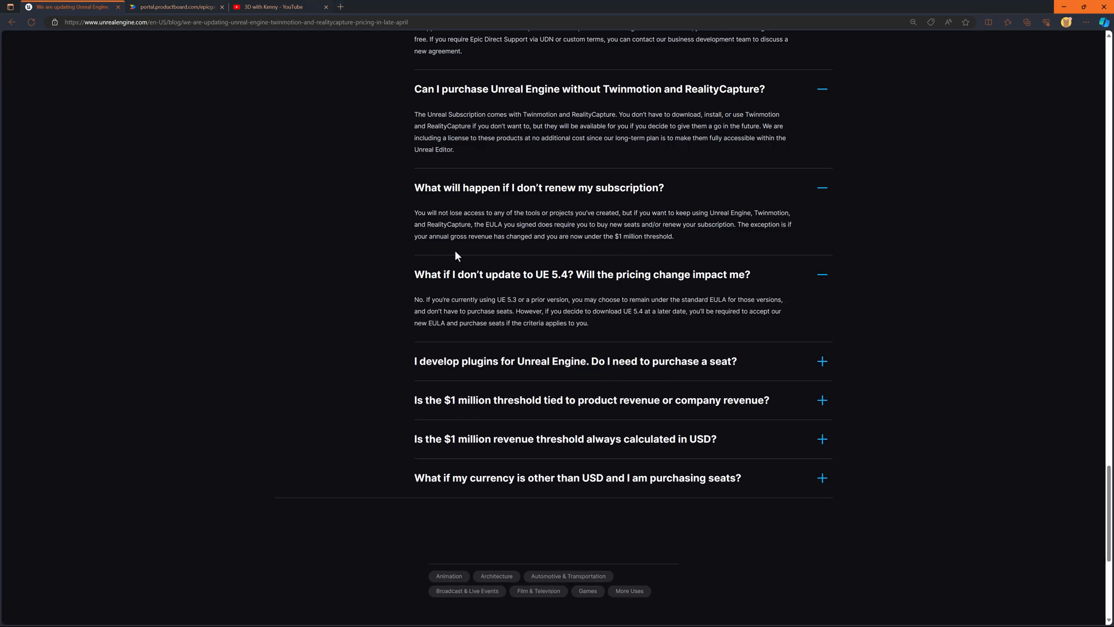
mouse_move(495, 259)
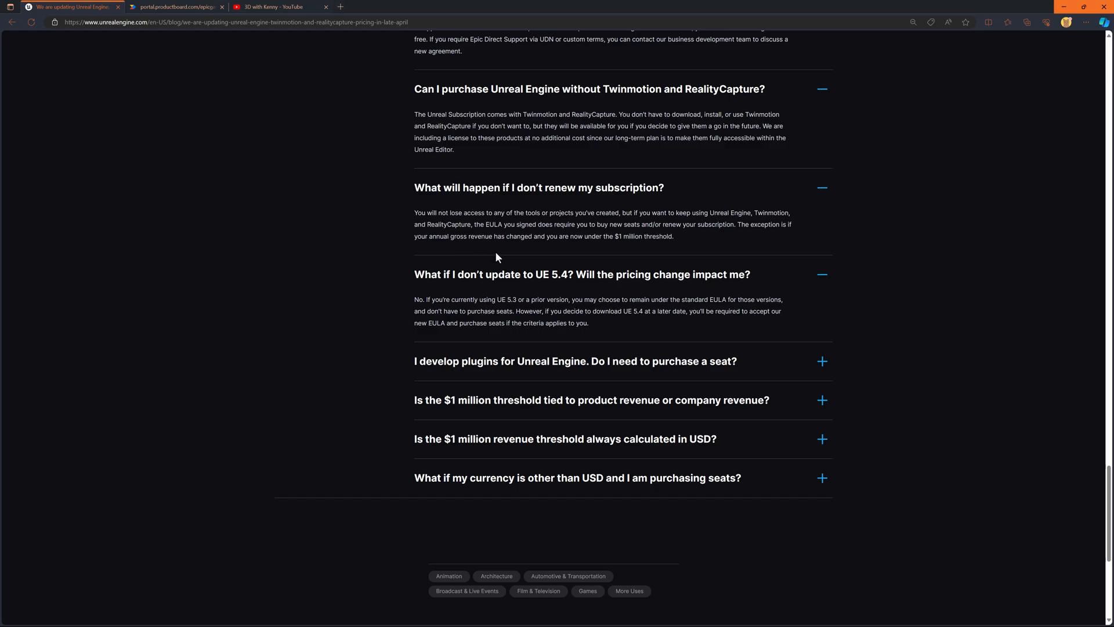
mouse_move(714, 345)
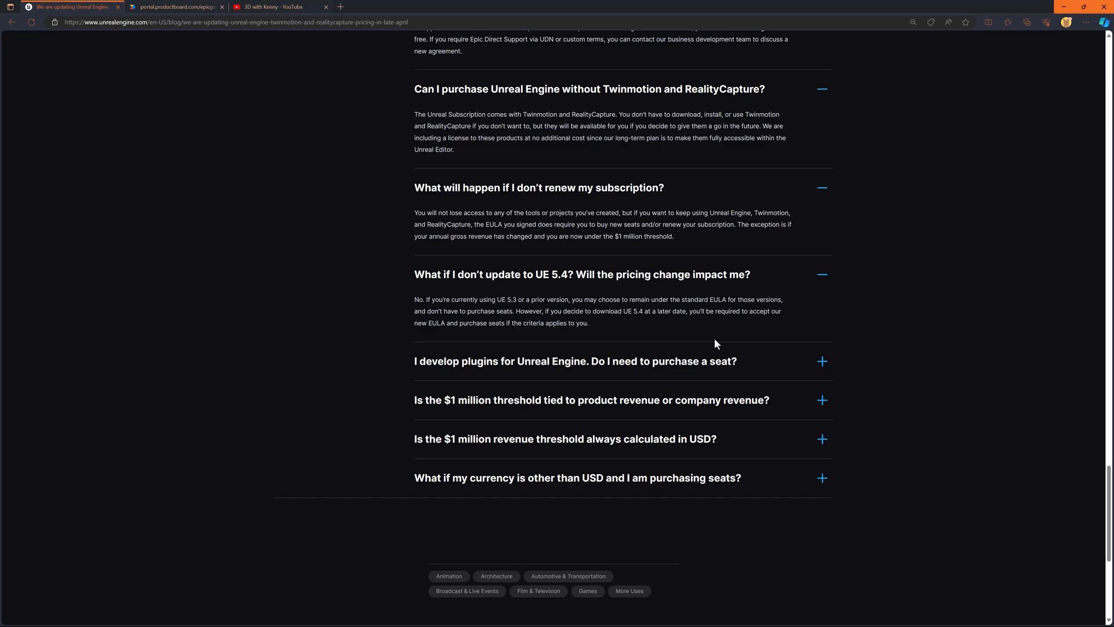
mouse_move(712, 342)
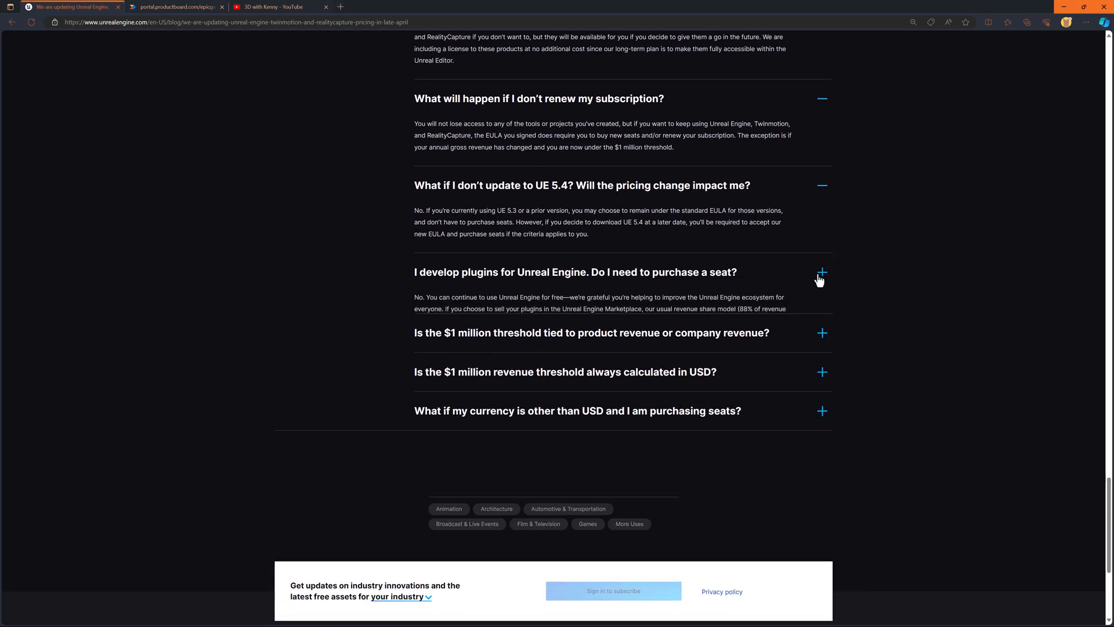
Expand the 'I develop plugins for Unreal Engine. Do I need to purchase a seat?' answer
left_click(822, 272)
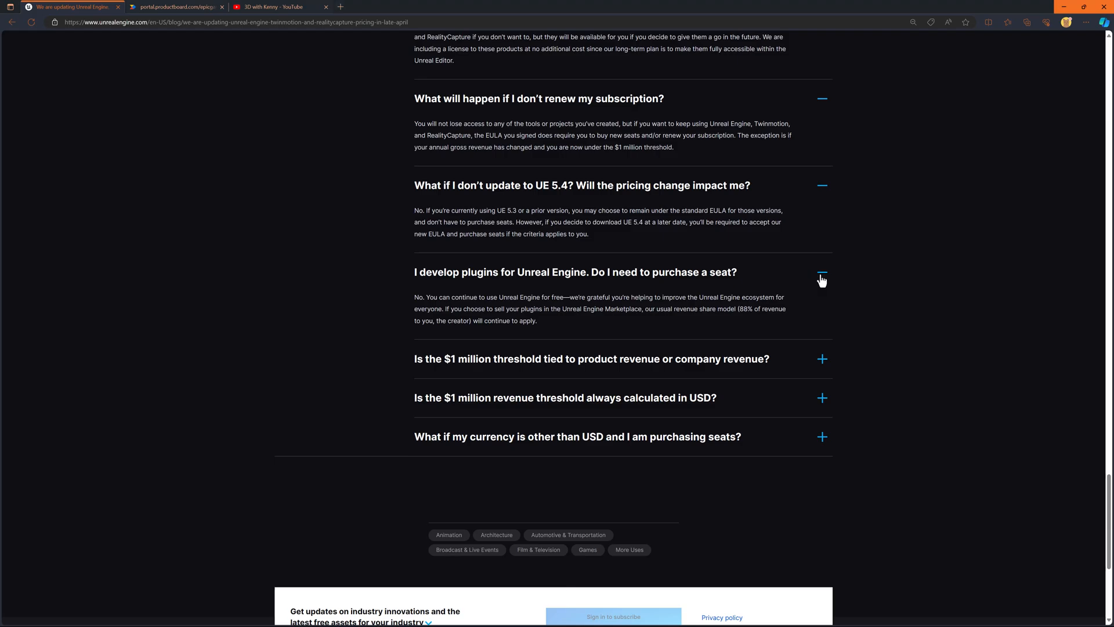
mouse_move(637, 285)
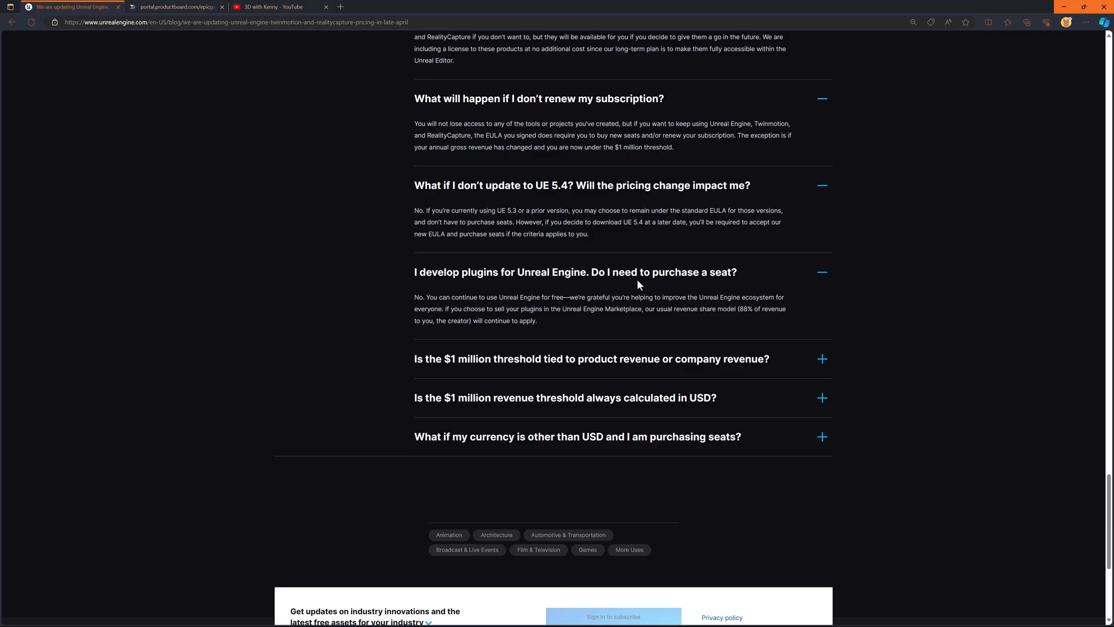
mouse_move(513, 290)
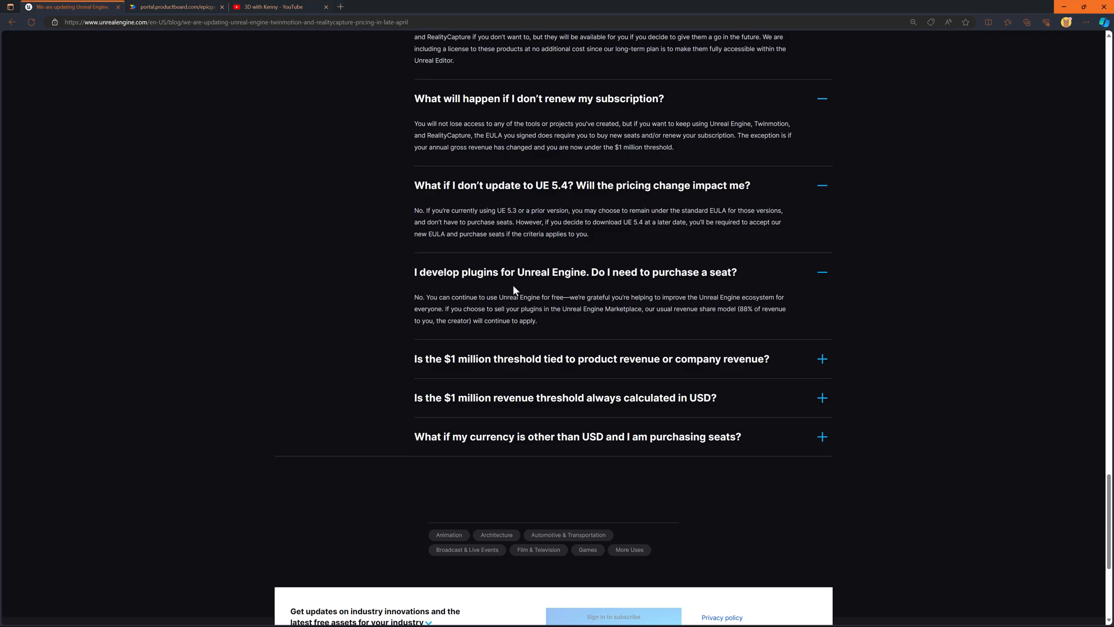
mouse_move(526, 288)
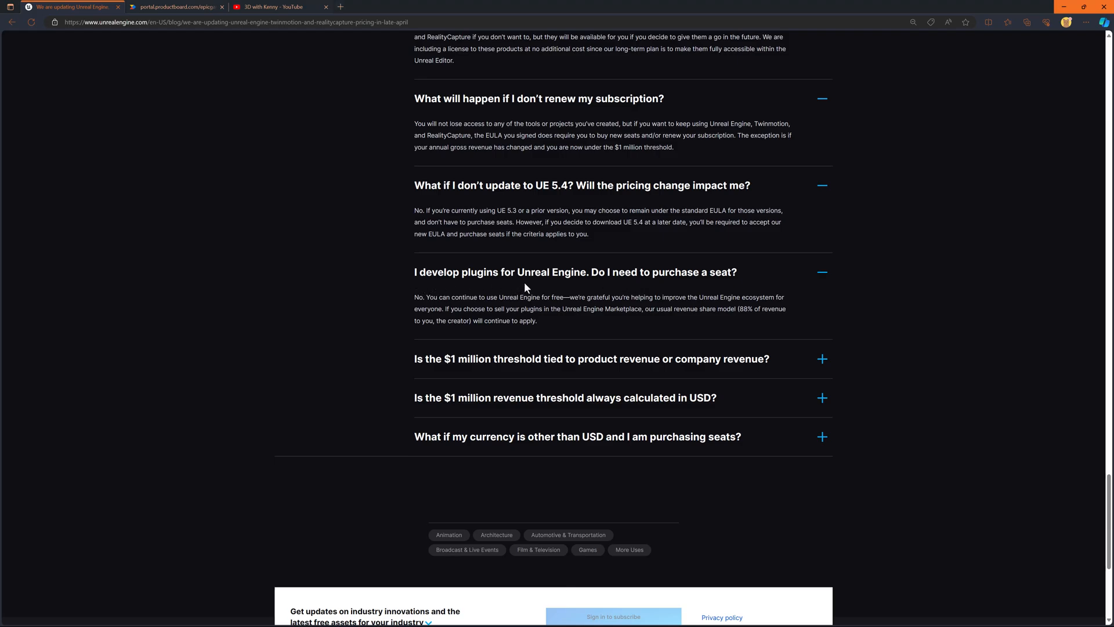
mouse_move(606, 294)
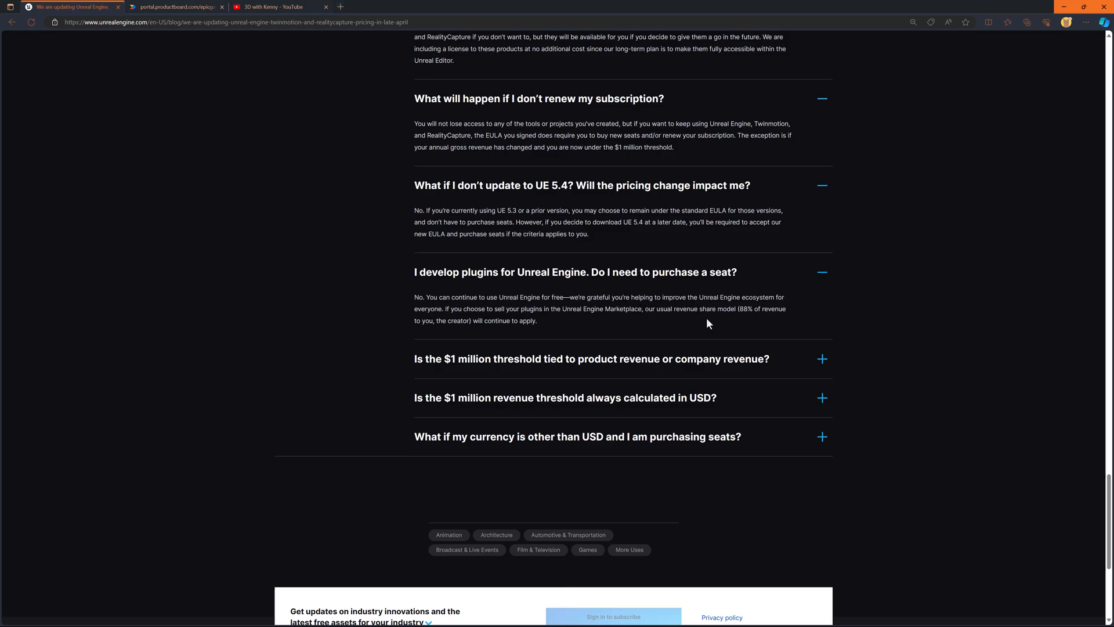
mouse_move(711, 322)
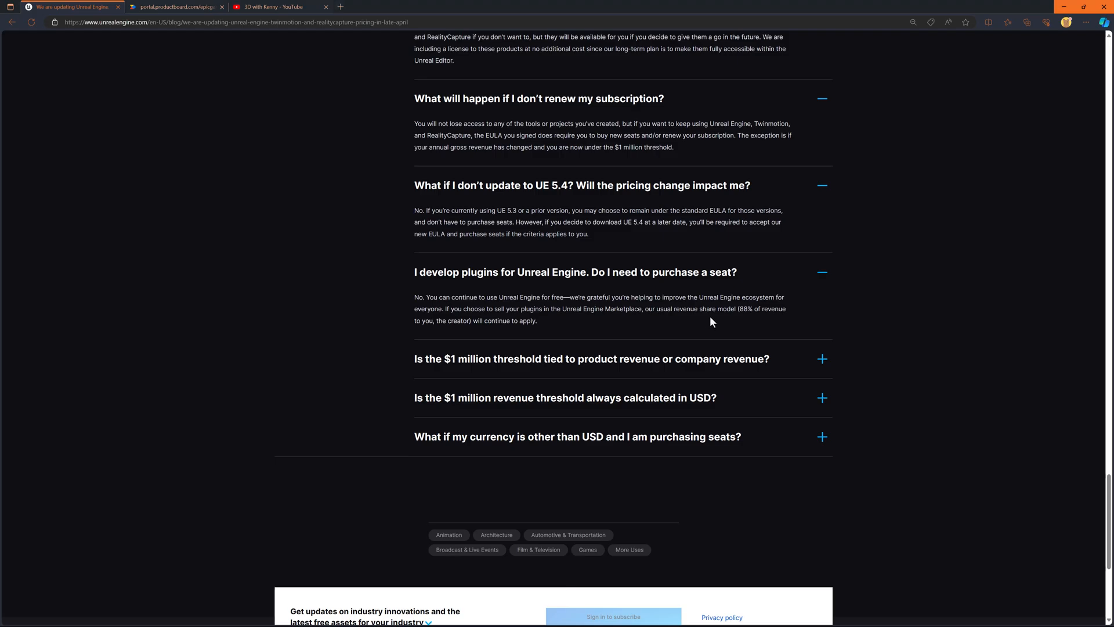
mouse_move(734, 310)
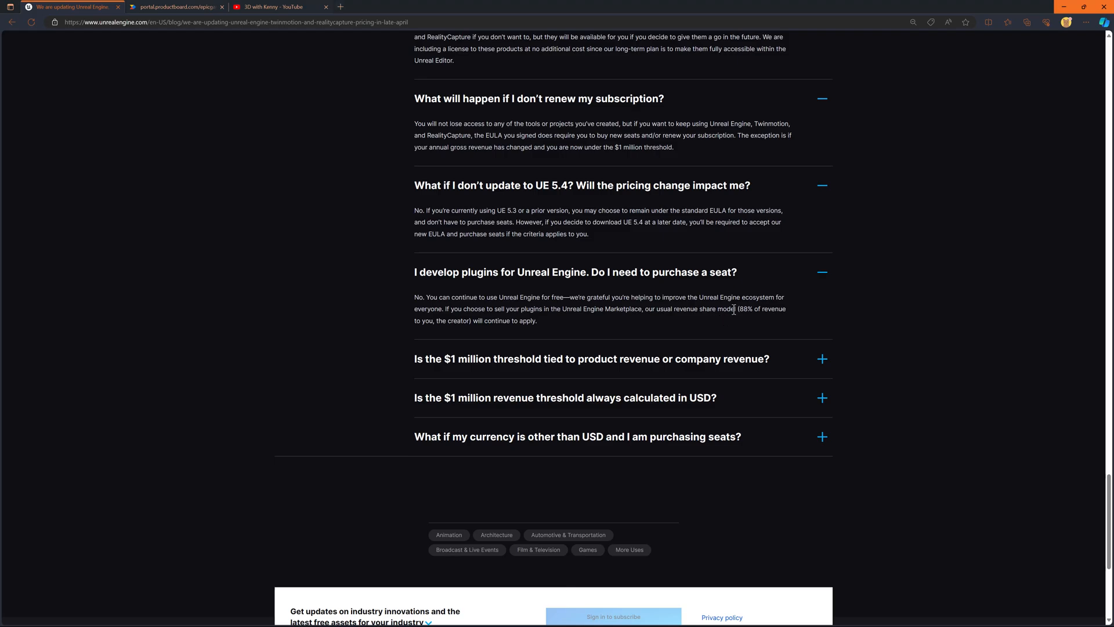
mouse_move(716, 326)
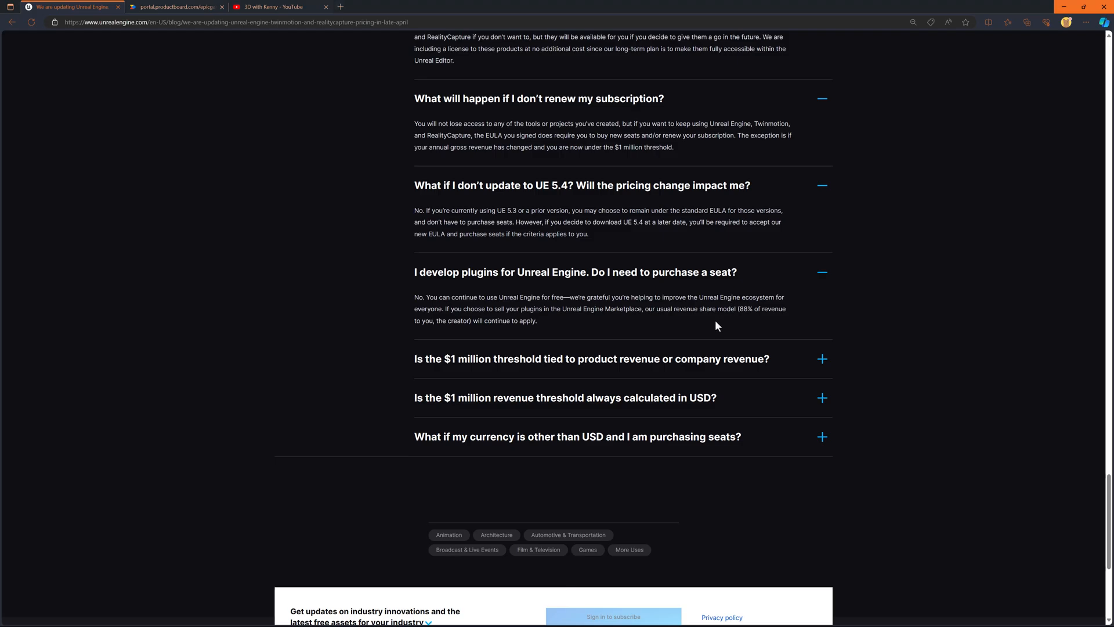
mouse_move(728, 324)
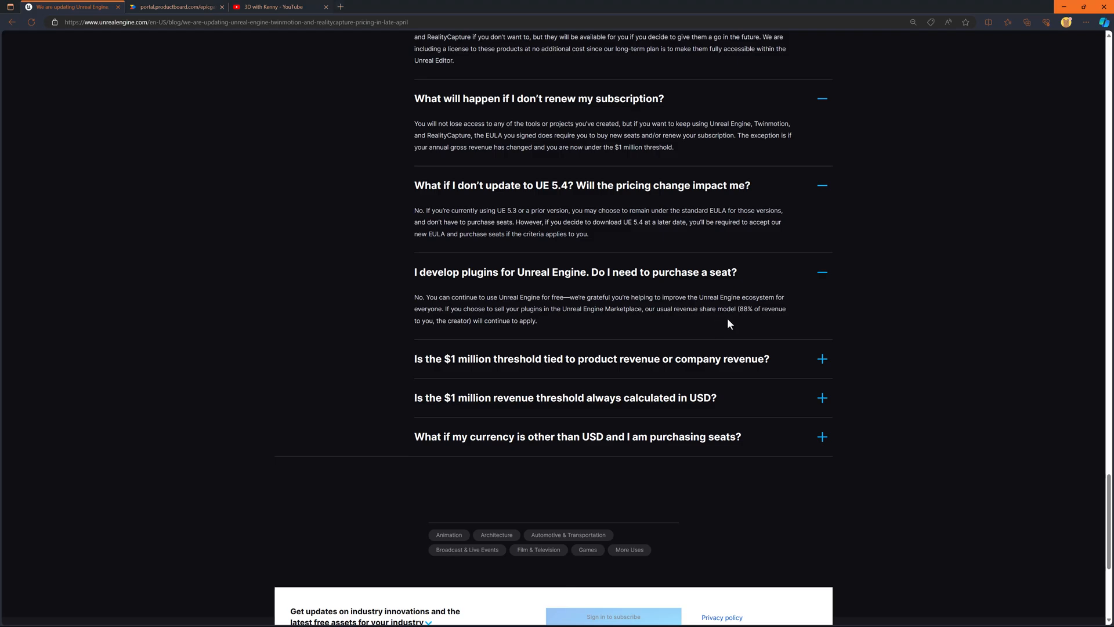
mouse_move(717, 319)
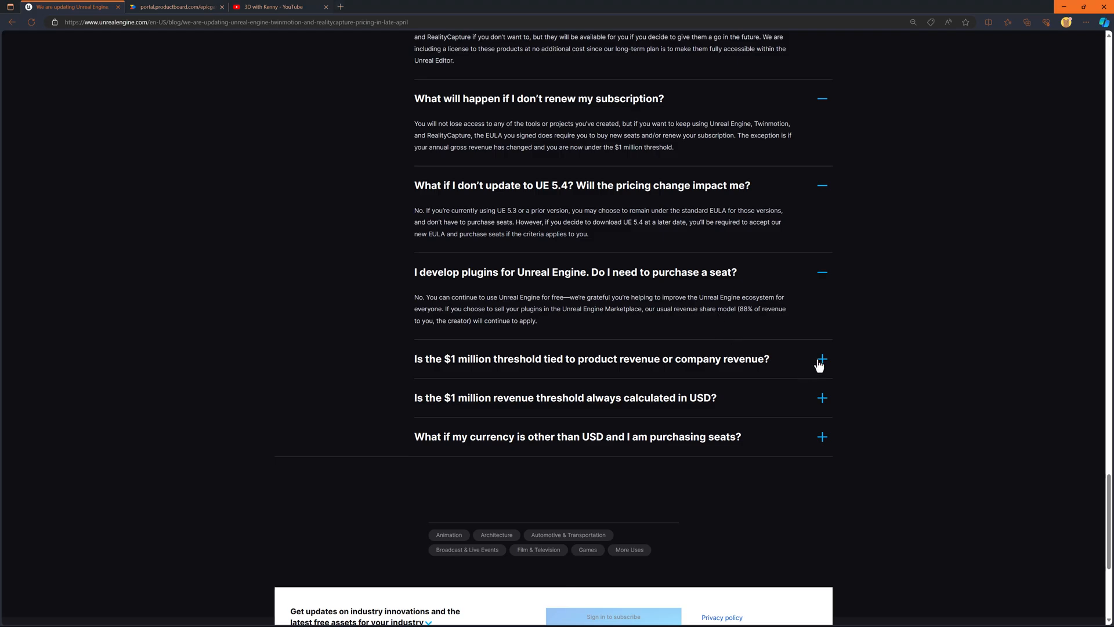
Expand the $1 million threshold answers on product versus company revenue and USD calculation
left_click(822, 359)
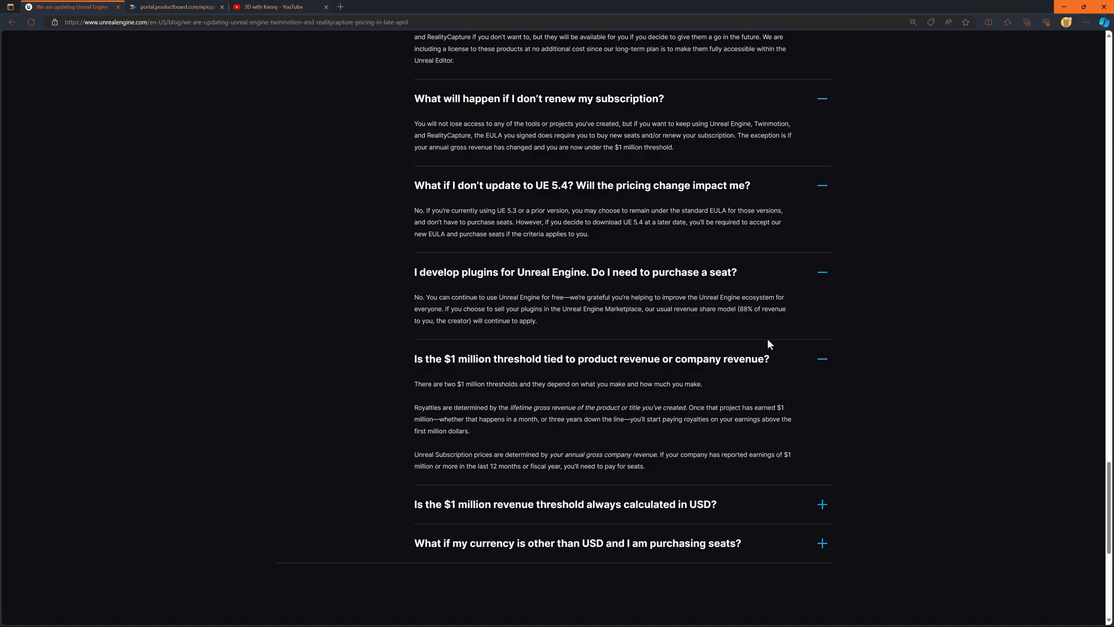
mouse_move(776, 339)
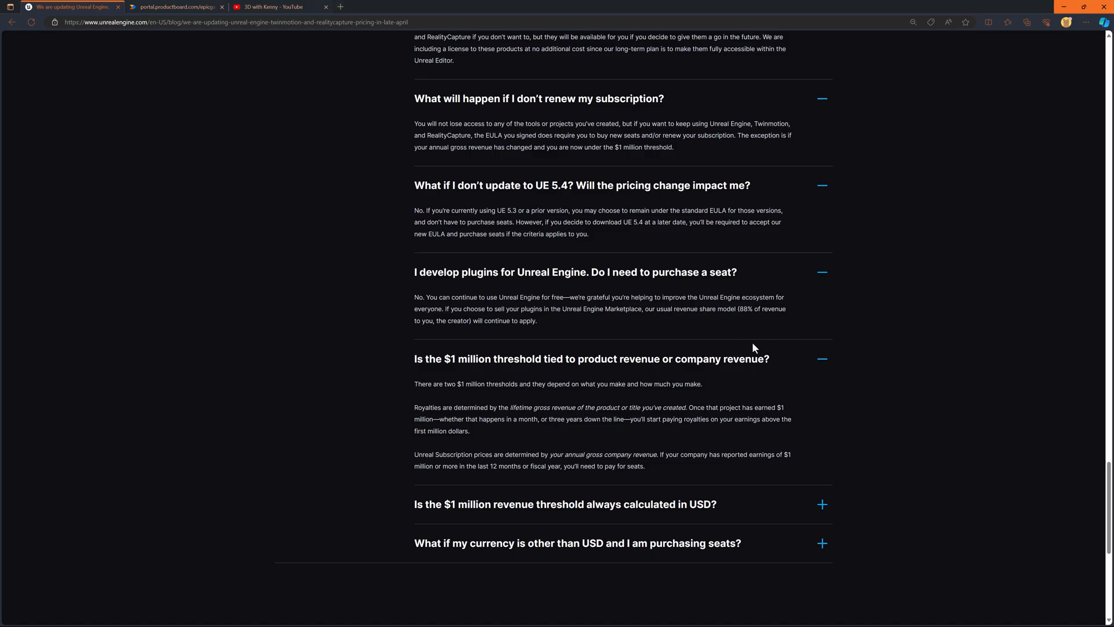
mouse_move(751, 345)
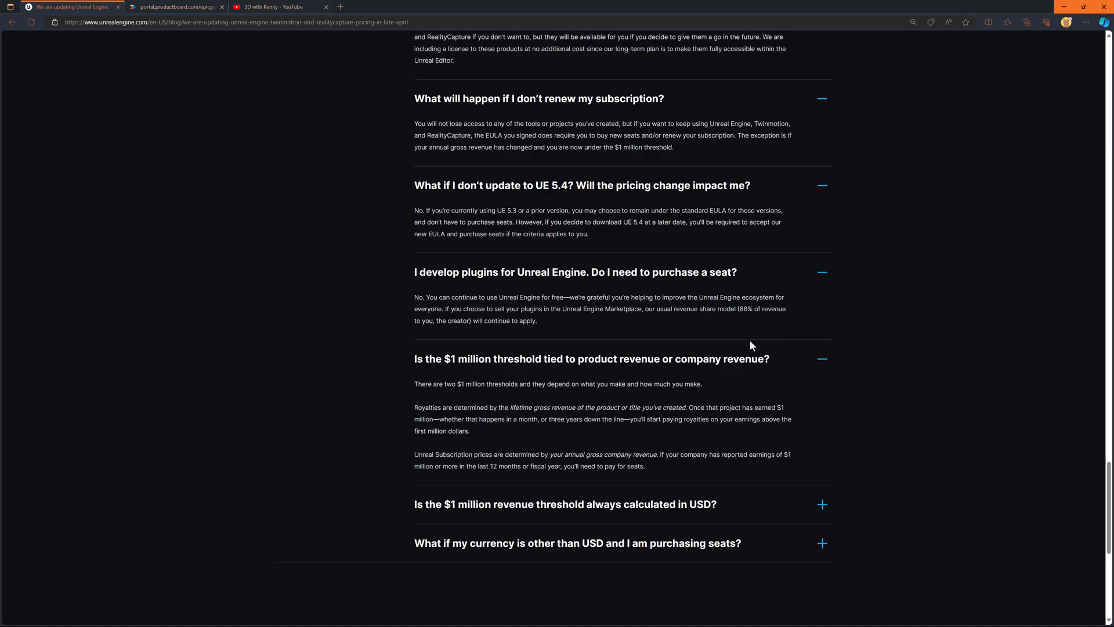
mouse_move(744, 347)
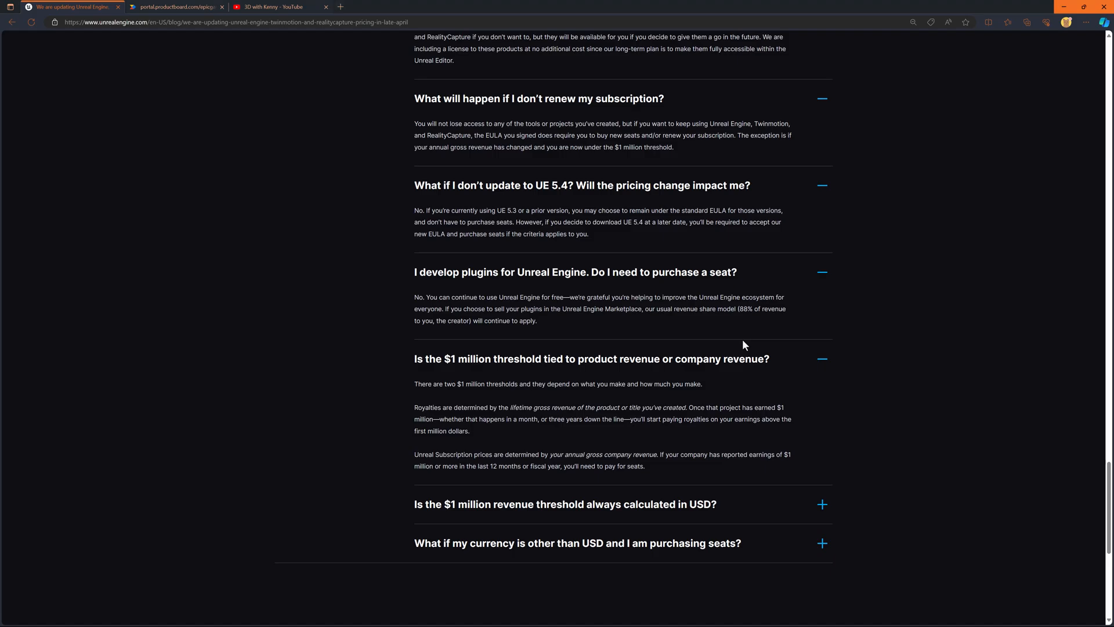
scroll("down", 3)
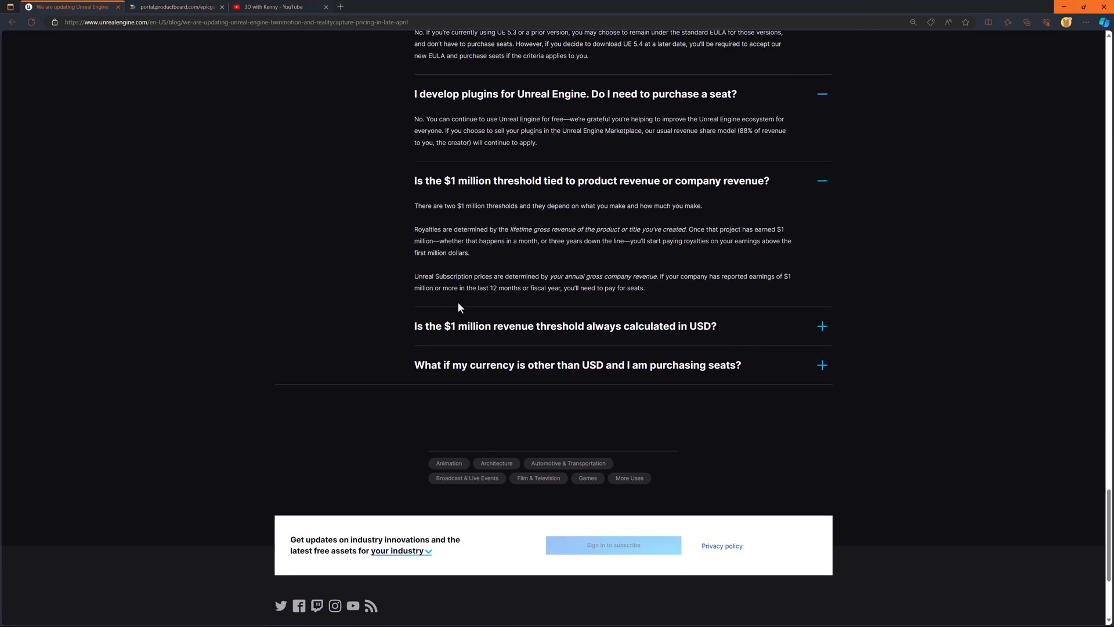
mouse_move(576, 289)
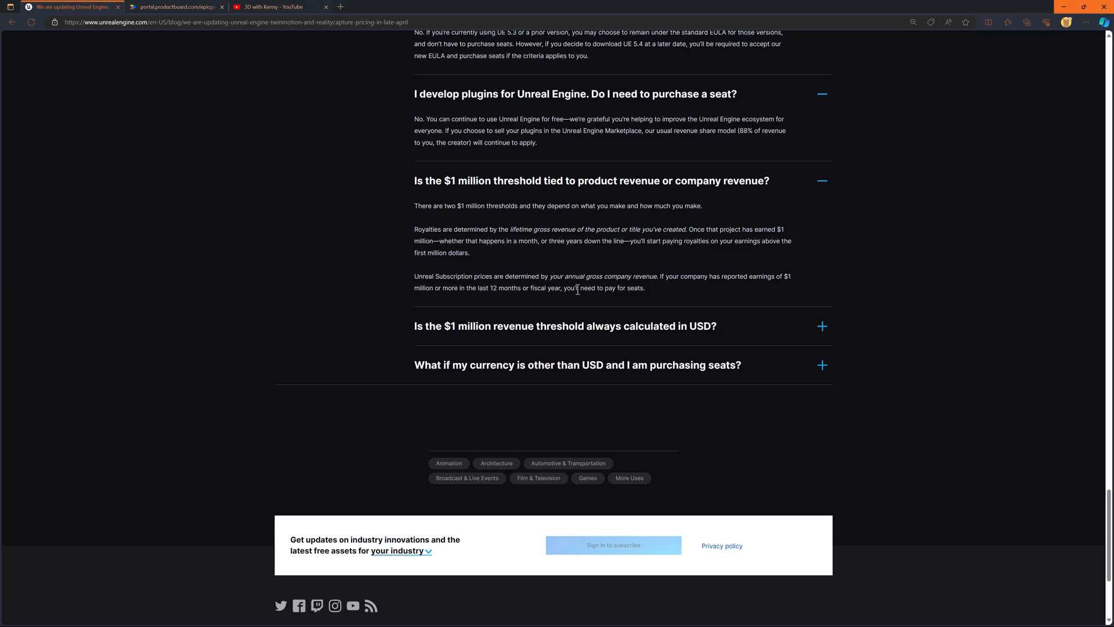
mouse_move(592, 290)
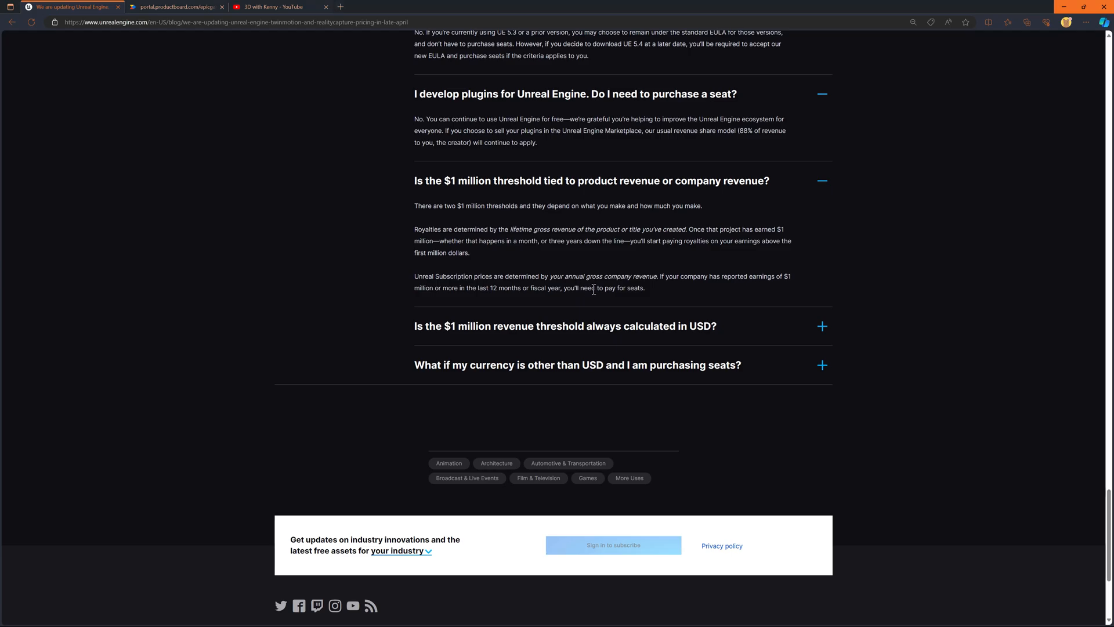
mouse_move(706, 319)
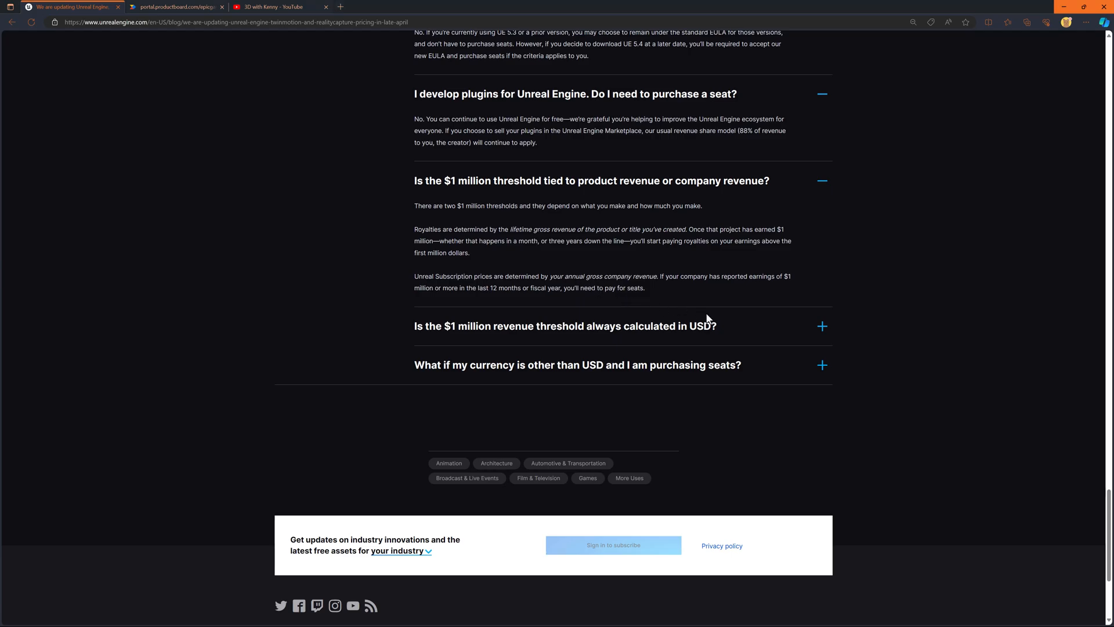
mouse_move(816, 342)
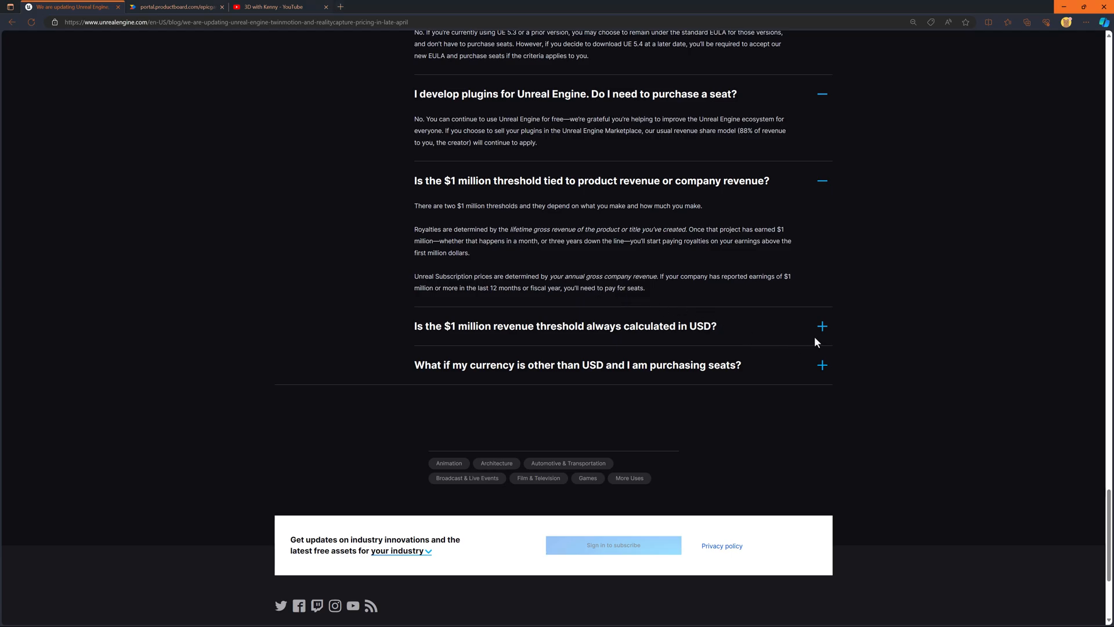
mouse_move(820, 340)
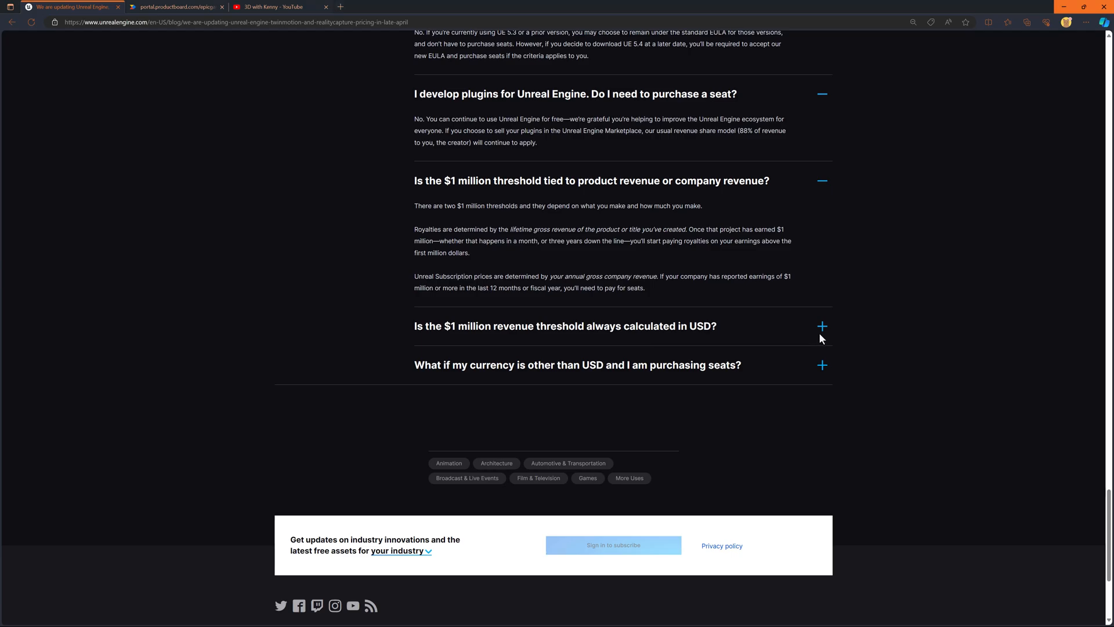
left_click(822, 326)
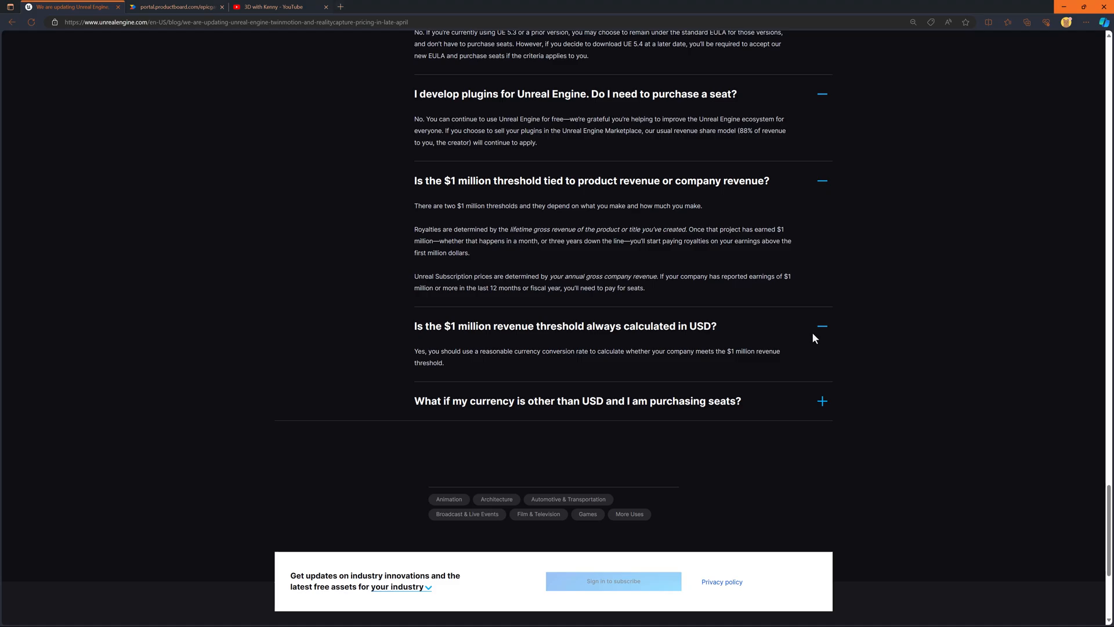
mouse_move(815, 339)
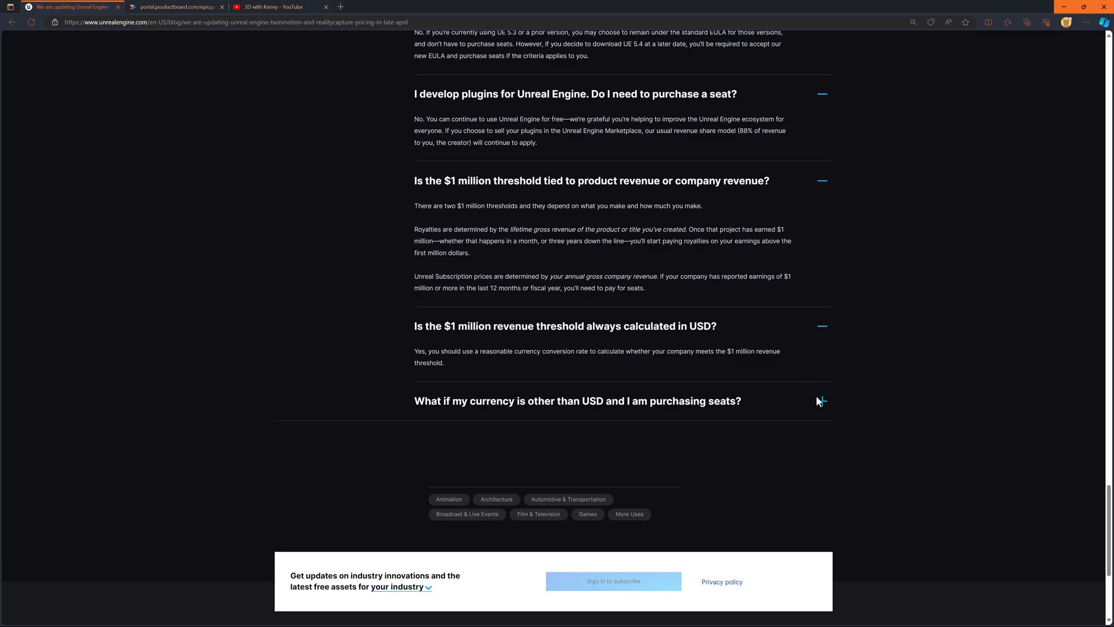
Expand the FAQ on purchasing seats in a currency other than USD
left_click(822, 401)
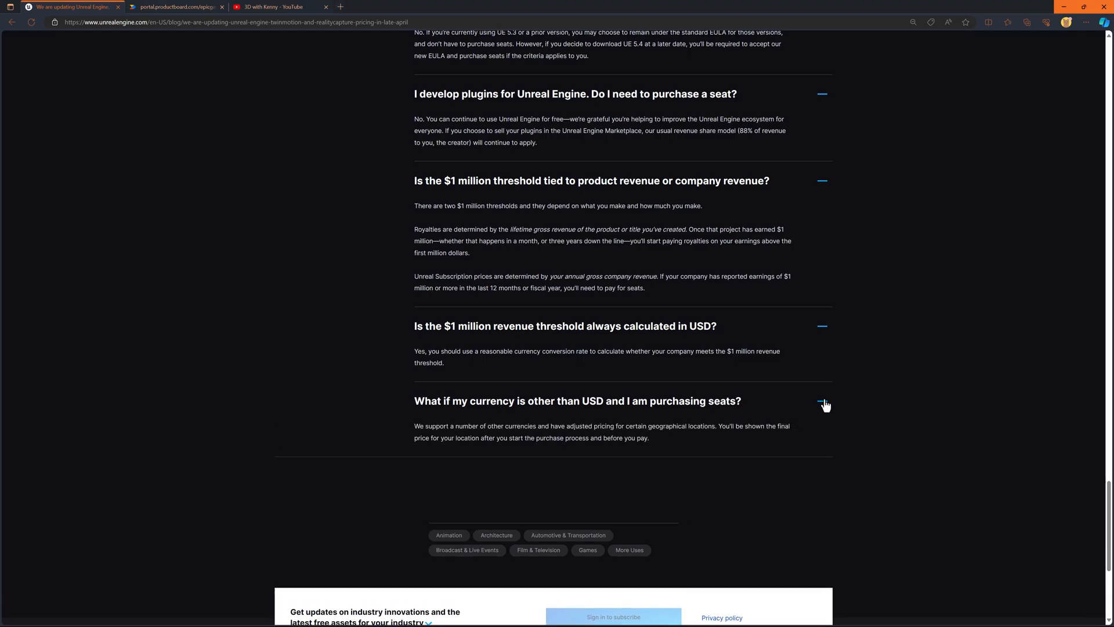
mouse_move(825, 401)
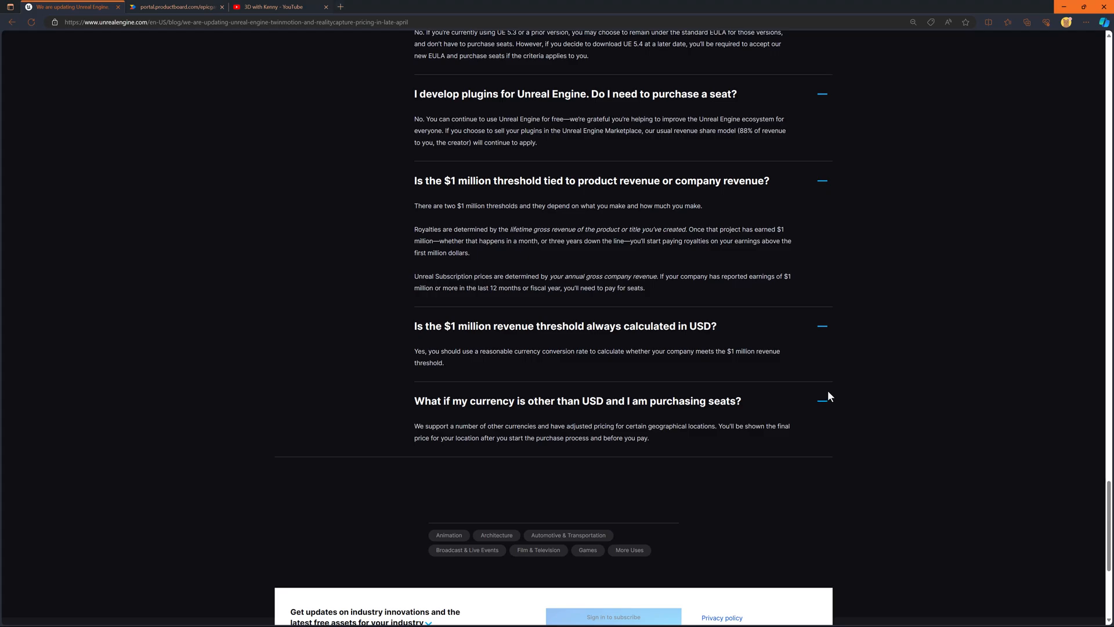
mouse_move(832, 395)
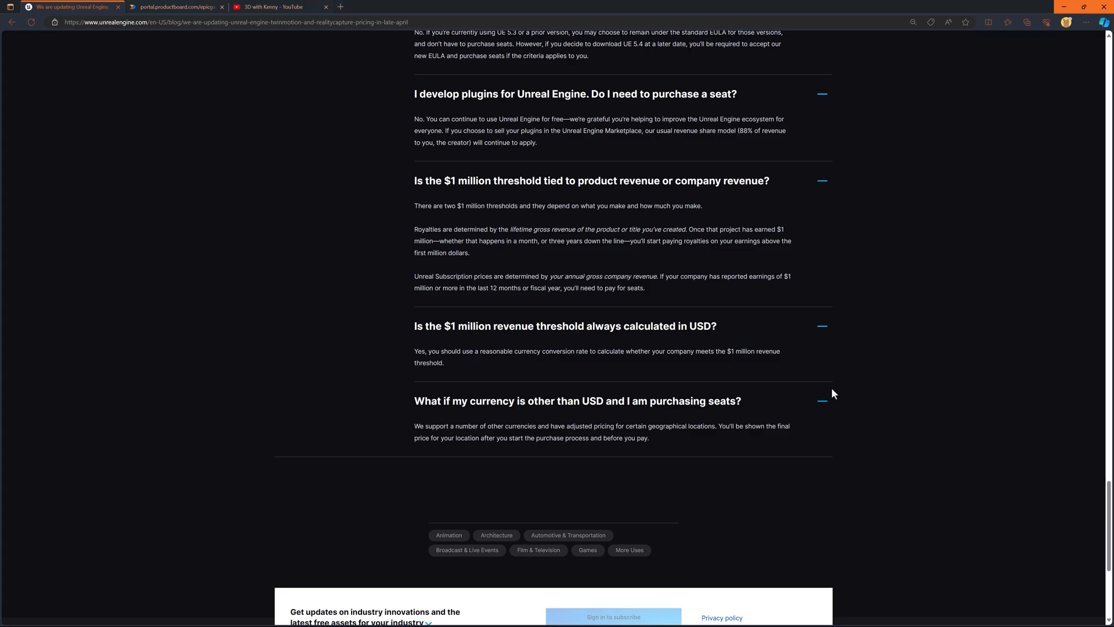
mouse_move(829, 395)
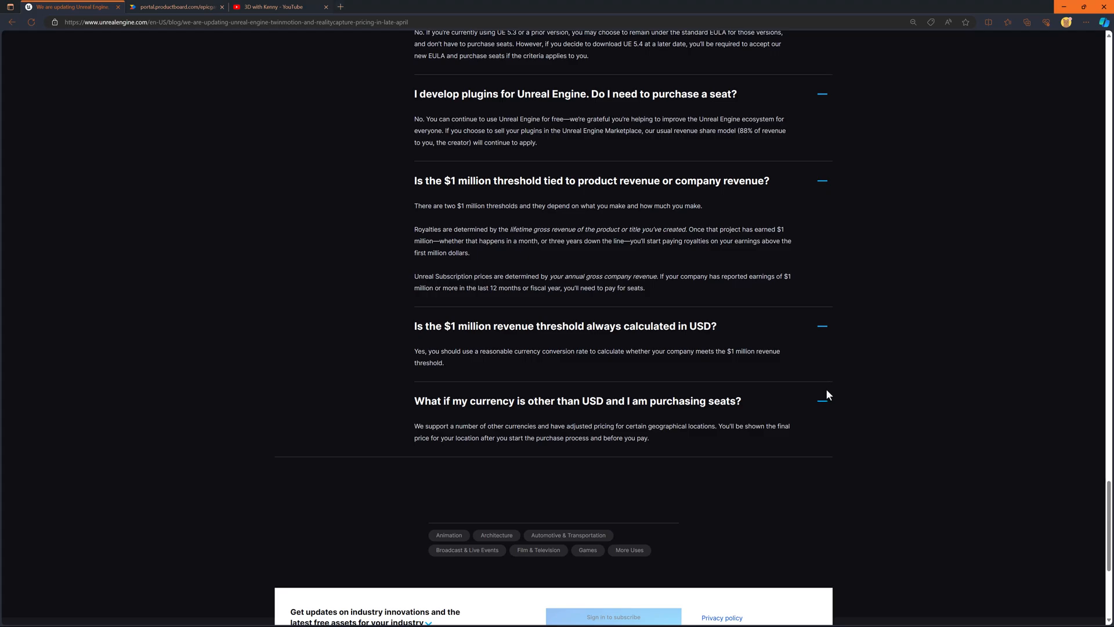
mouse_move(821, 405)
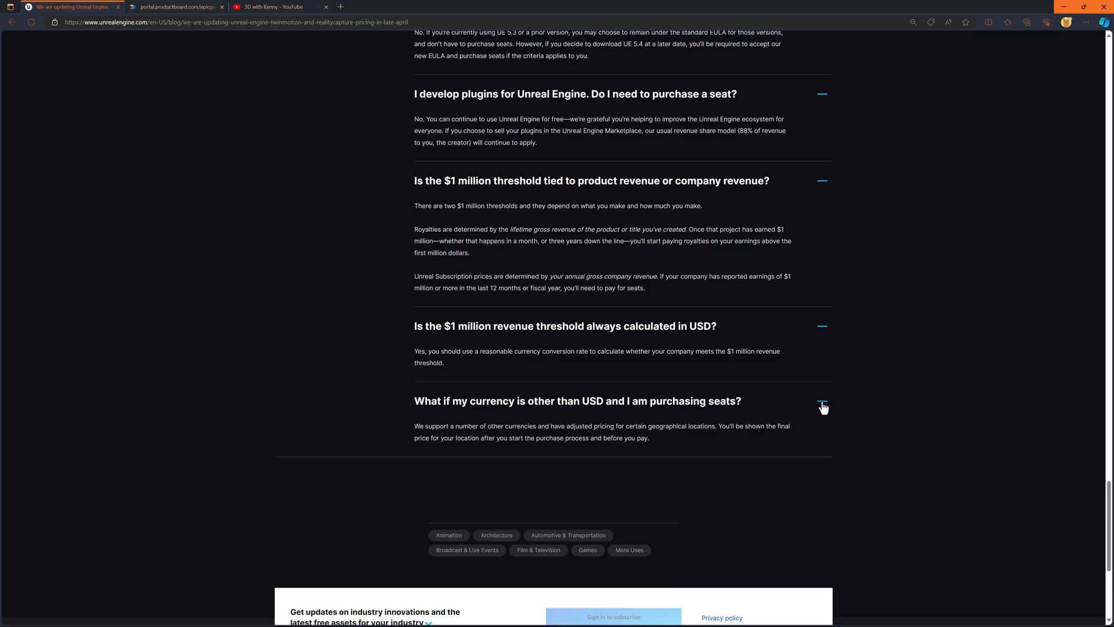
mouse_move(831, 387)
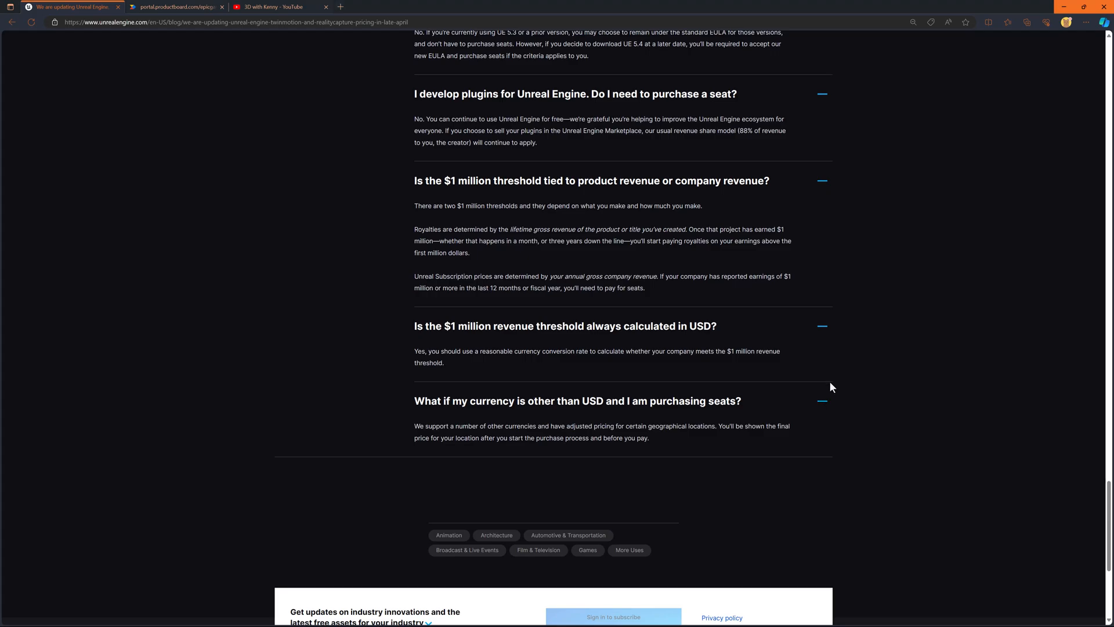
mouse_move(835, 382)
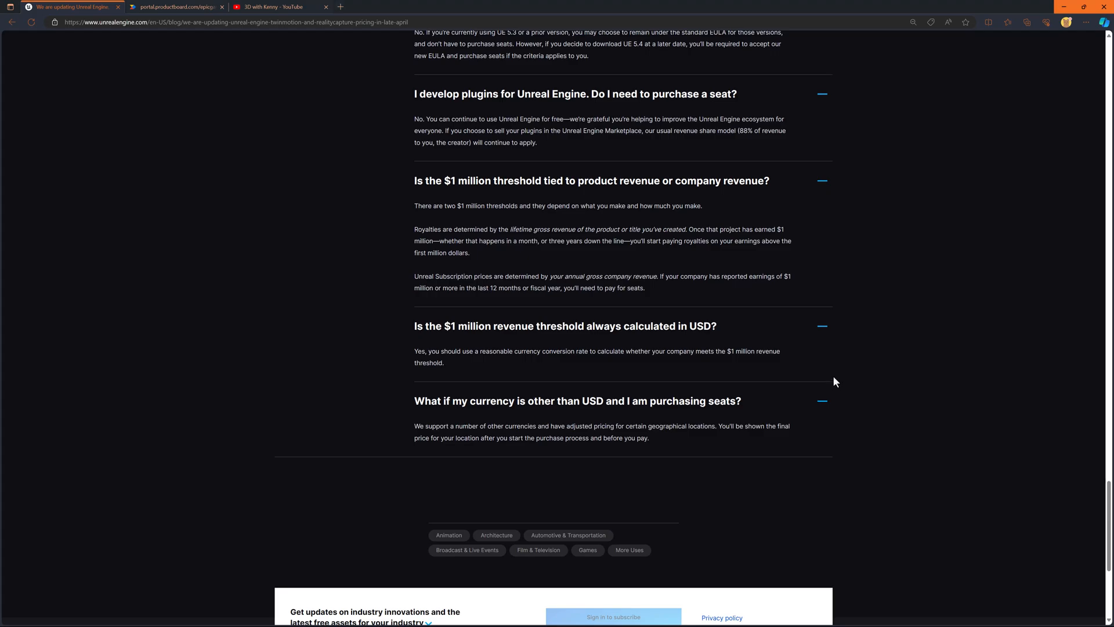
mouse_move(829, 386)
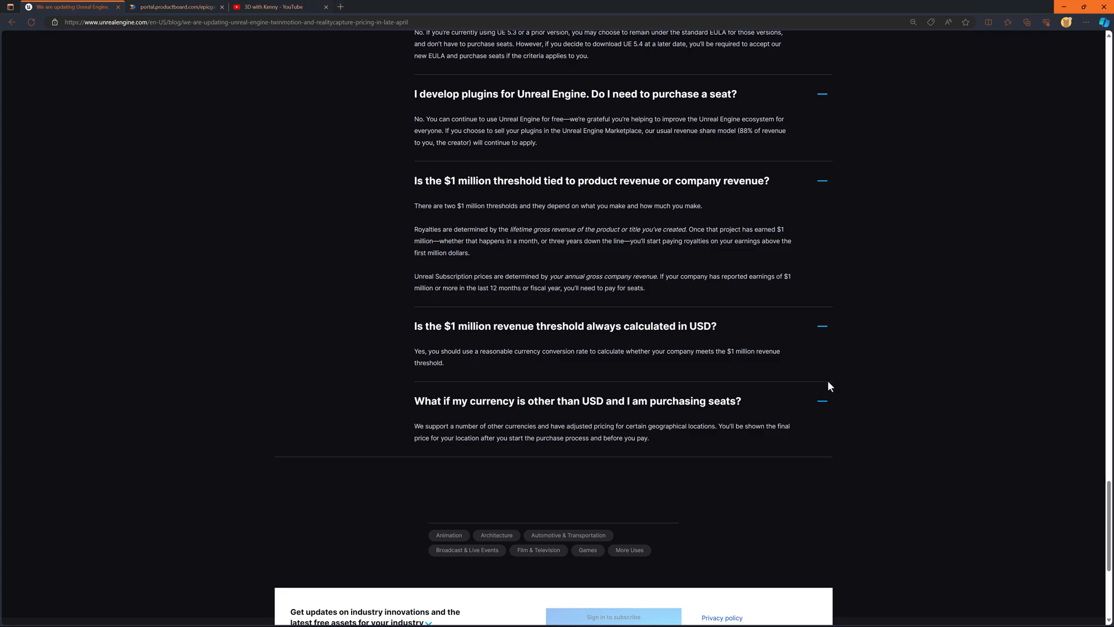
mouse_move(835, 383)
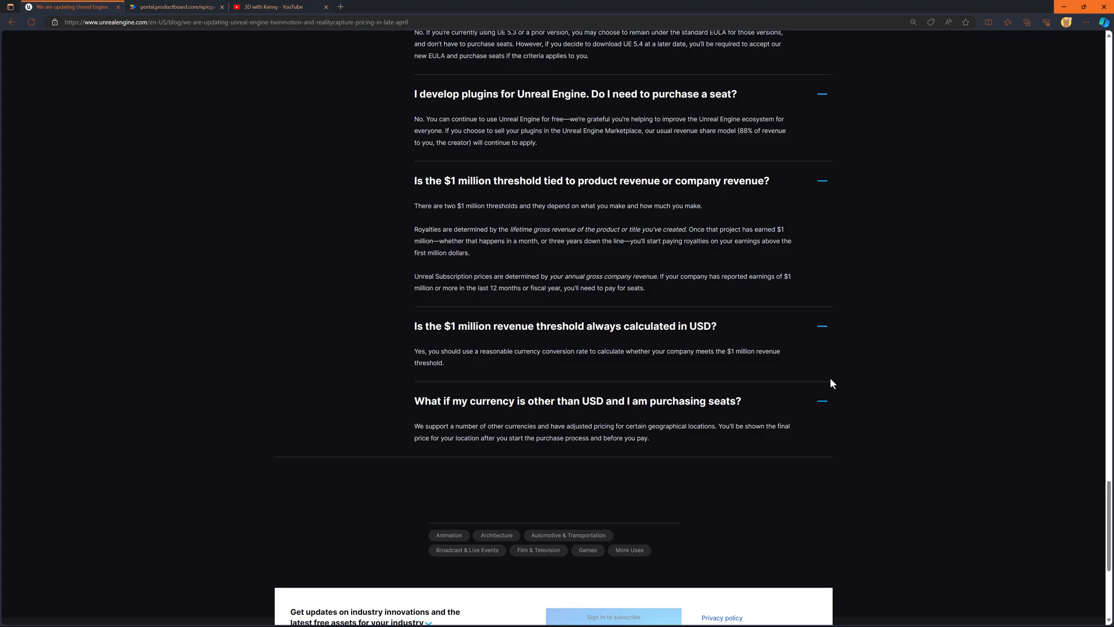
mouse_move(836, 380)
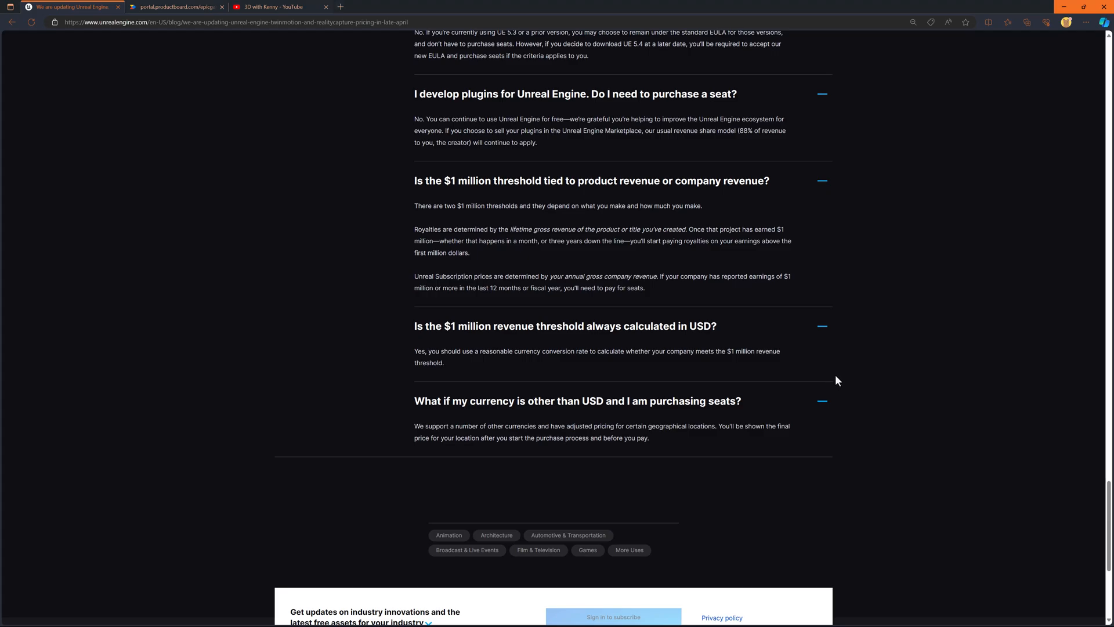
scroll("down", 3)
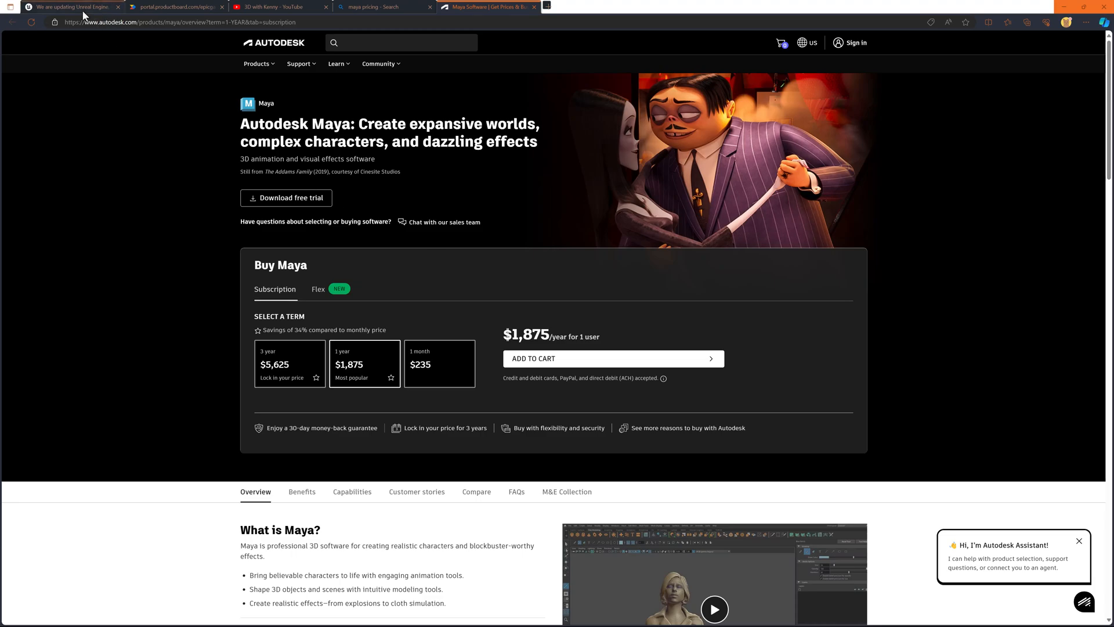
mouse_move(71, 7)
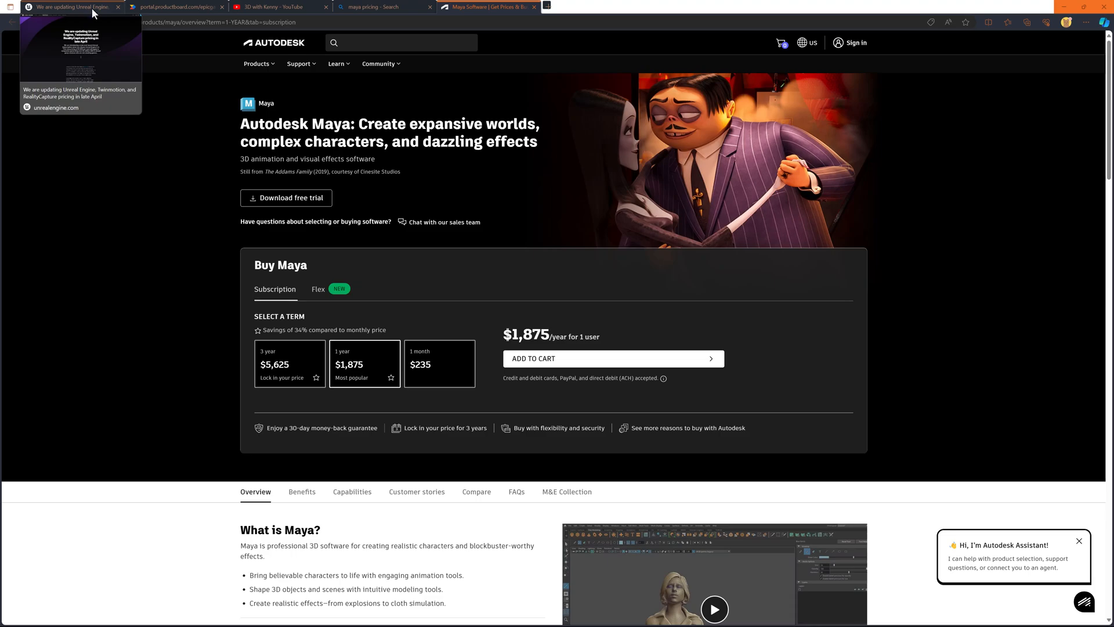
Recheck Maya's subscription prices, then return to the $1,850 Unreal Engine blog post
left_click(67, 6)
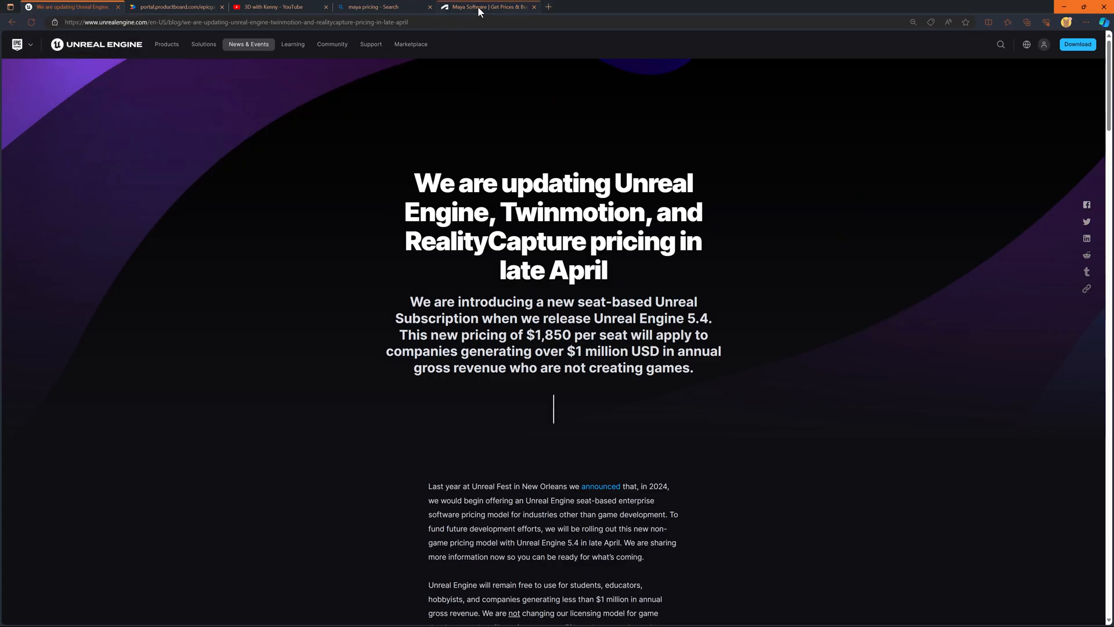
left_click(488, 6)
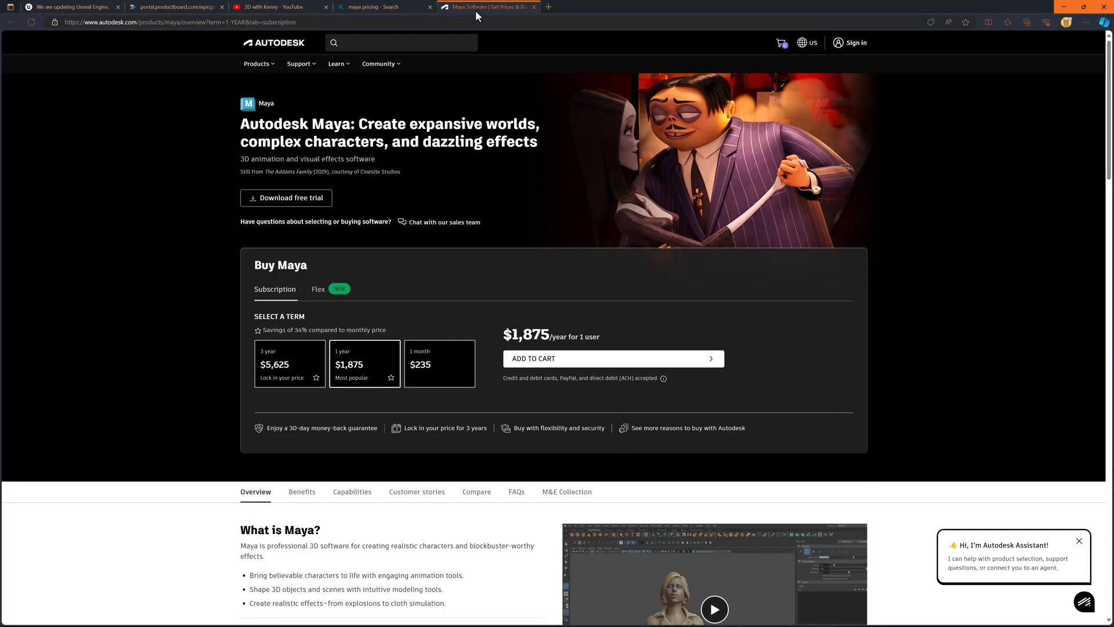
scroll("down", 3)
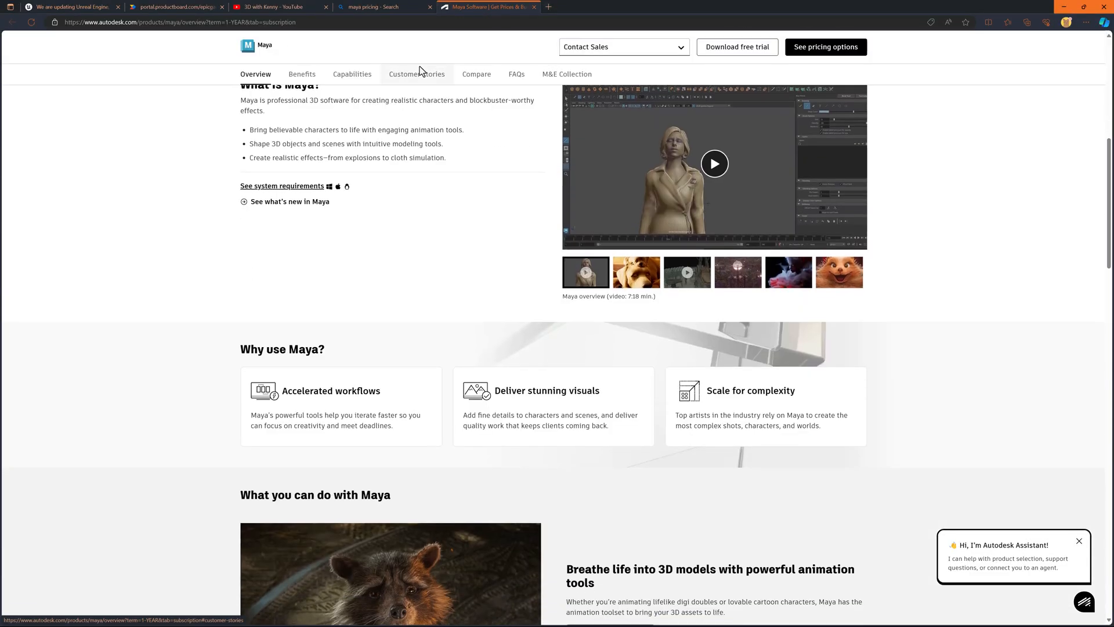
left_click(352, 74)
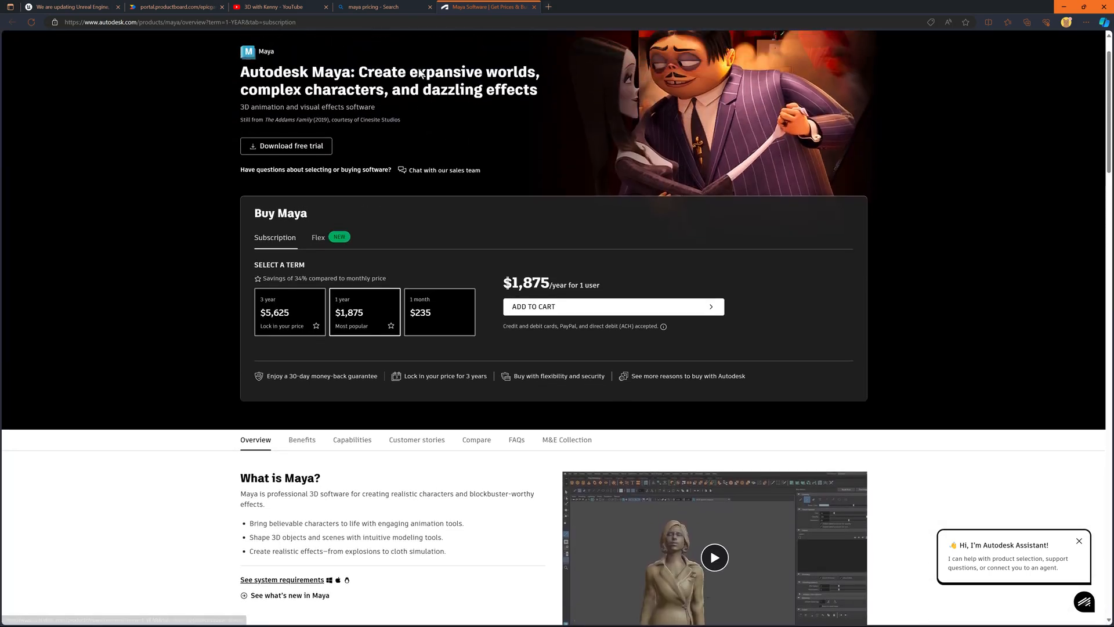
scroll("up", 3)
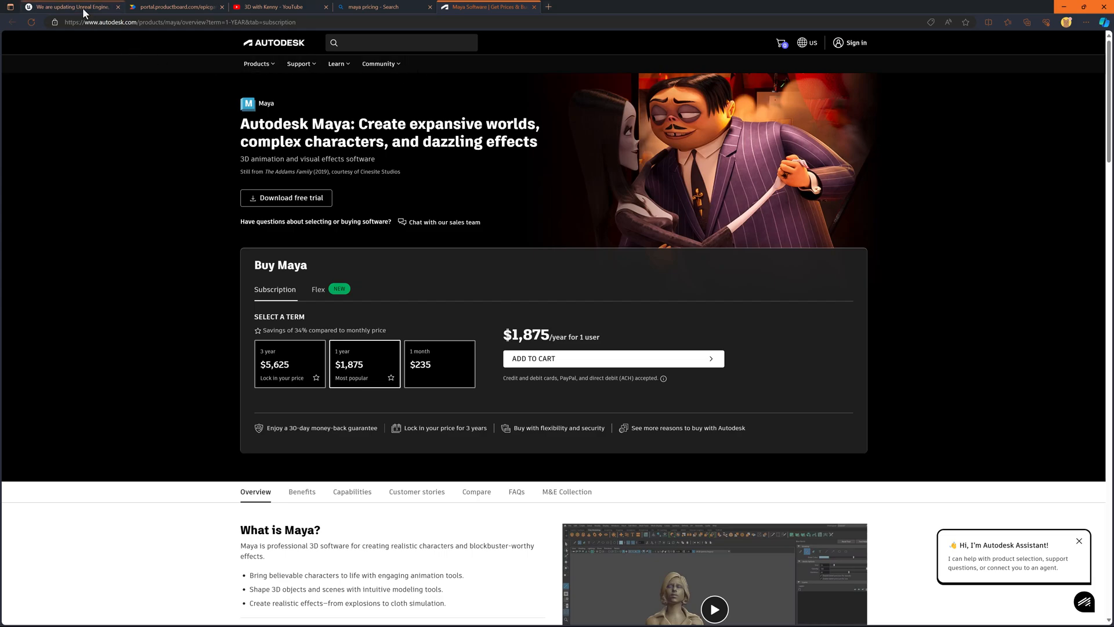
left_click(67, 6)
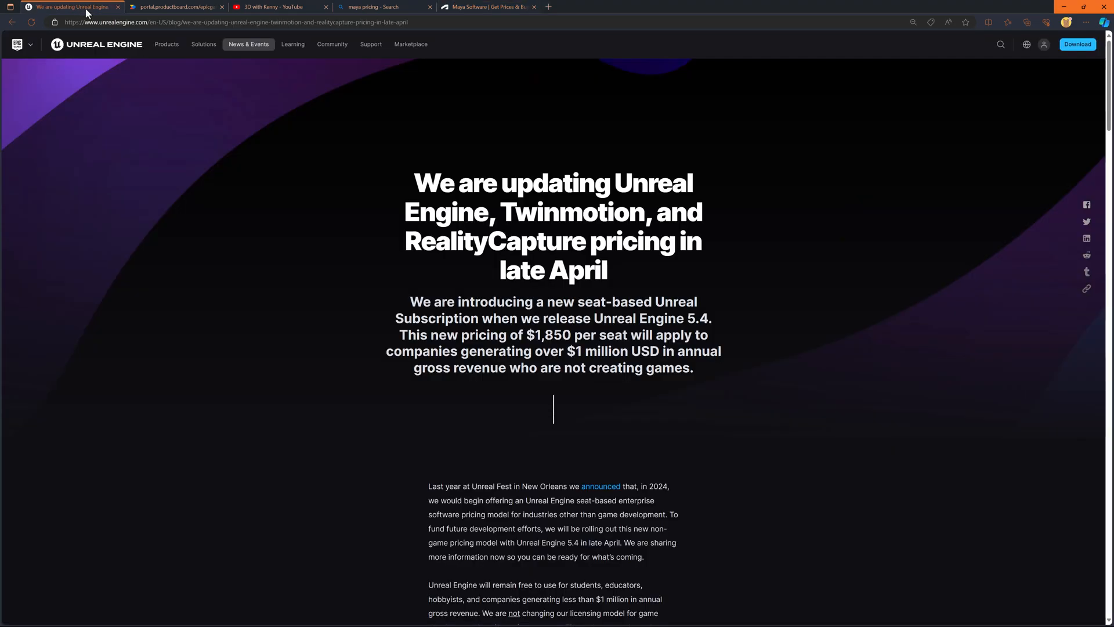
scroll("down", 3)
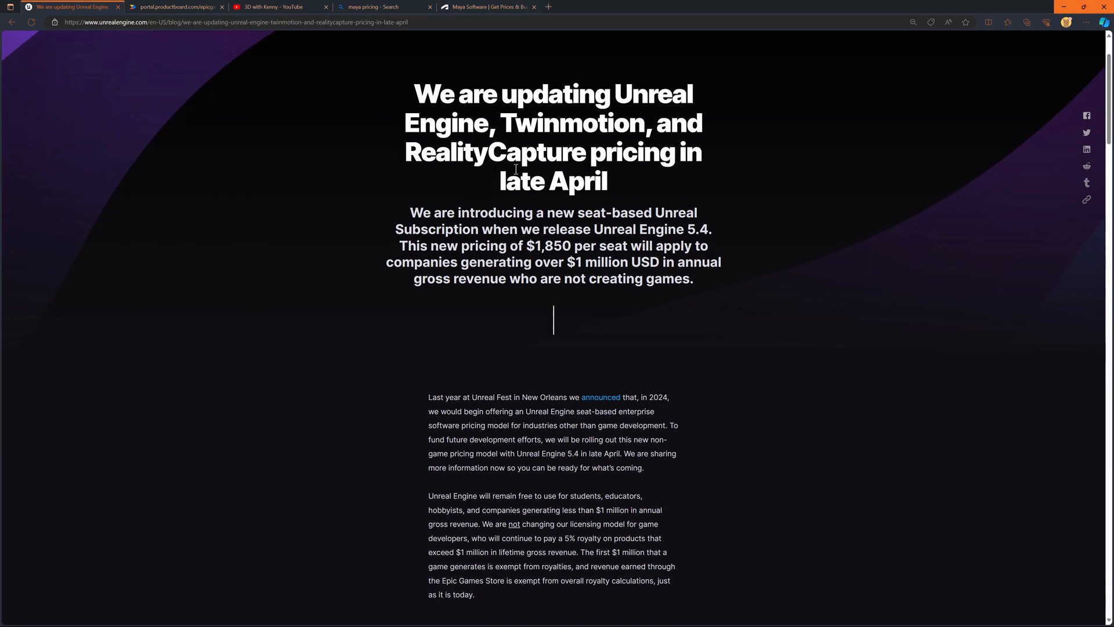
scroll("down", 3)
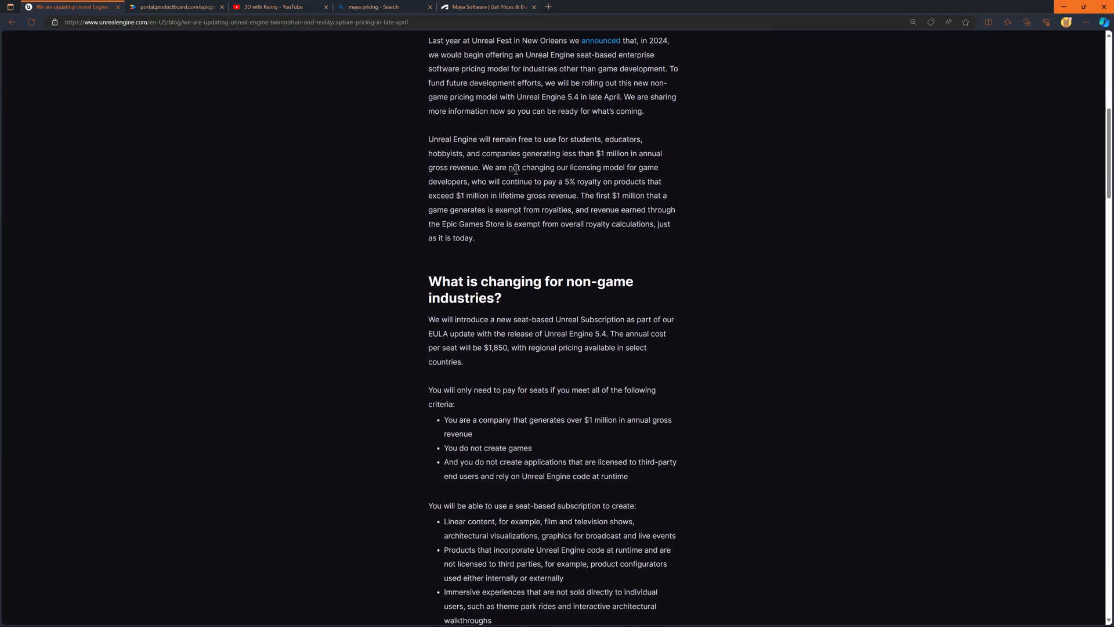
scroll("up", 3)
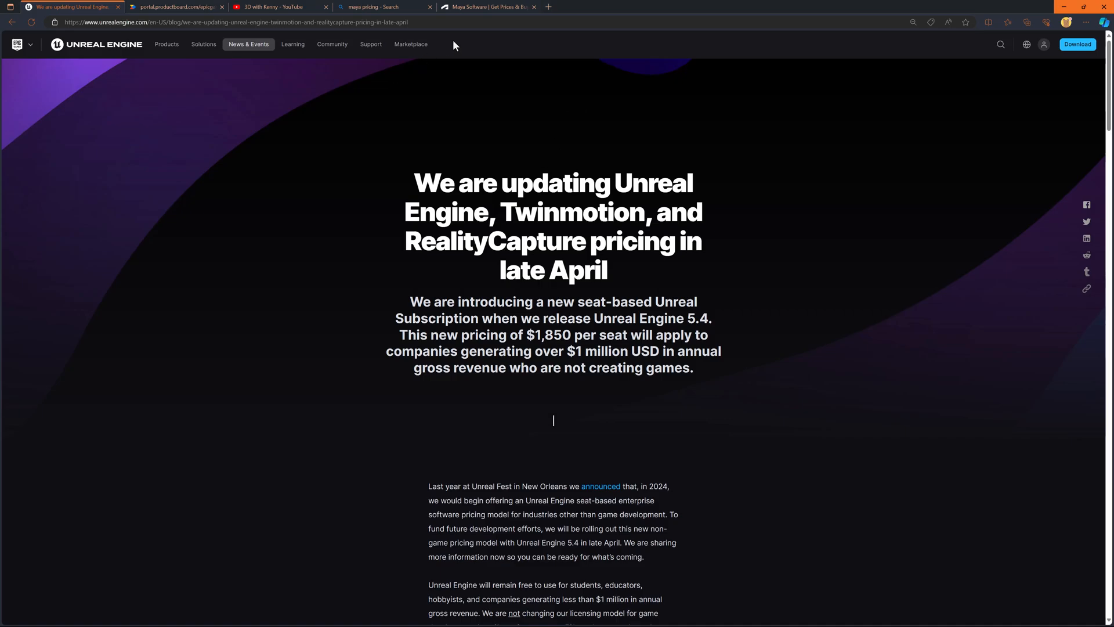
mouse_move(465, 40)
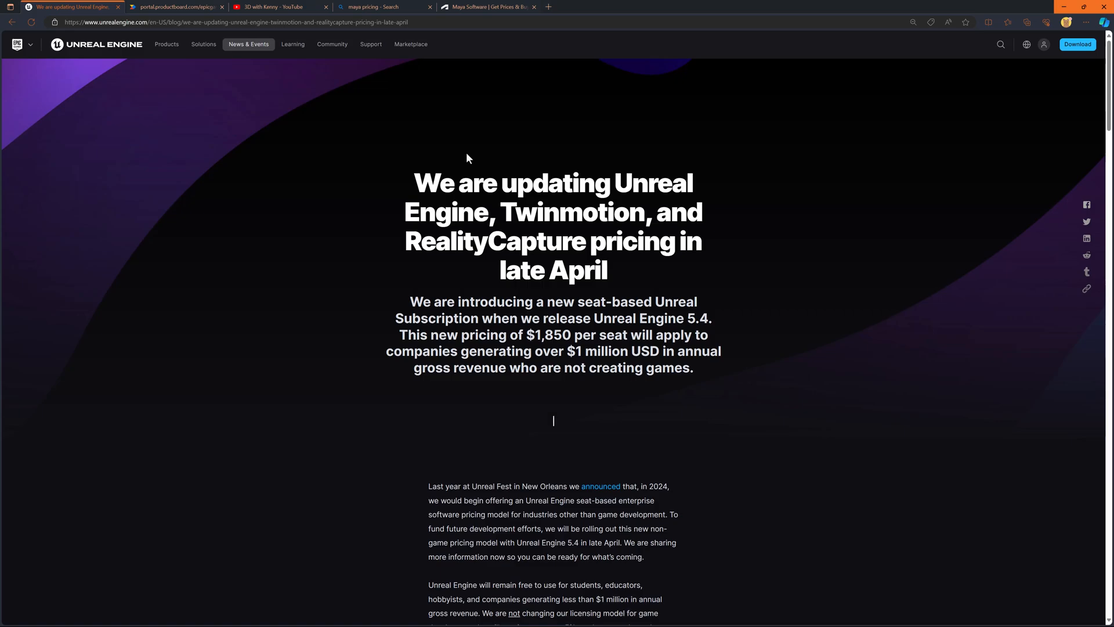
mouse_move(459, 78)
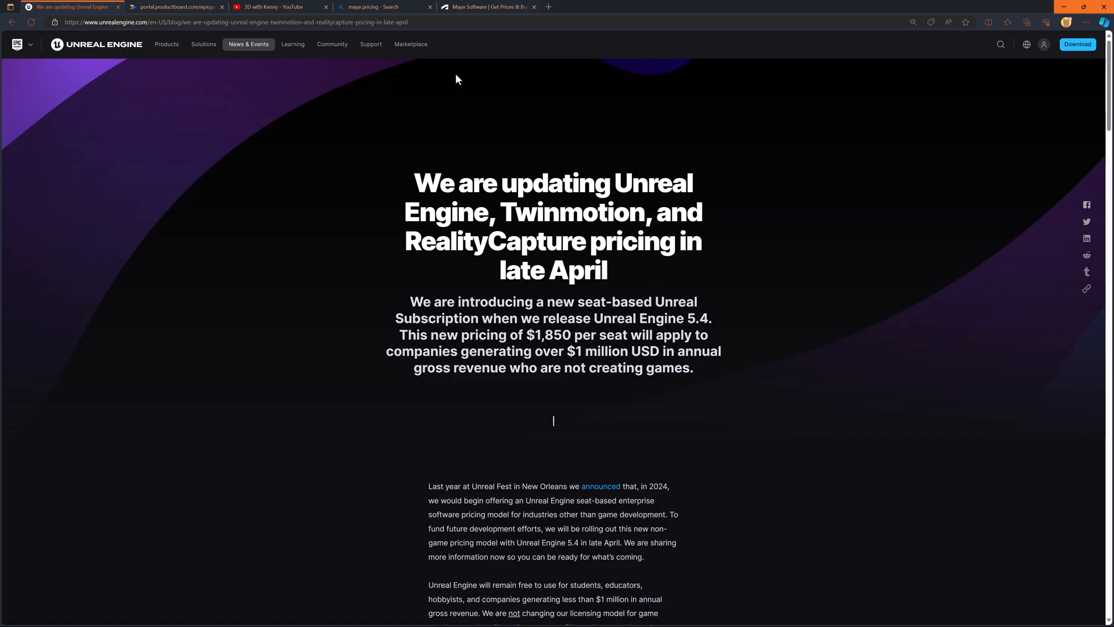
scroll("down", 3)
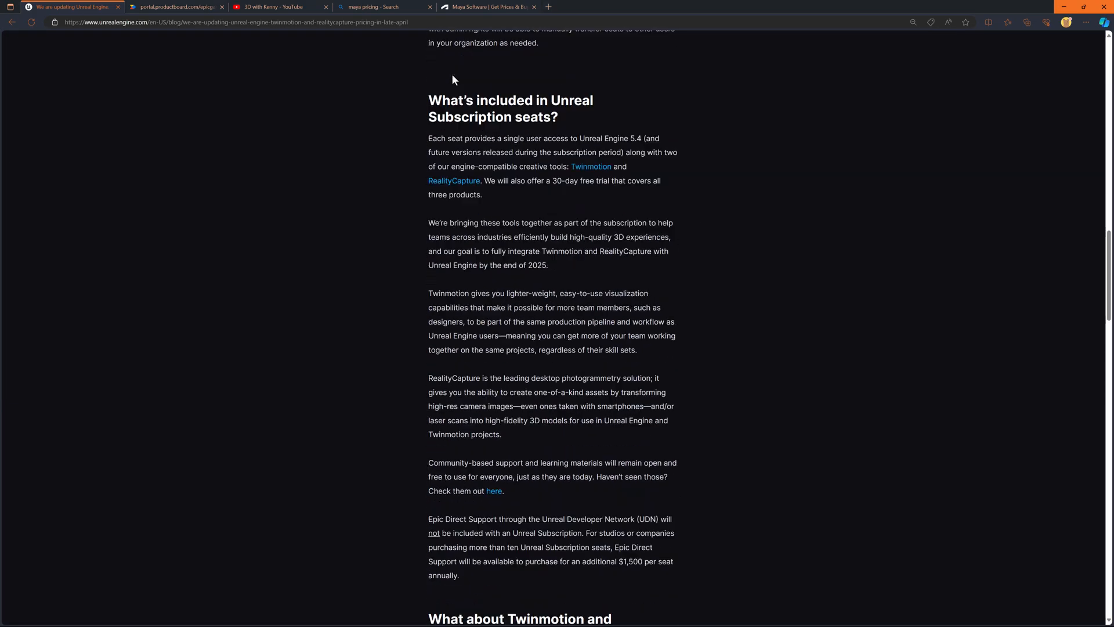
scroll("down", 3)
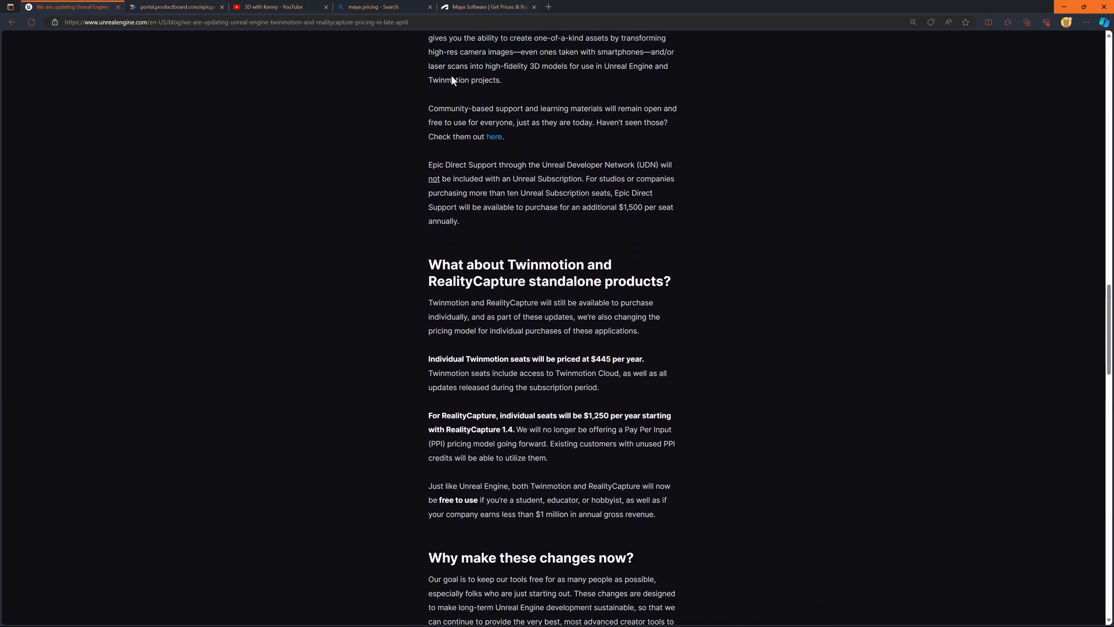
scroll("up", 3)
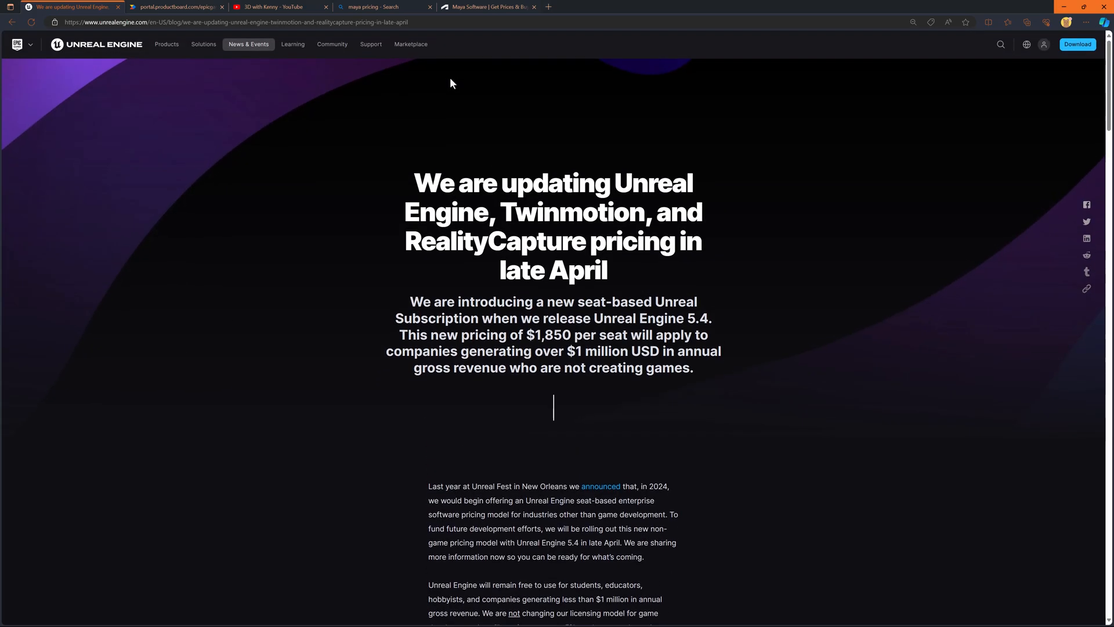
mouse_move(455, 81)
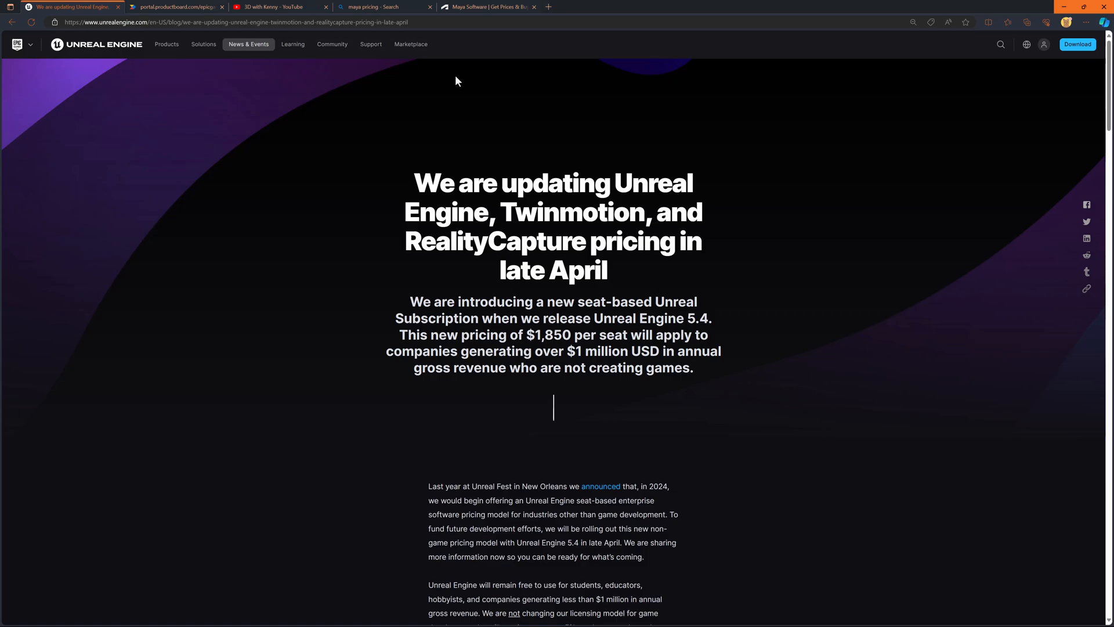